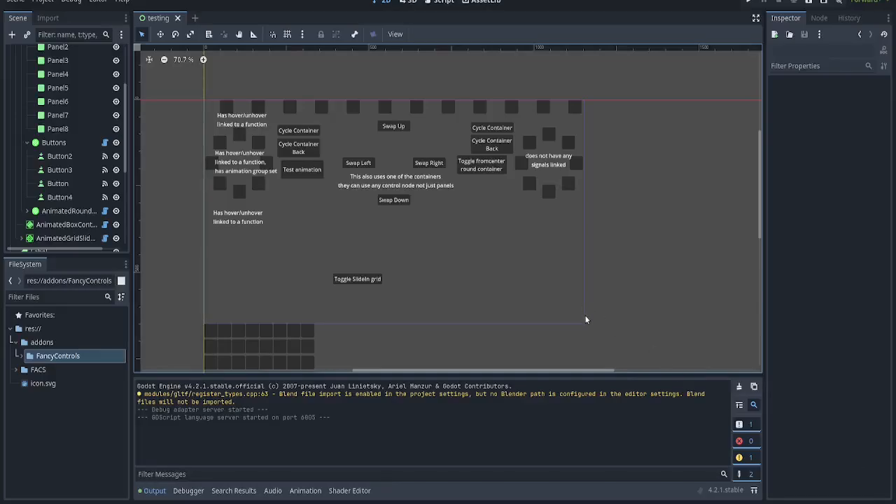
pyautogui.moveTo(431, 94)
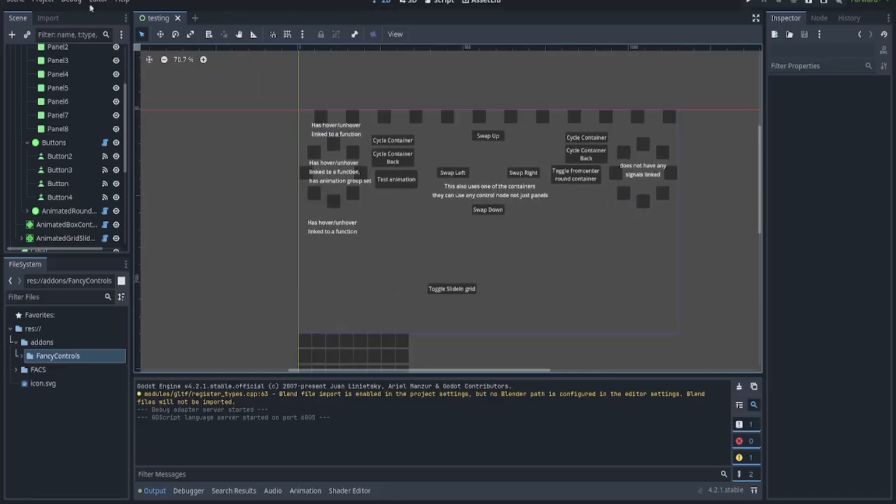
# - Search the AssetLib for 'facs', then enable FACS Animations under Project Settings > Plugins
pyautogui.click(485, 2)
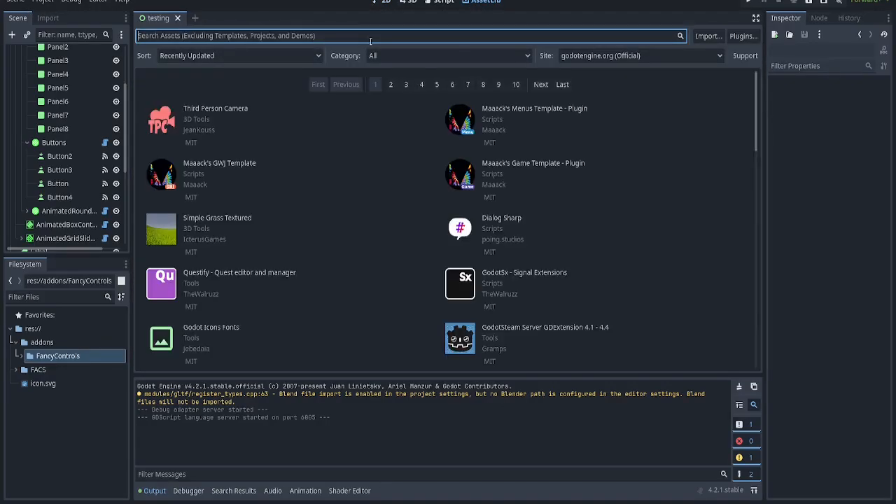
pyautogui.write('facs')
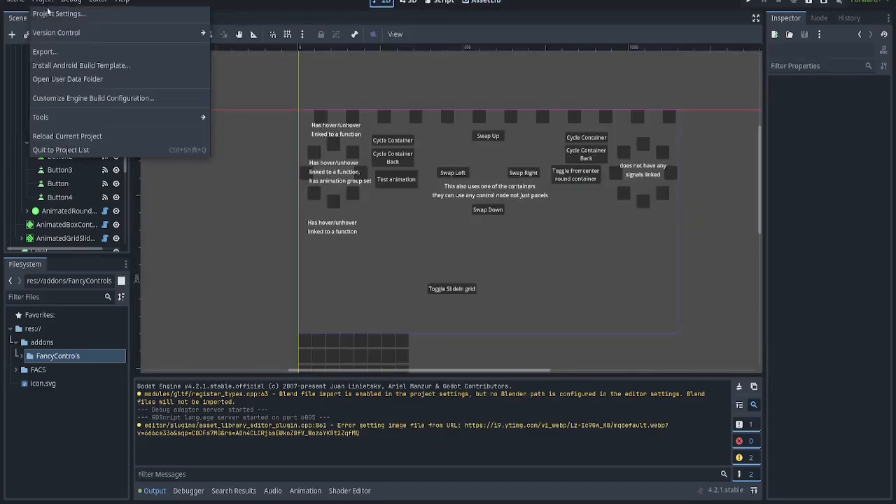
pyautogui.click(58, 13)
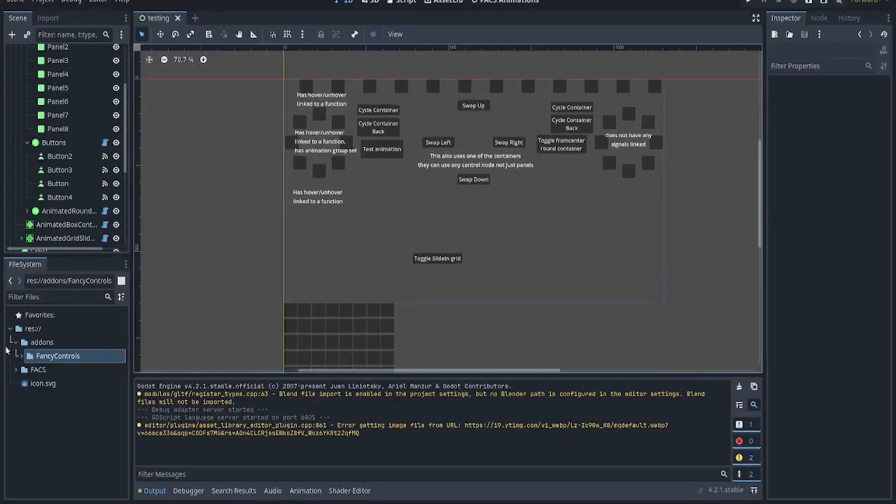
# - Expand the FACS folder, load FACSManager.res into the Inspector, then collapse the folder
pyautogui.click(44, 383)
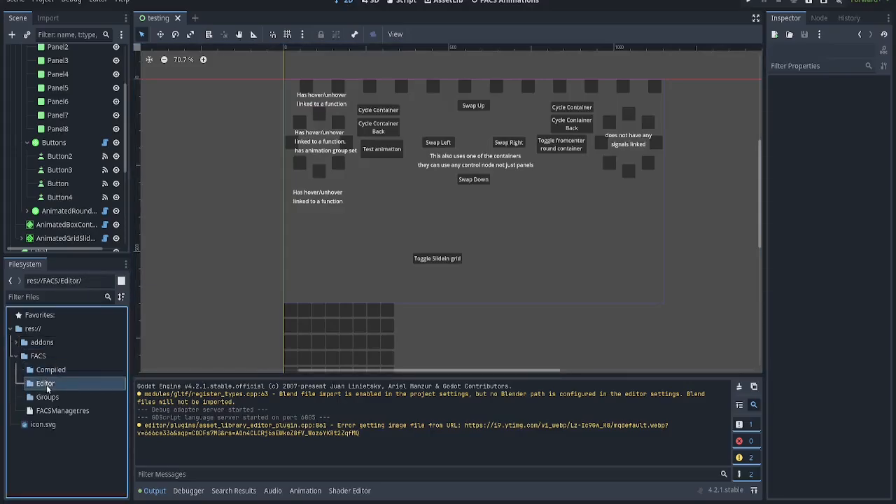
pyautogui.click(62, 410)
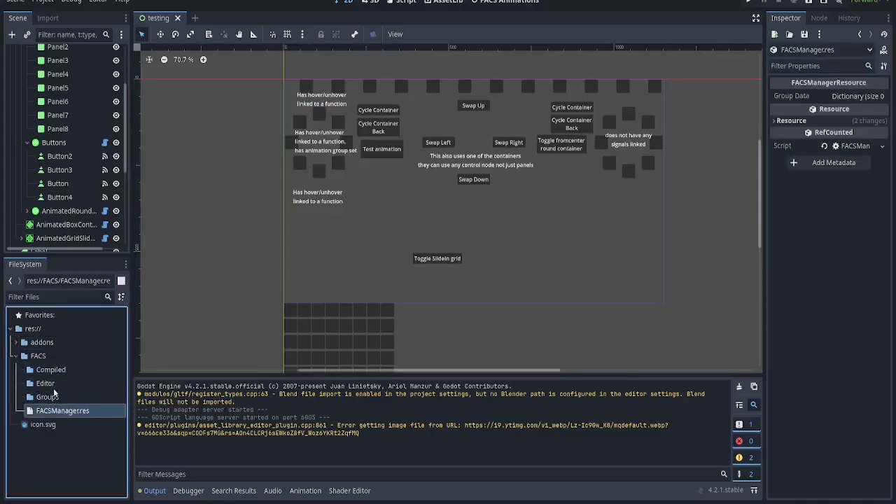
pyautogui.click(50, 370)
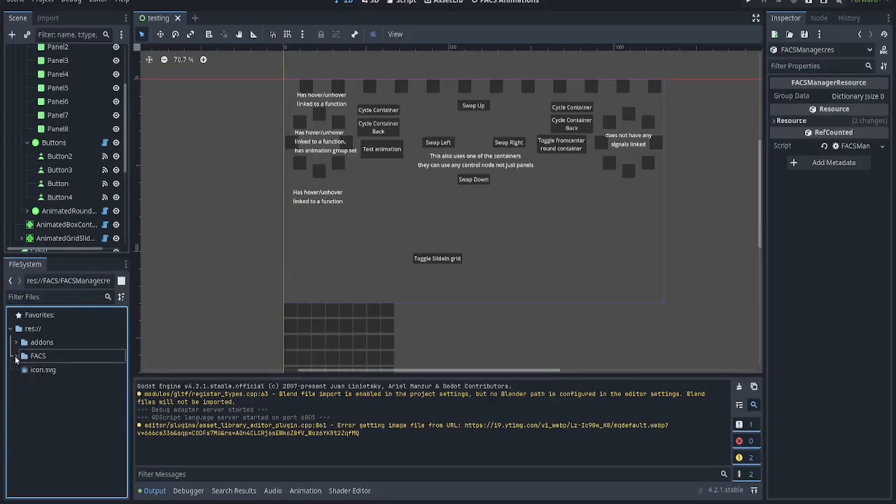
# - Create a scene named 'example' with a 2D Scene root at res://
pyautogui.rightClick(33, 328)
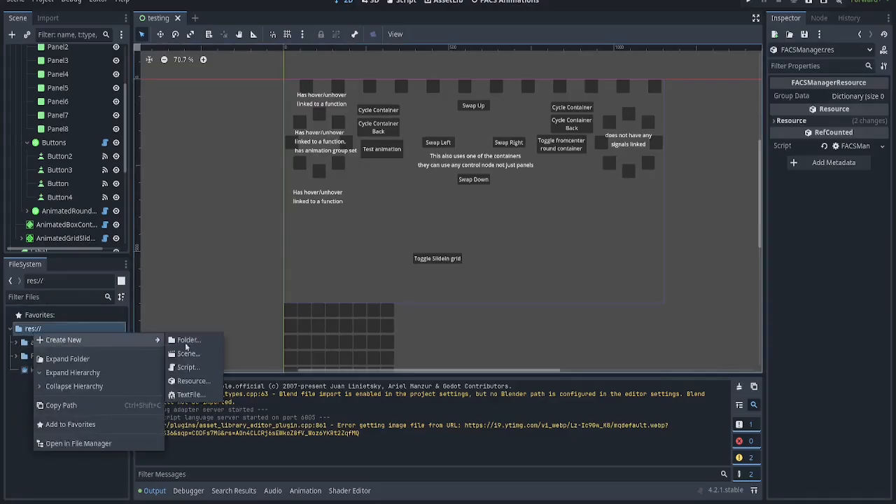
pyautogui.moveTo(187, 354)
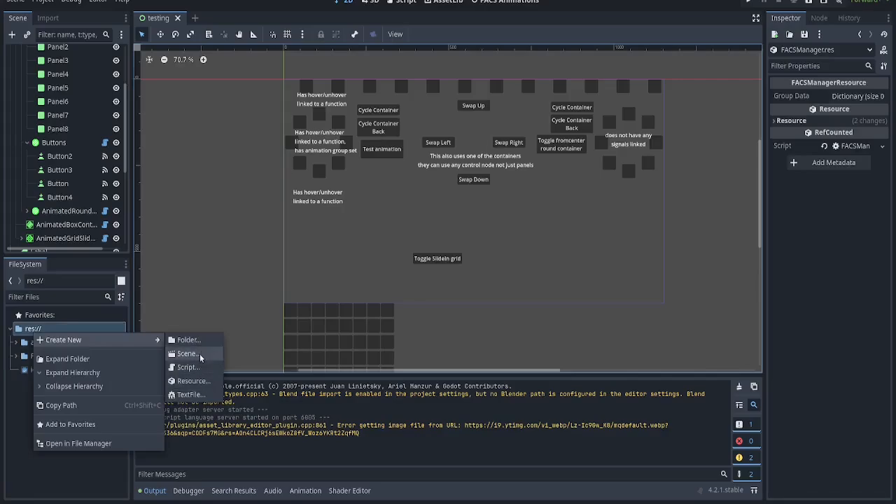
pyautogui.click(186, 353)
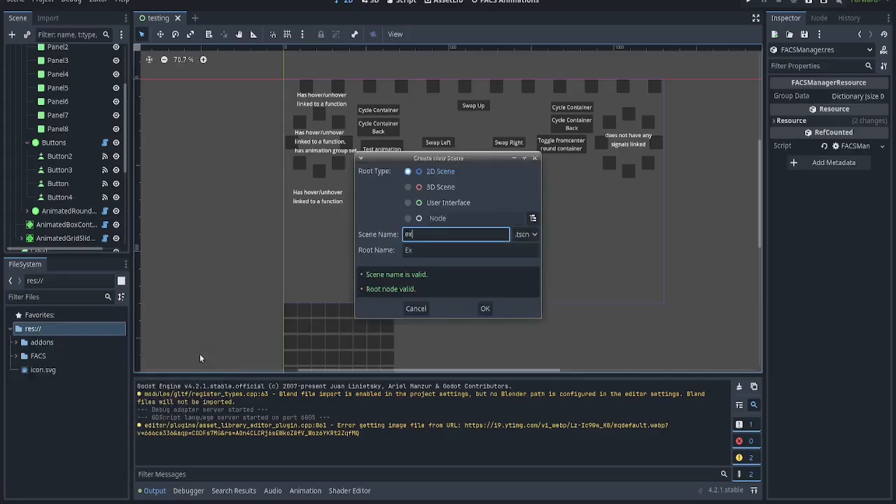
pyautogui.click(484, 308)
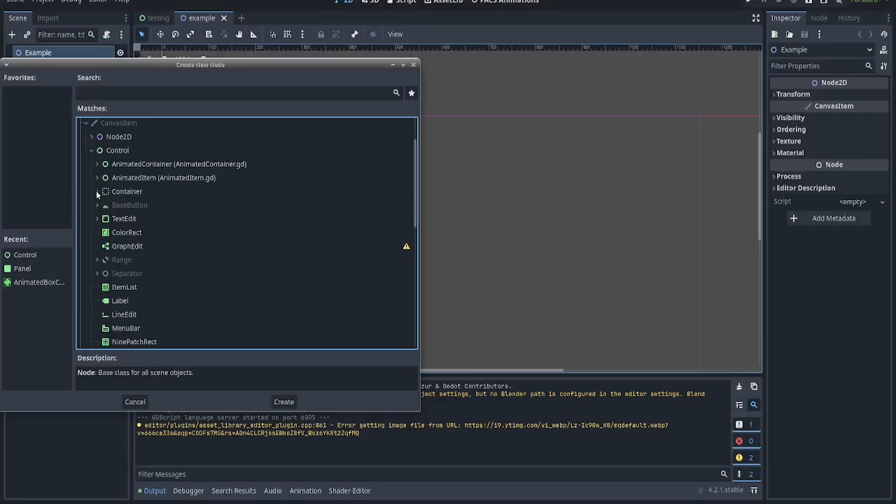
# - Search 'anima' and add an AnimatedFromCenterRoundContainer node under the Example root
pyautogui.click(97, 191)
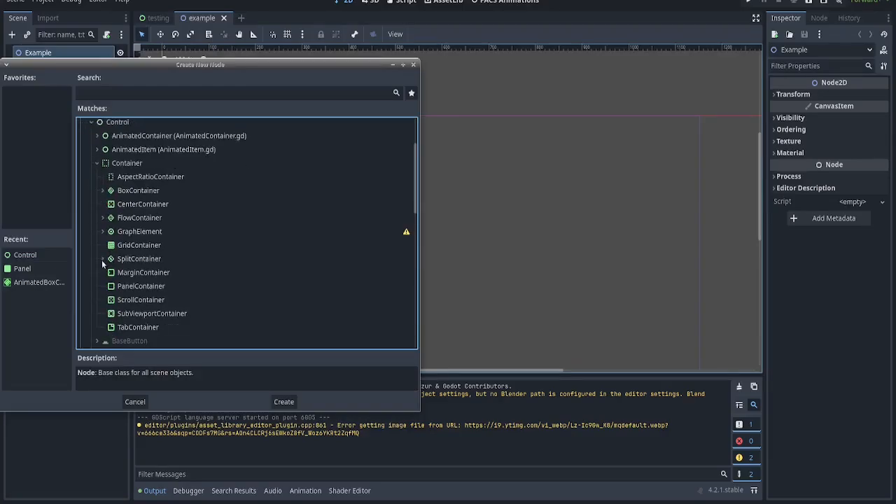
pyautogui.write('animated')
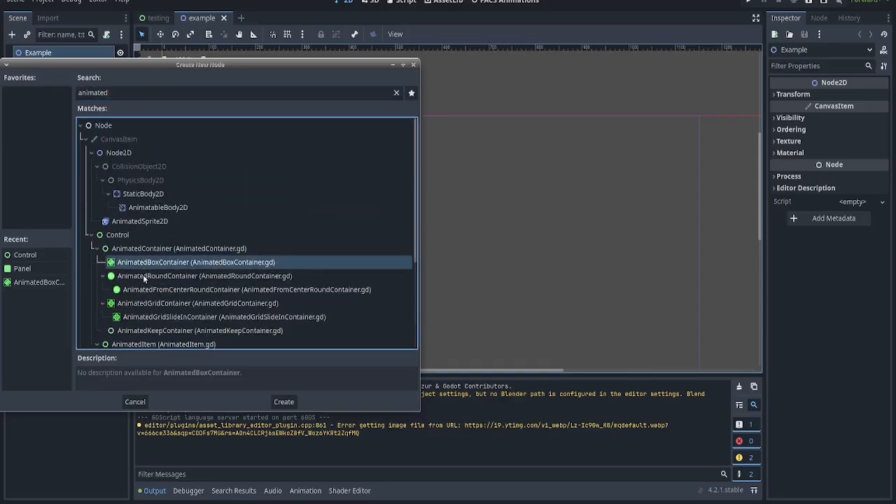
pyautogui.click(245, 289)
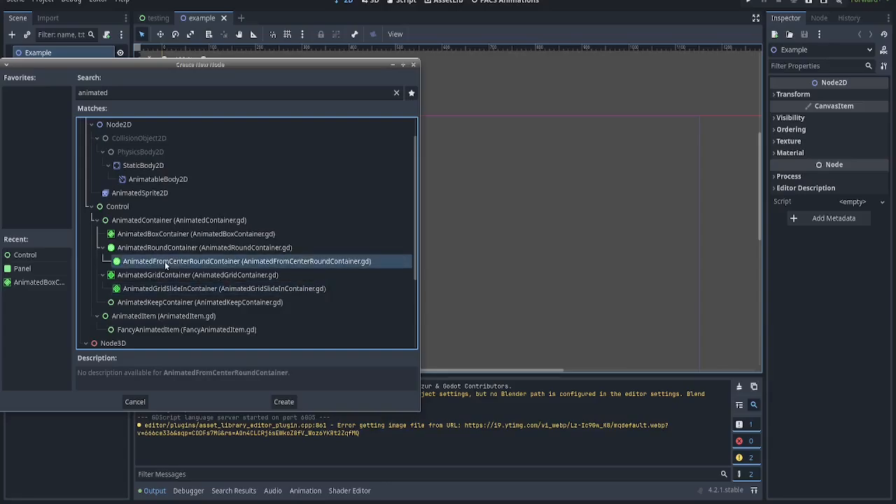
pyautogui.click(197, 275)
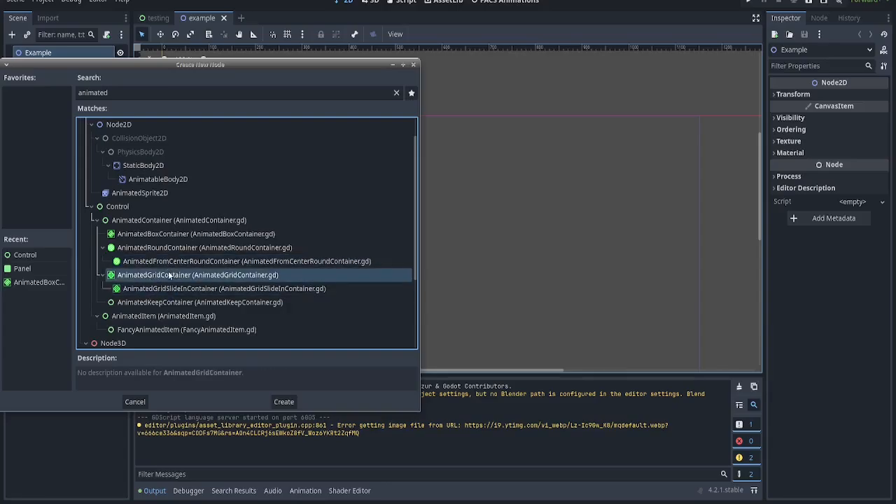
pyautogui.click(246, 261)
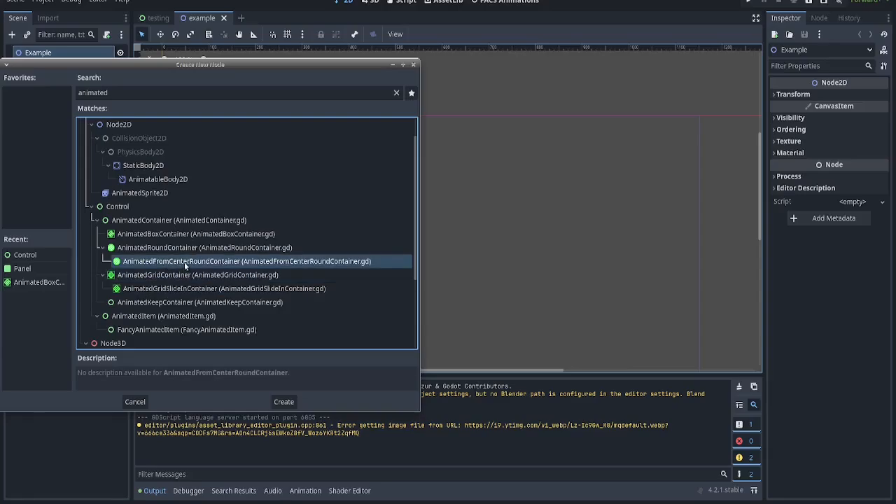
pyautogui.click(283, 401)
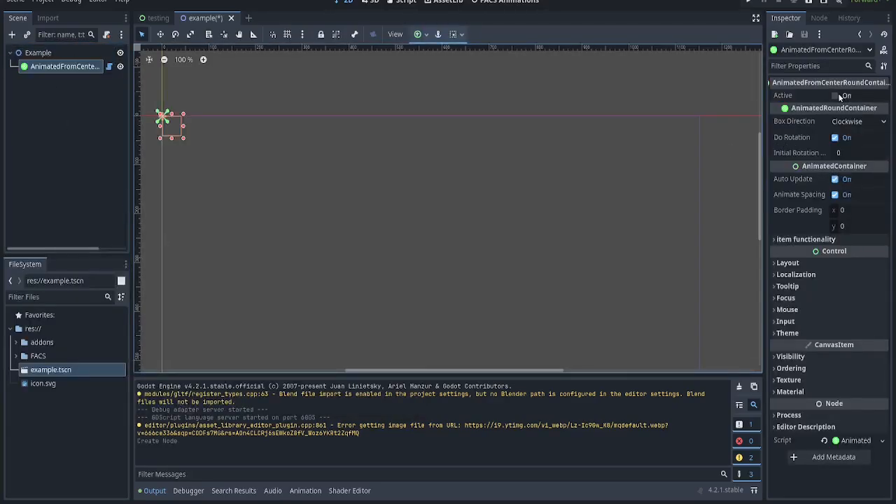
# - Activate the round container, fill it with six Panels, and return to the testing scene
pyautogui.click(835, 95)
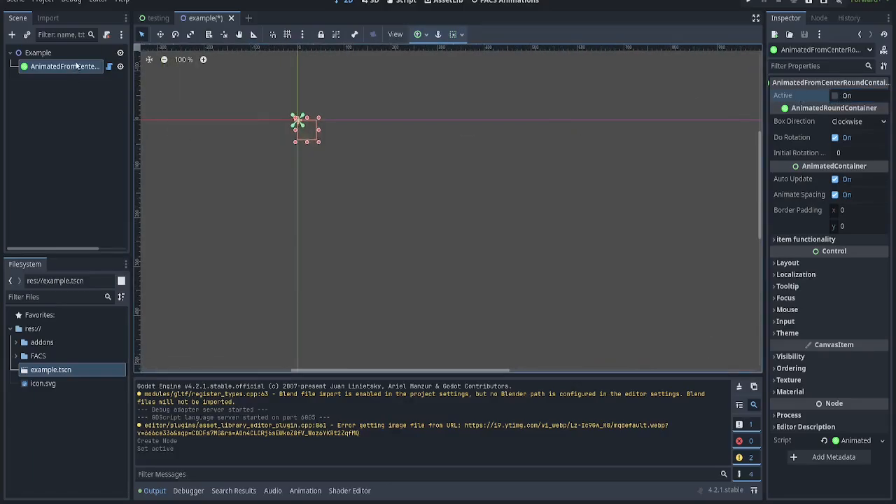
pyautogui.doubleClick(63, 66)
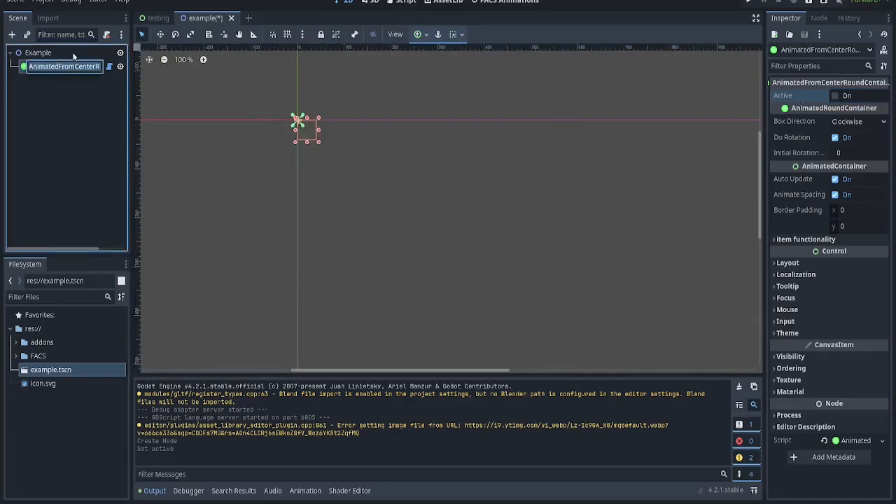
pyautogui.write('p')
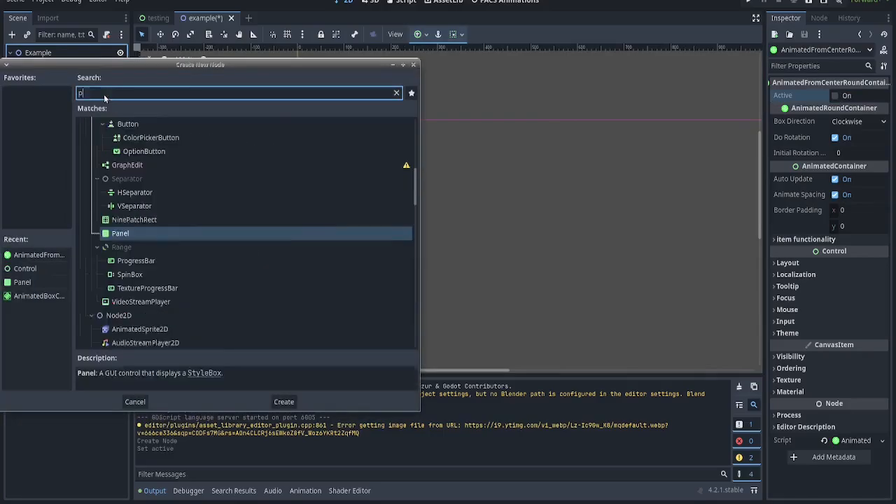
pyautogui.click(284, 401)
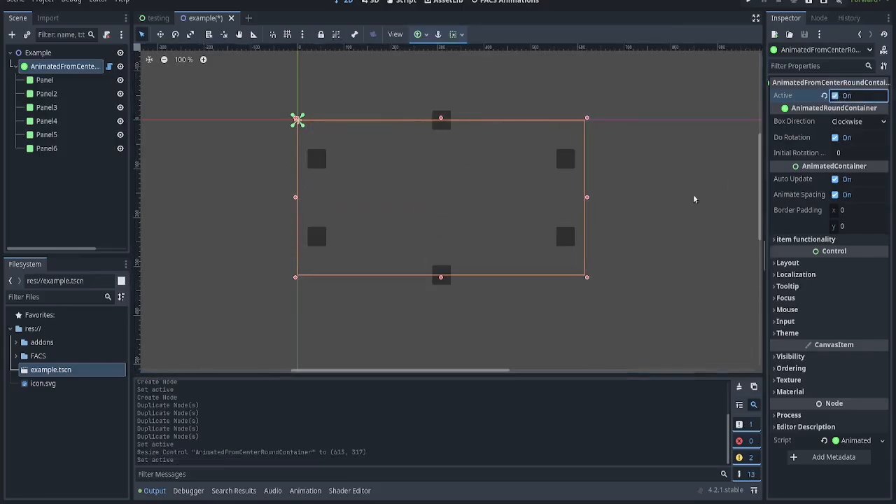
pyautogui.click(156, 17)
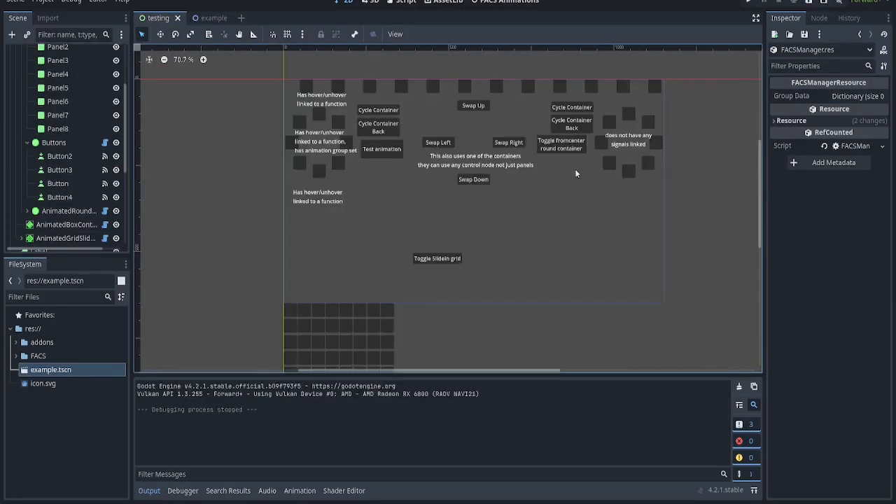
# - Run the demo and cycle the container items up, right, round, and left
pyautogui.click(748, 9)
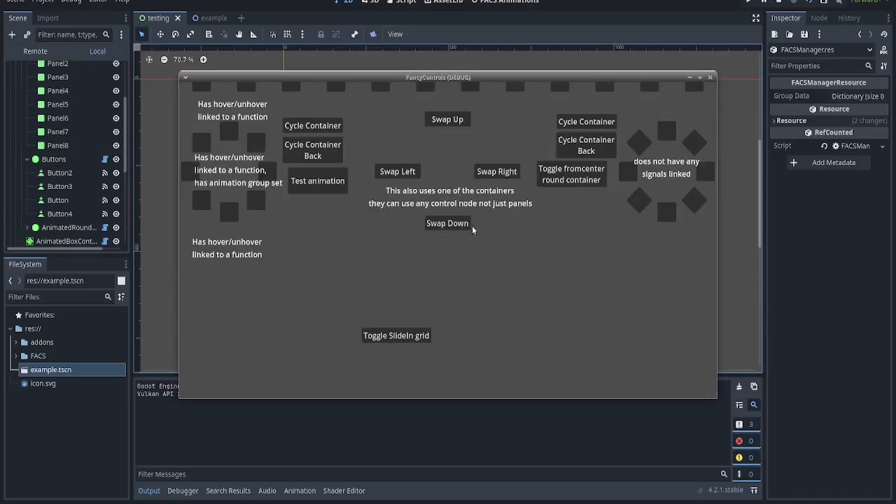
pyautogui.click(448, 119)
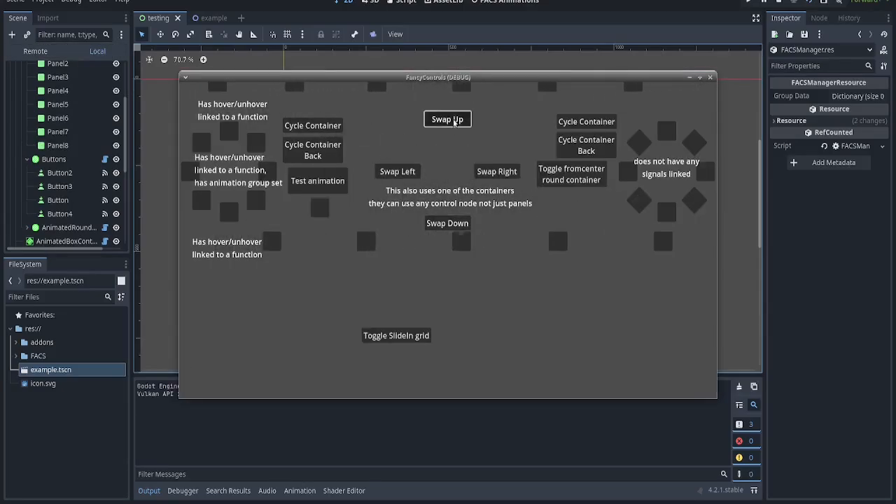
pyautogui.click(497, 171)
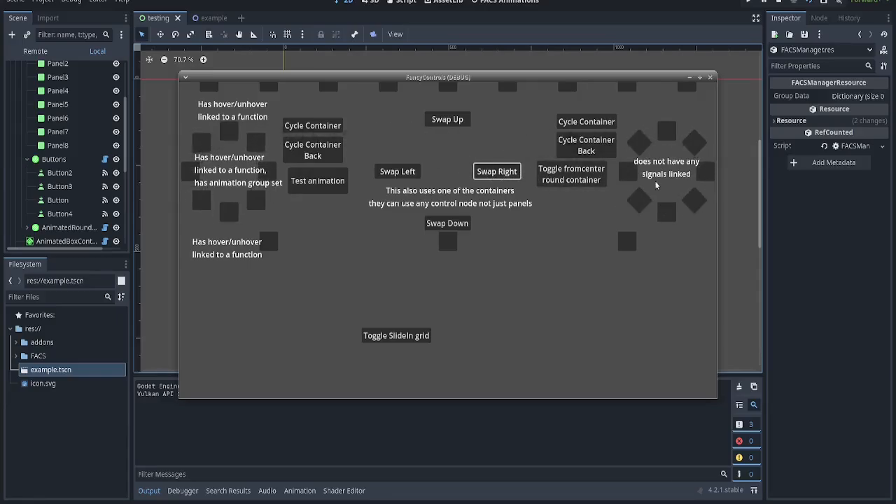
pyautogui.click(585, 121)
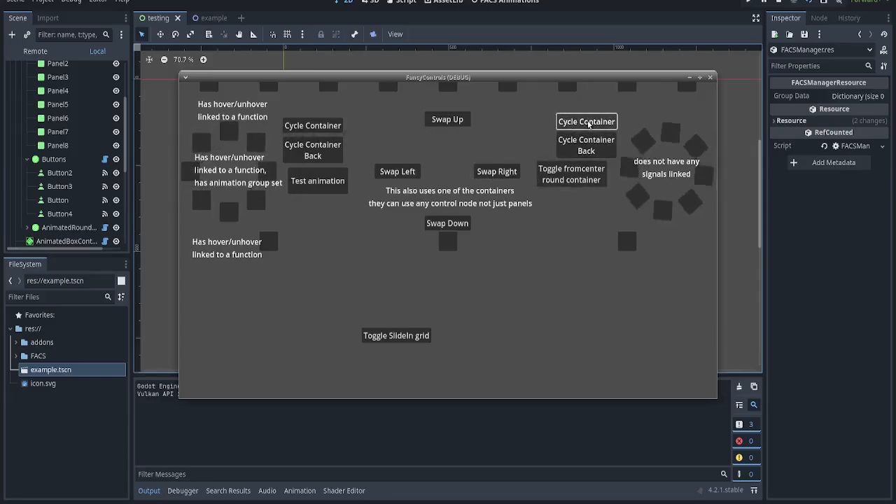
pyautogui.click(313, 149)
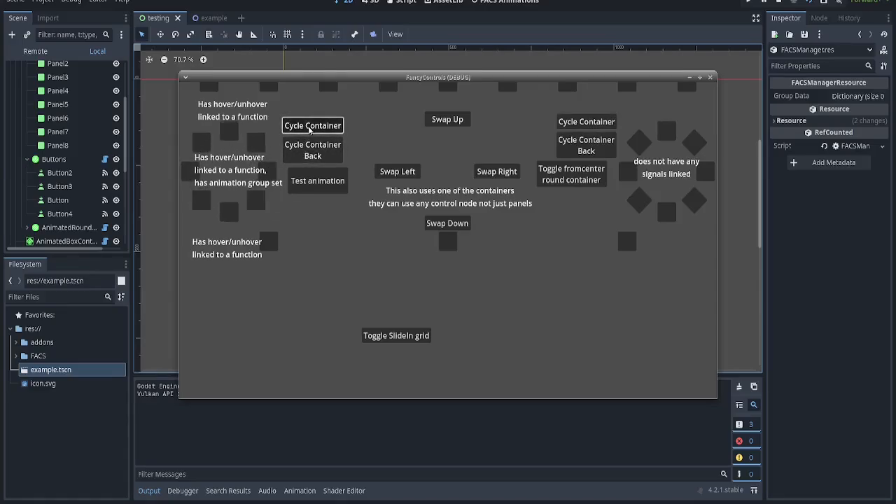
pyautogui.click(312, 125)
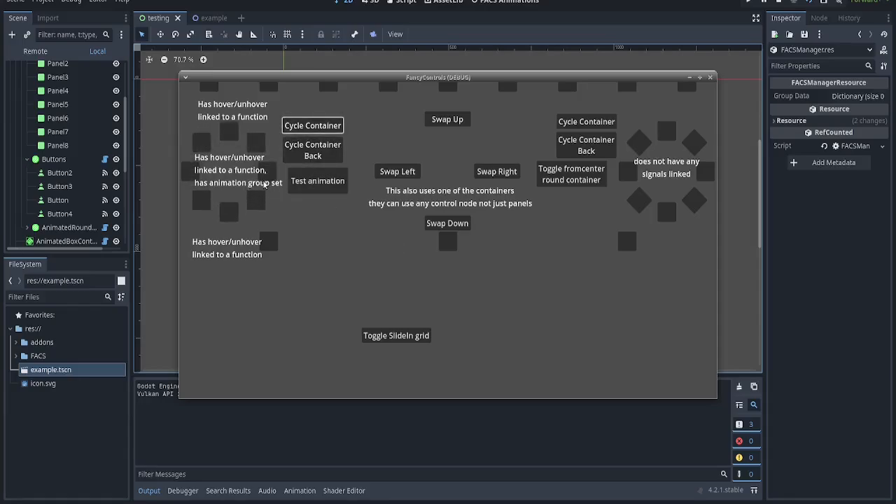
pyautogui.moveTo(201, 145)
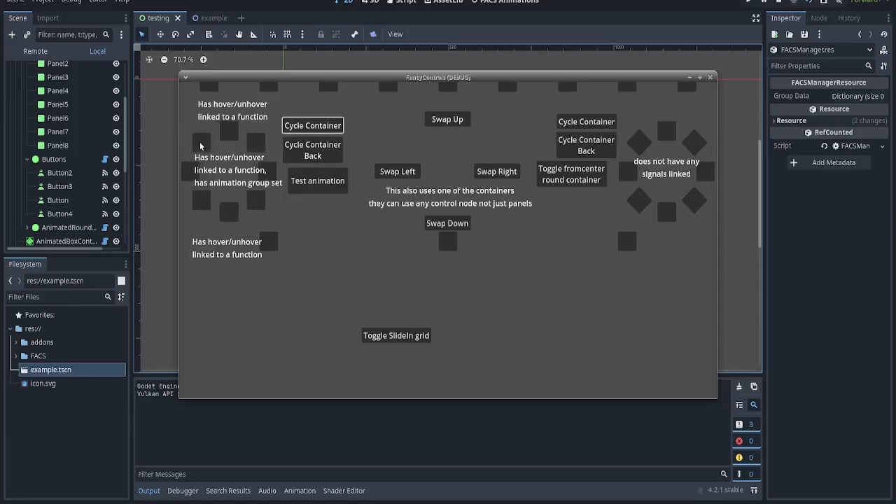
pyautogui.moveTo(260, 210)
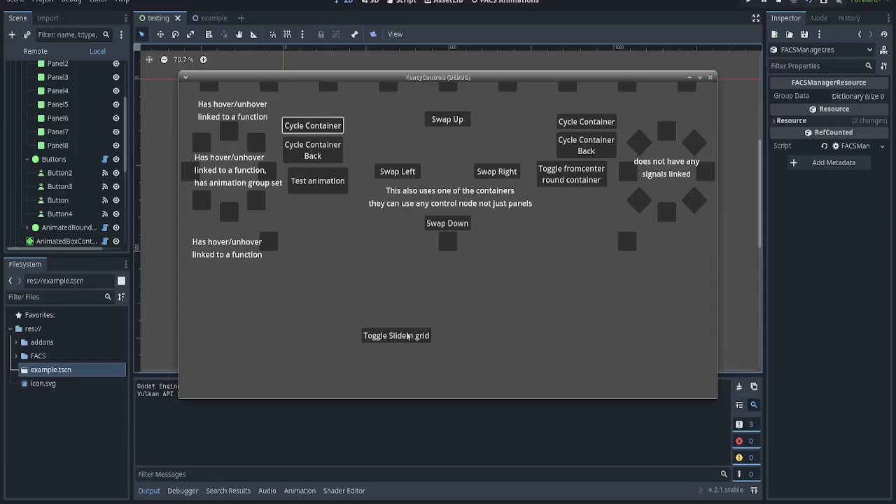
# - Slide the panel grid in and back out with Toggle SlideIn grid
pyautogui.click(396, 334)
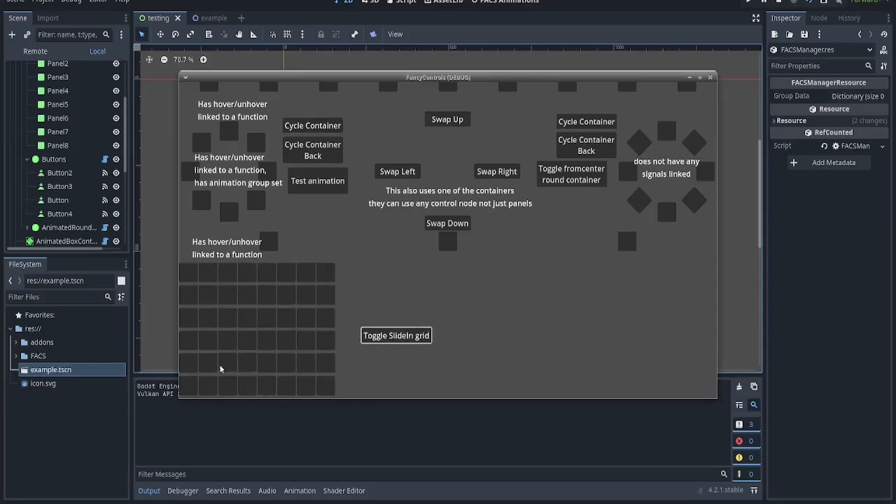
pyautogui.click(396, 334)
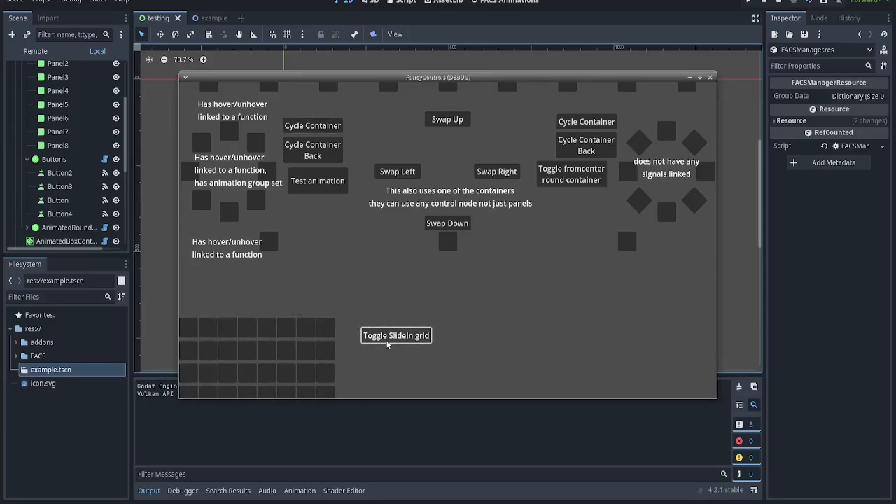
pyautogui.click(396, 336)
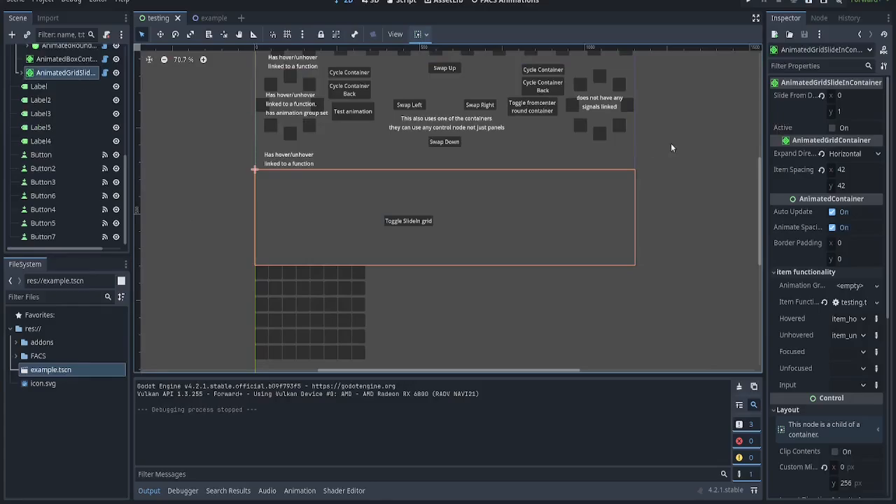
pyautogui.click(843, 128)
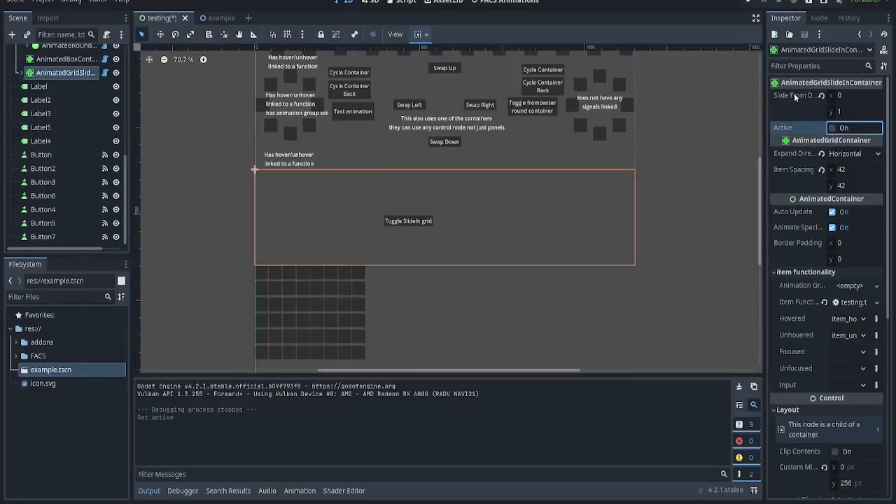
pyautogui.write('0.52')
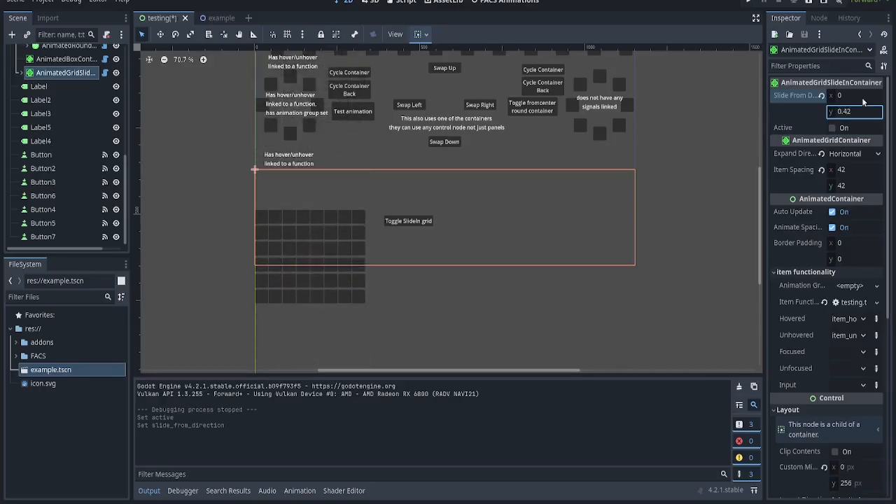
pyautogui.click(833, 127)
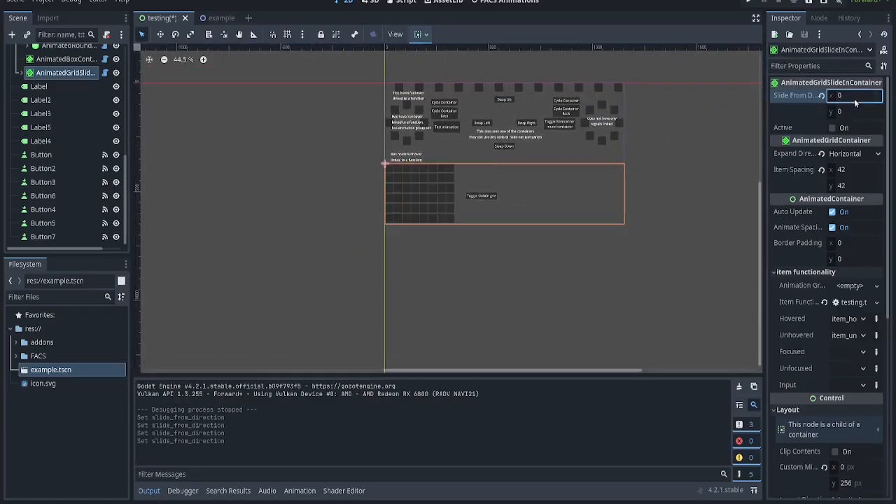
pyautogui.write('1')
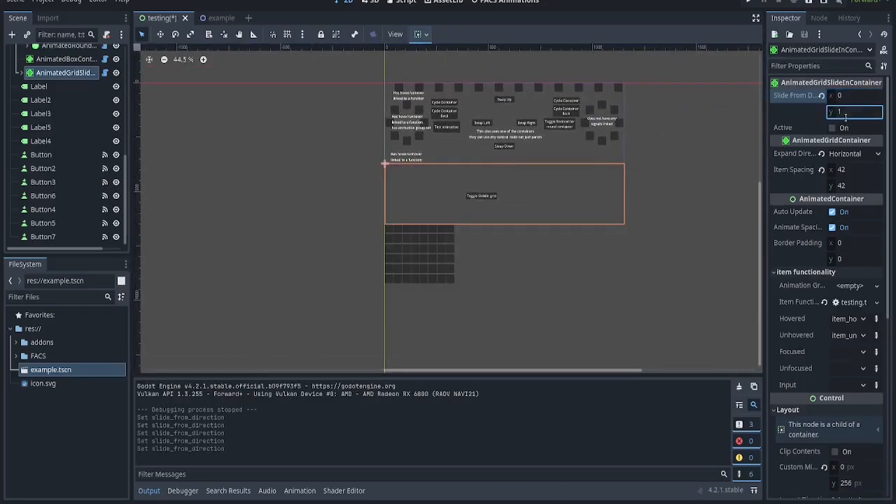
pyautogui.click(853, 153)
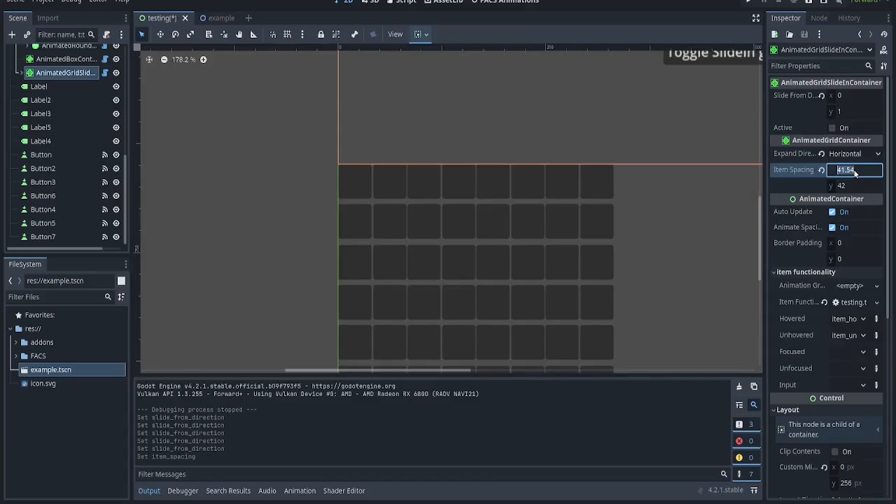
pyautogui.write('40')
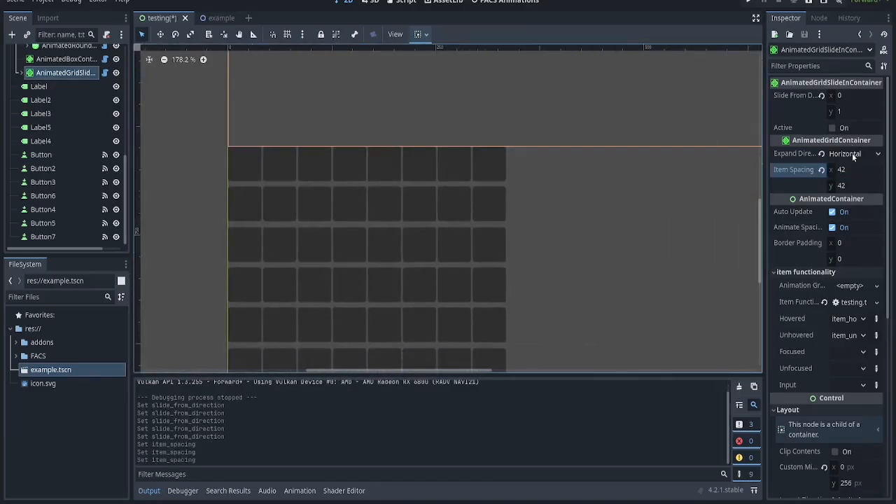
pyautogui.click(845, 153)
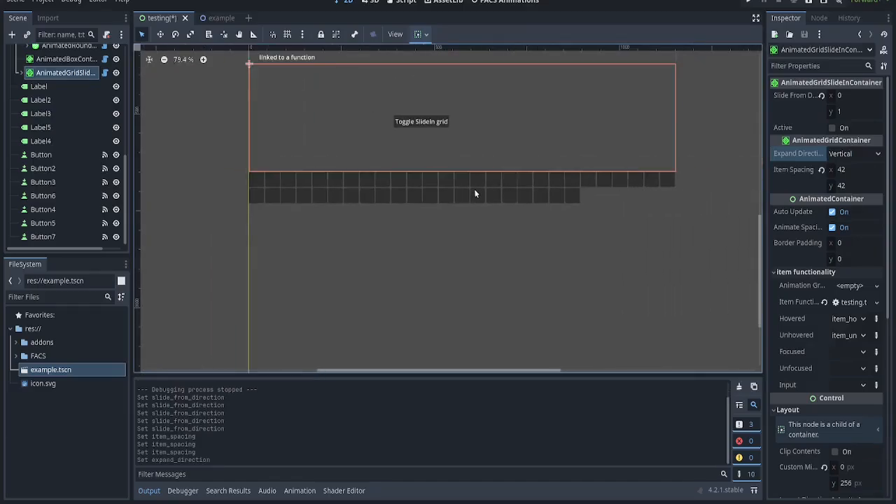
pyautogui.click(854, 153)
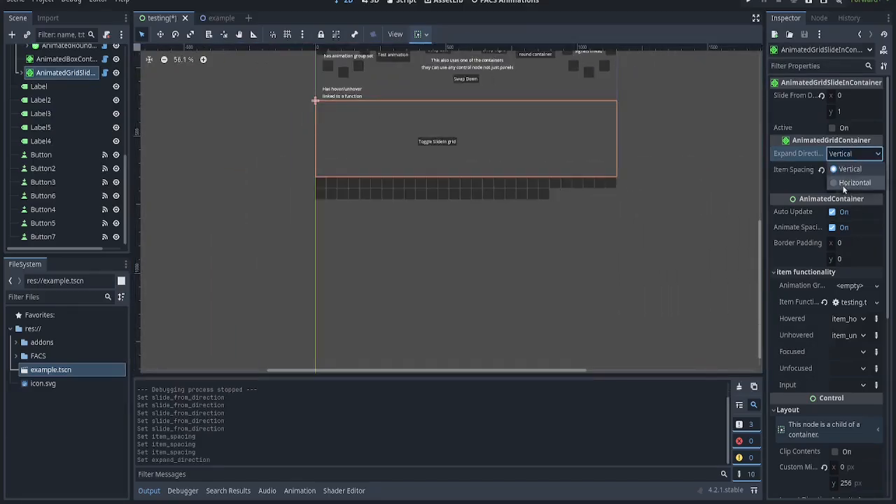
pyautogui.click(854, 182)
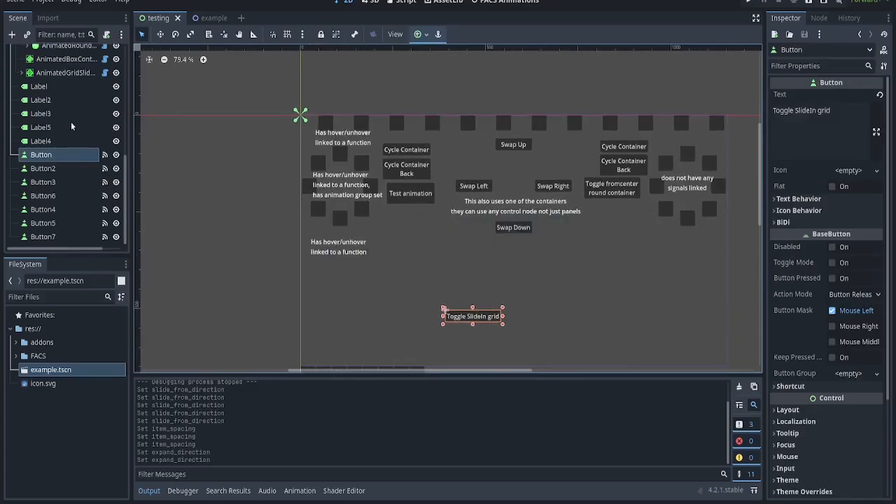
pyautogui.click(66, 80)
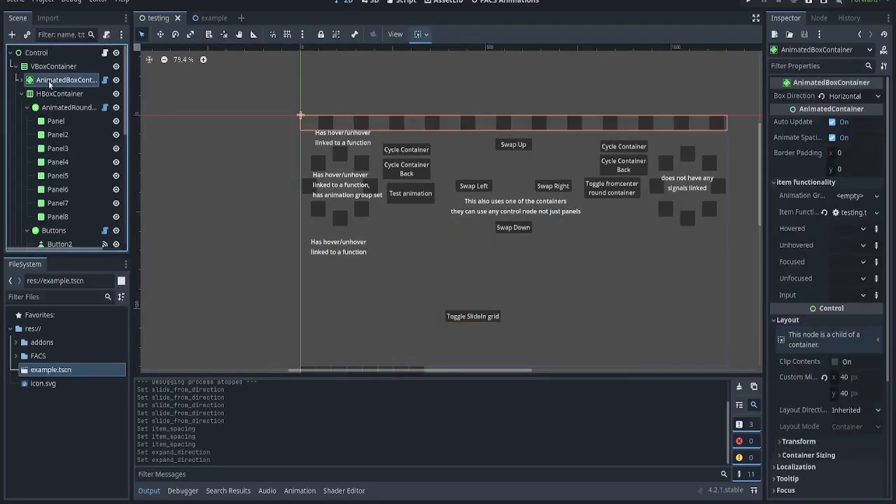
pyautogui.click(854, 95)
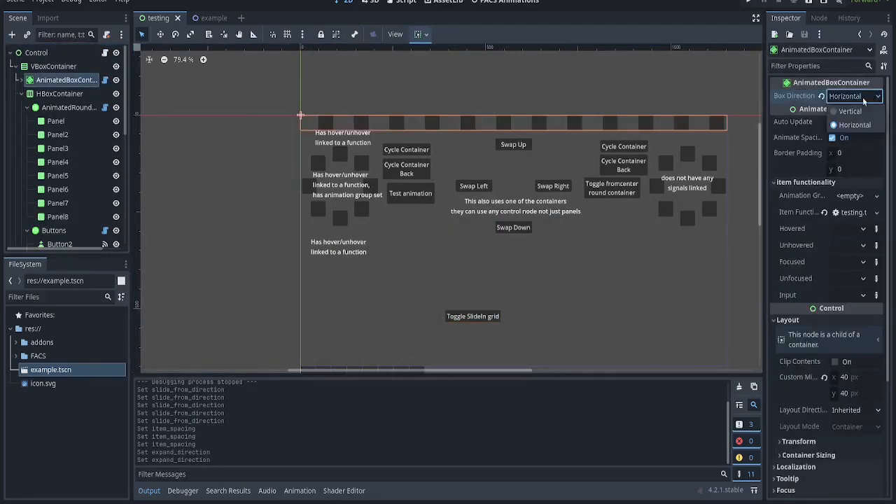
pyautogui.click(849, 111)
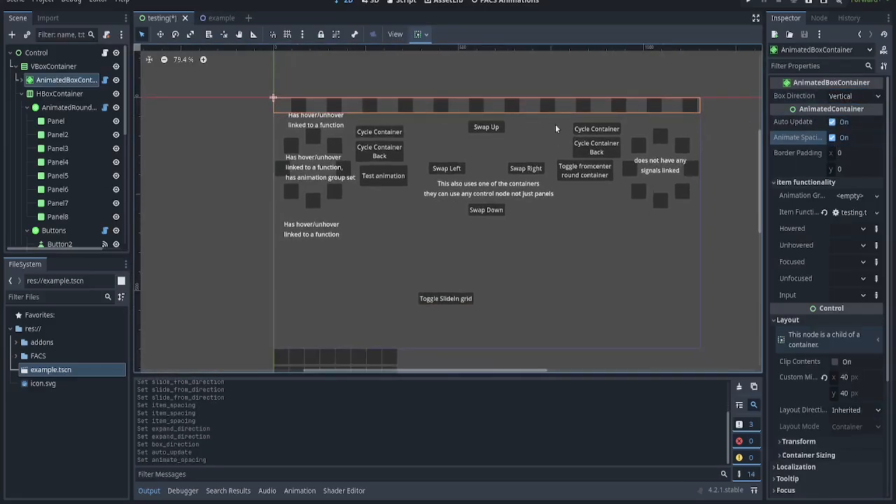
pyautogui.write('0.2')
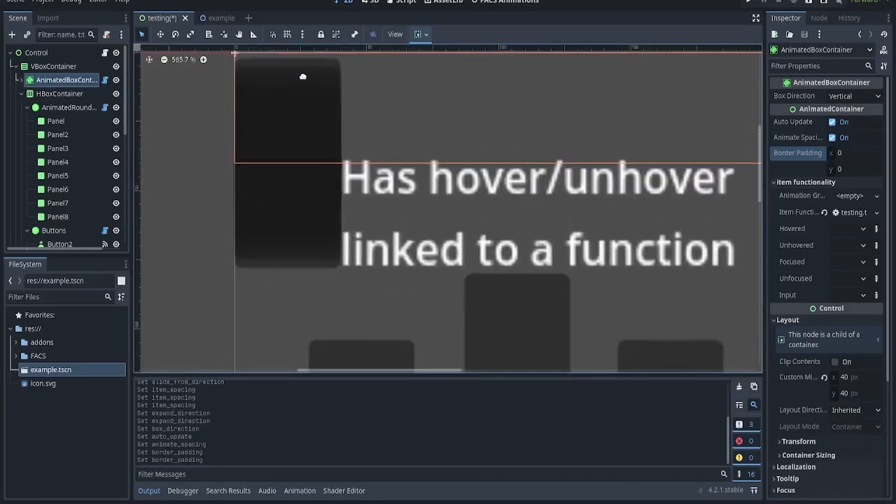
pyautogui.click(854, 96)
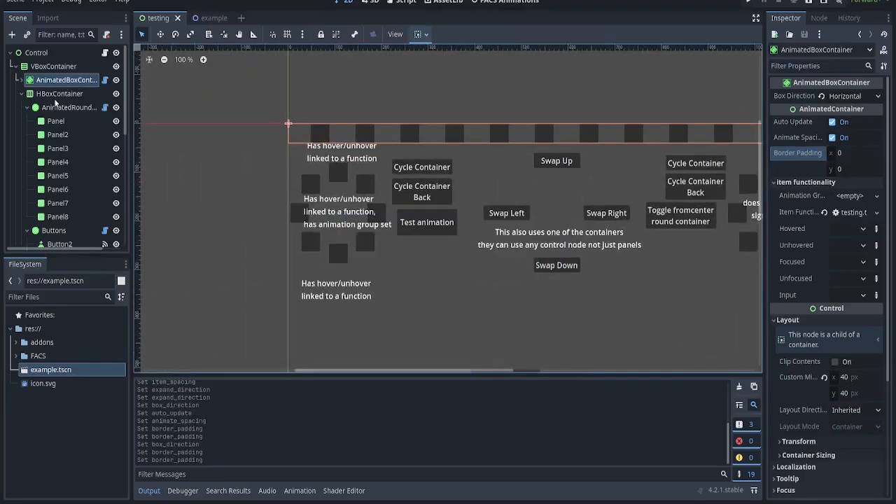
# - In the example scene, set the container's Initial Rotation and enable Do Rotation
pyautogui.click(202, 18)
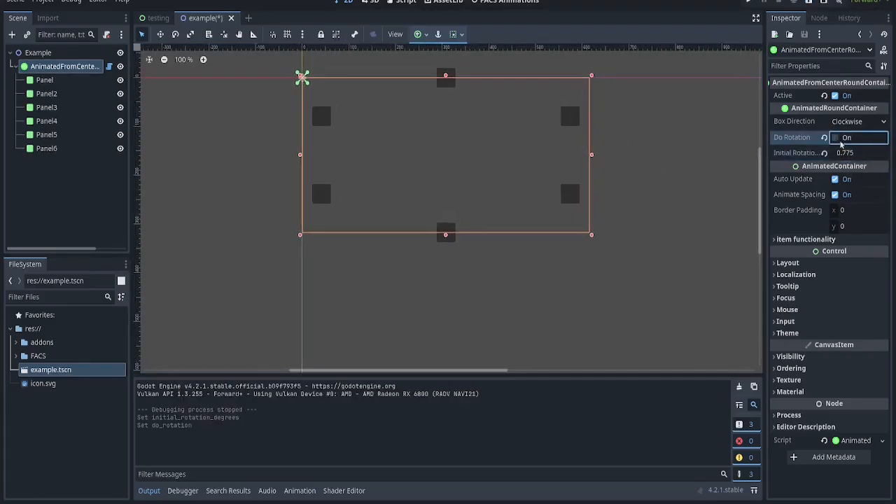
pyautogui.click(835, 138)
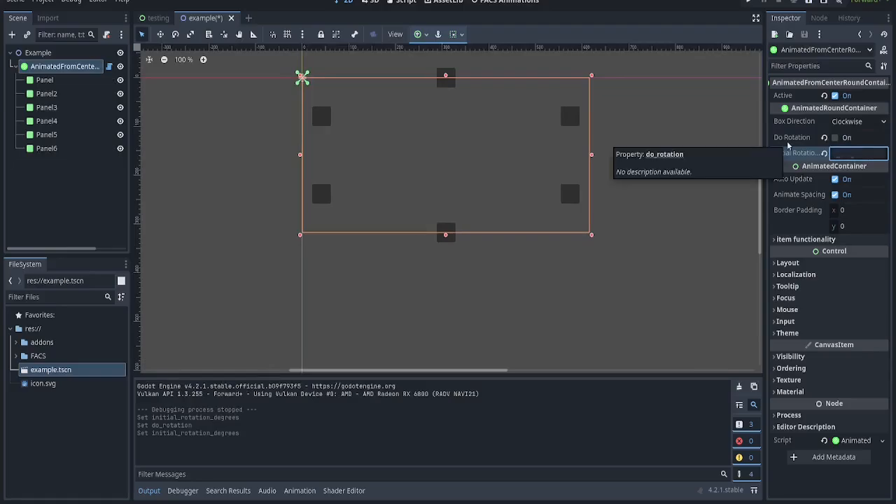
pyautogui.write('PI*')
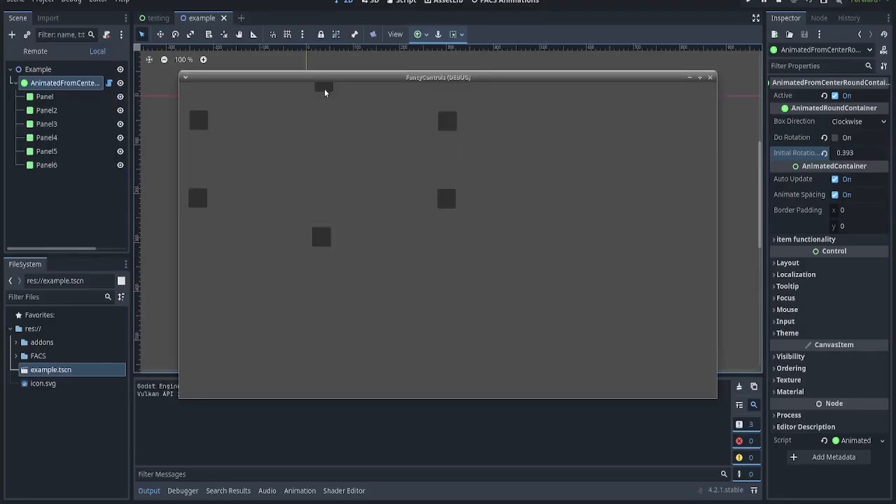
pyautogui.click(835, 137)
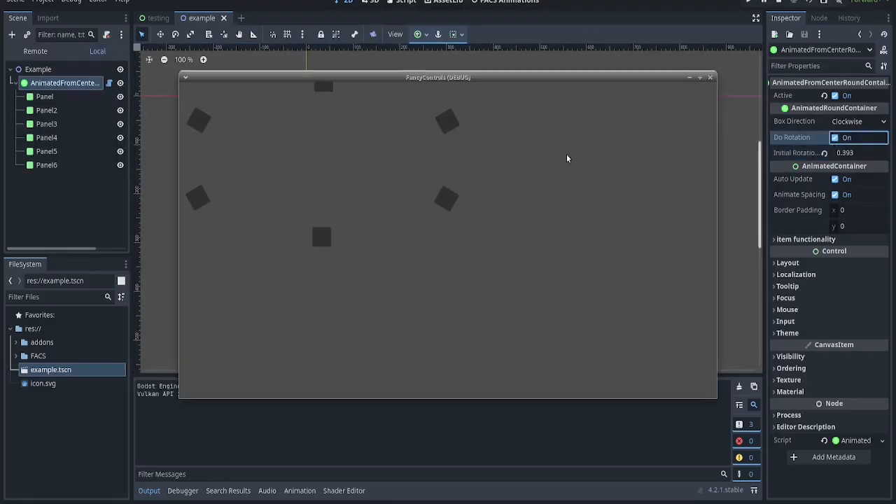
pyautogui.click(859, 152)
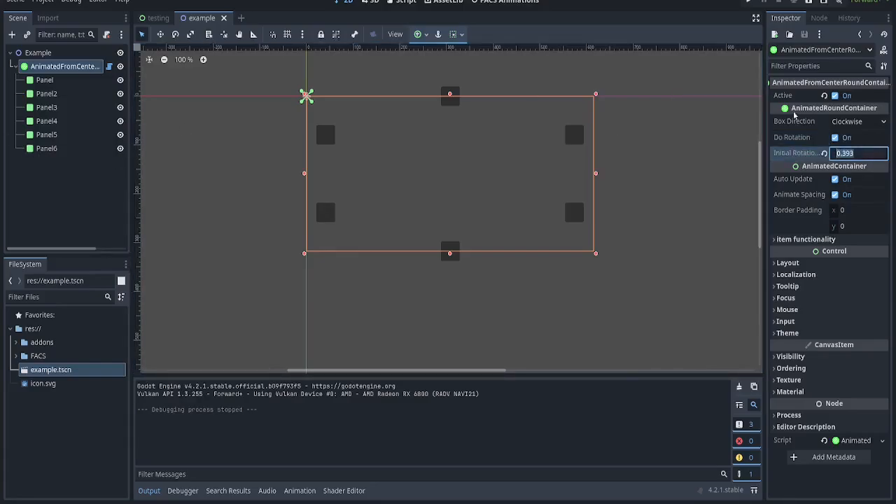
# - Try counterclockwise Box Direction, settle on clockwise, and resize the round container
pyautogui.click(857, 121)
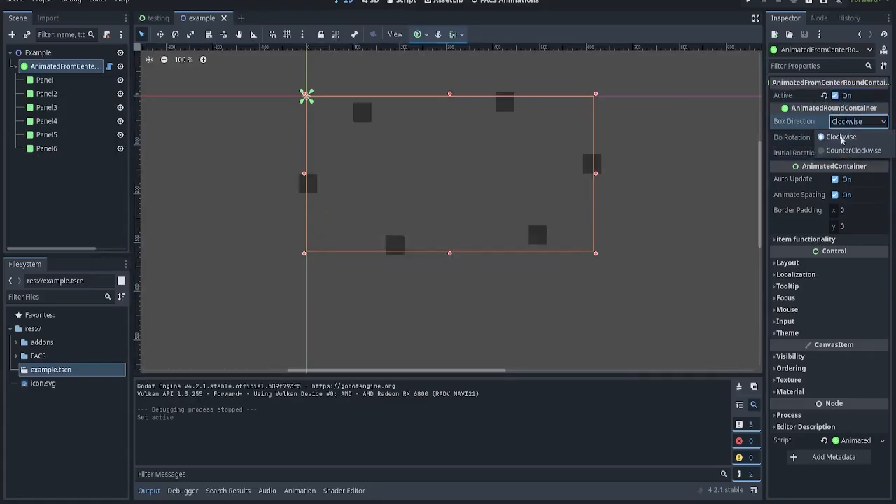
pyautogui.click(858, 121)
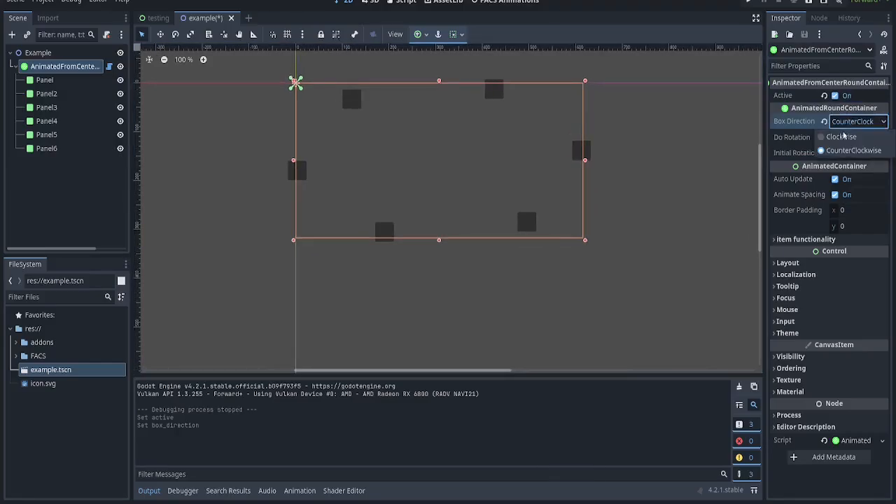
pyautogui.click(844, 136)
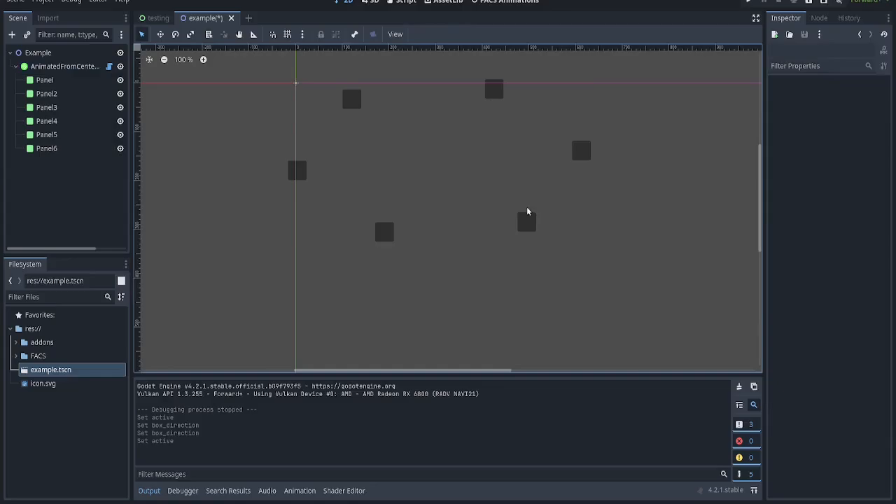
pyautogui.click(67, 66)
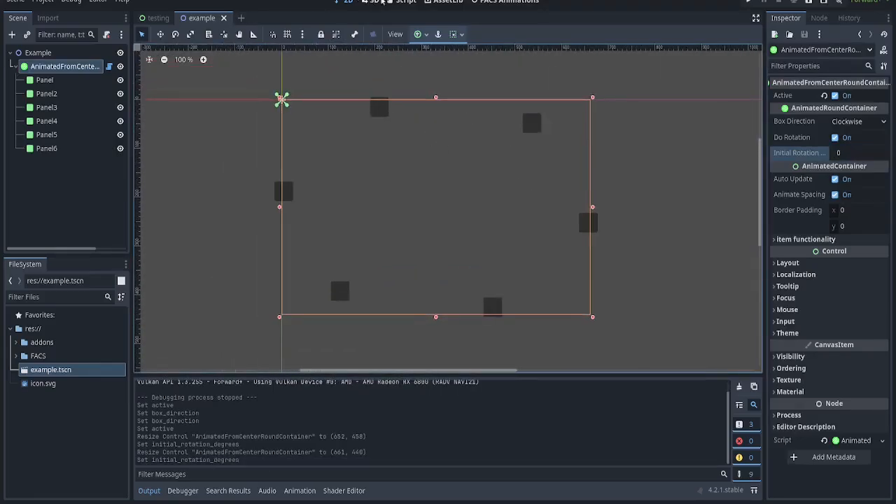
# - Add an AnimatedBoxContainer node and set its Anchors Preset to Full Rect
pyautogui.click(405, 2)
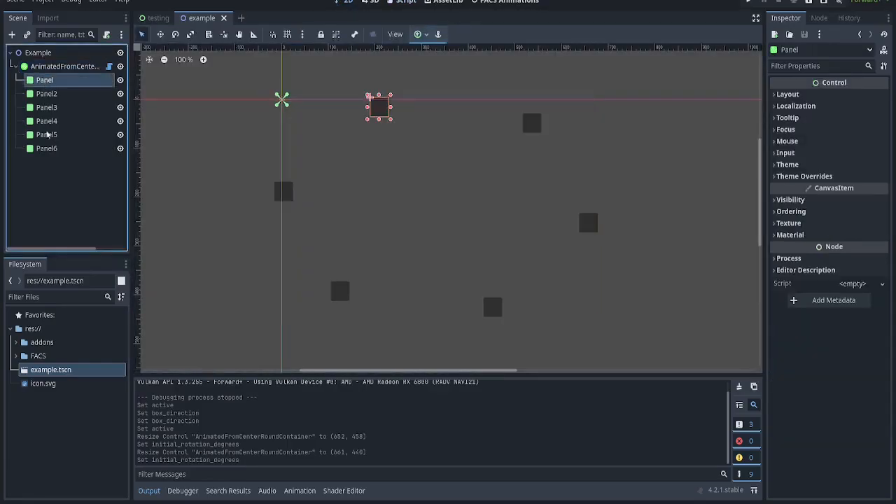
pyautogui.click(65, 65)
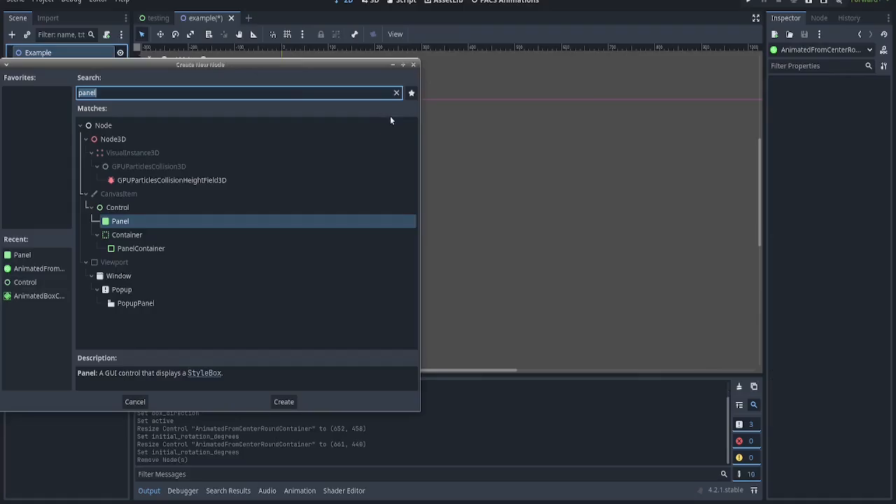
pyautogui.write('box')
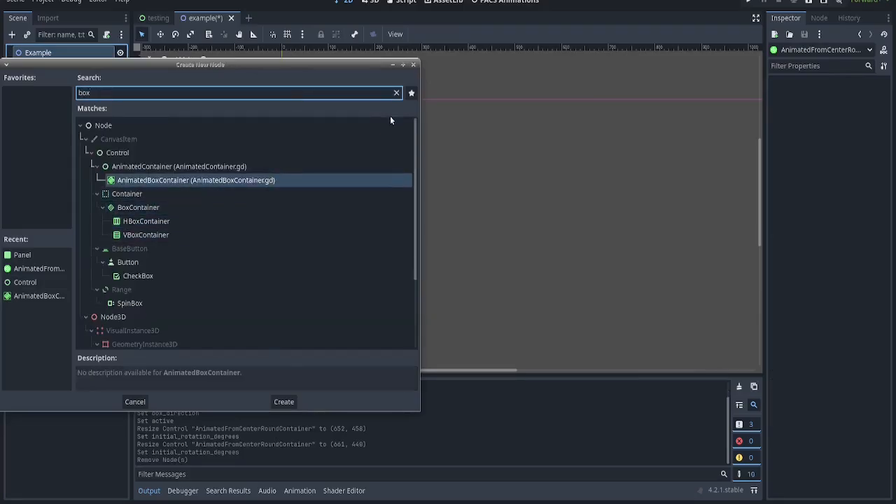
pyautogui.click(283, 401)
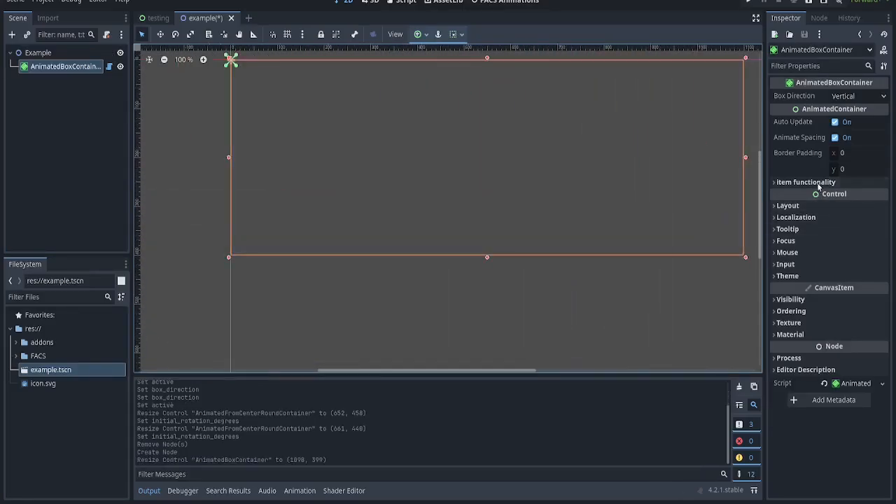
pyautogui.click(787, 205)
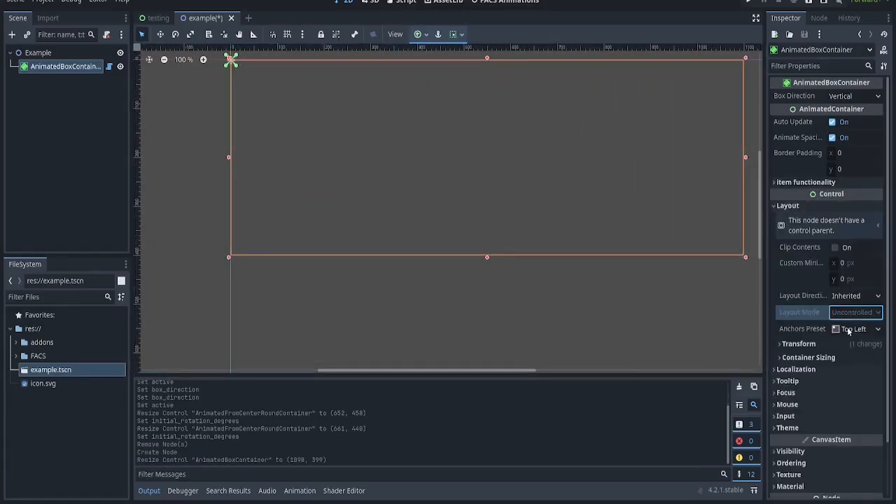
pyautogui.click(857, 329)
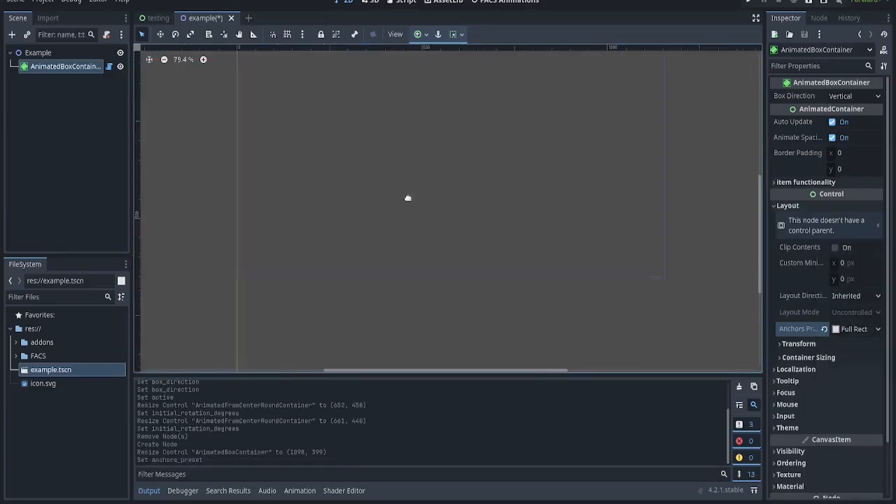
# - Change the Example root type to Control and set Box Direction to Horizontal
pyautogui.rightClick(38, 53)
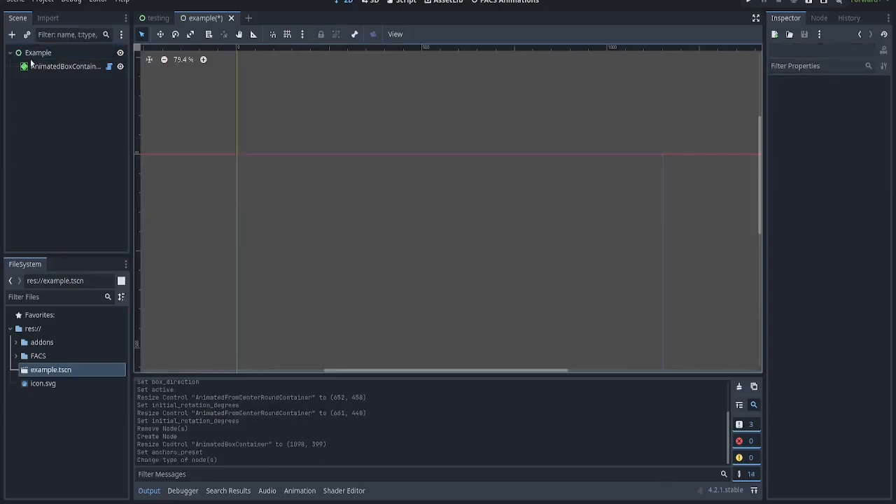
pyautogui.click(38, 52)
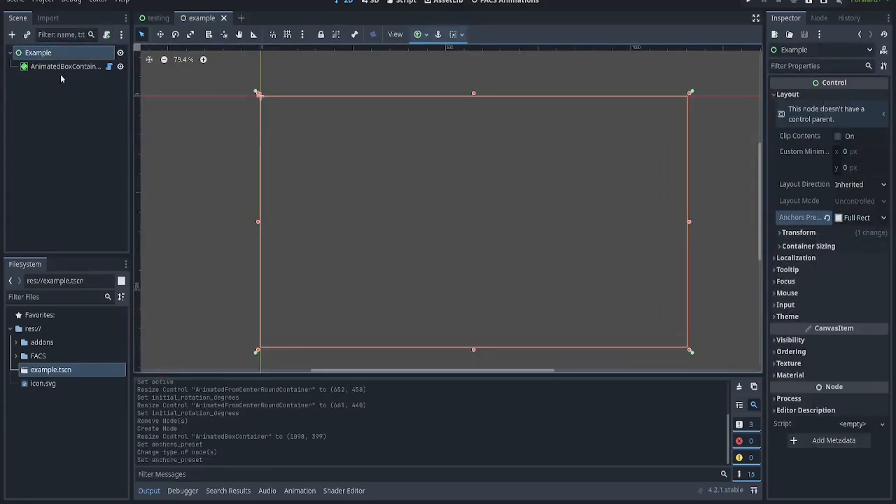
pyautogui.click(64, 66)
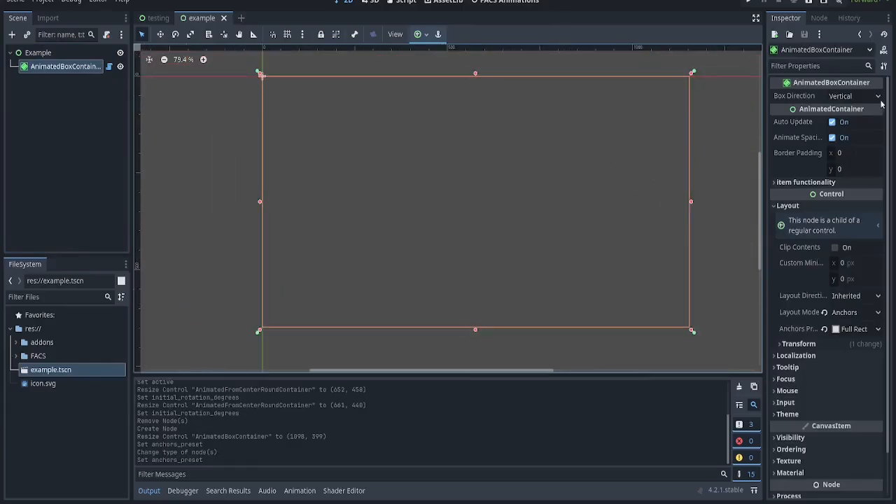
pyautogui.click(852, 96)
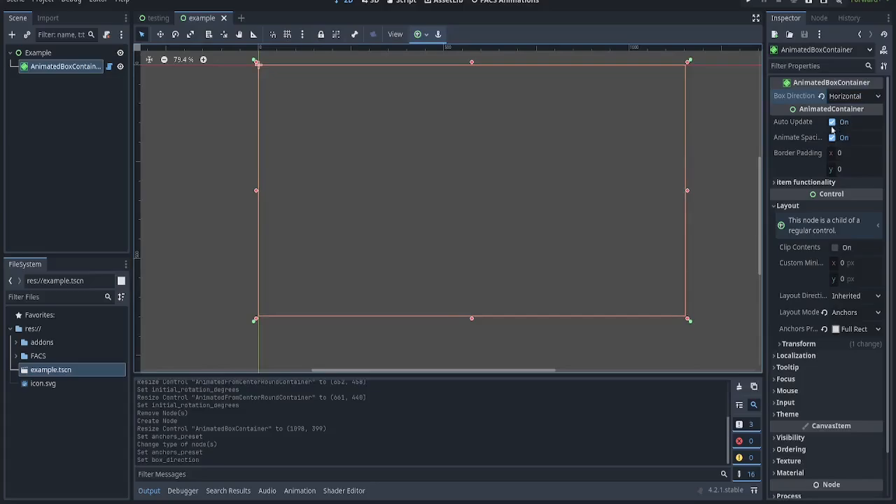
pyautogui.moveTo(710, 140)
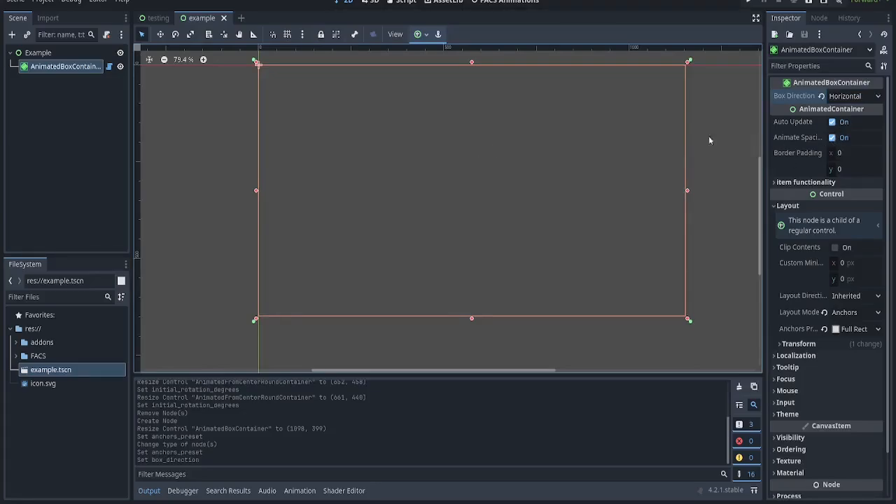
# - Add a Panel to the AnimatedBoxContainer, duplicate it to six, and expand Item Functionality
pyautogui.rightClick(65, 65)
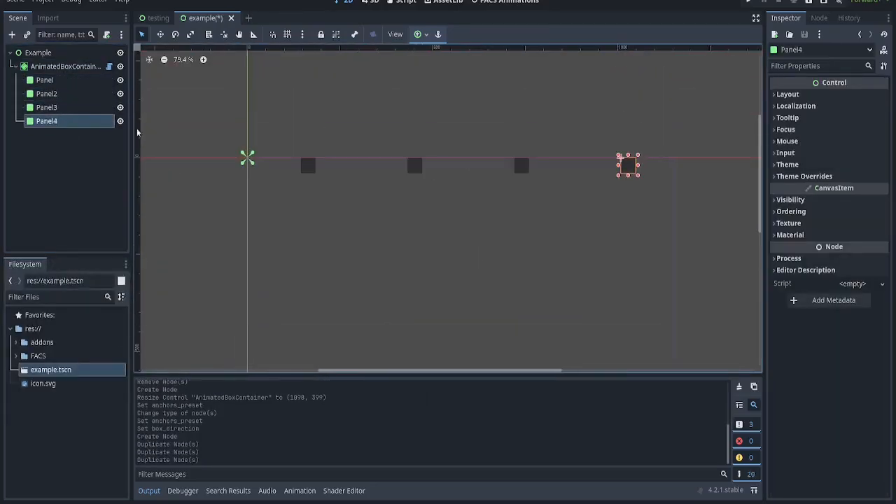
pyautogui.click(12, 34)
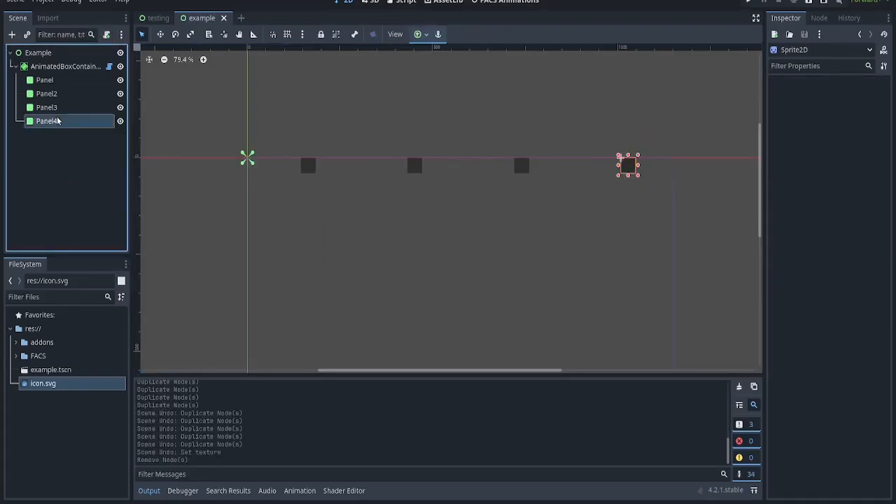
pyautogui.click(46, 121)
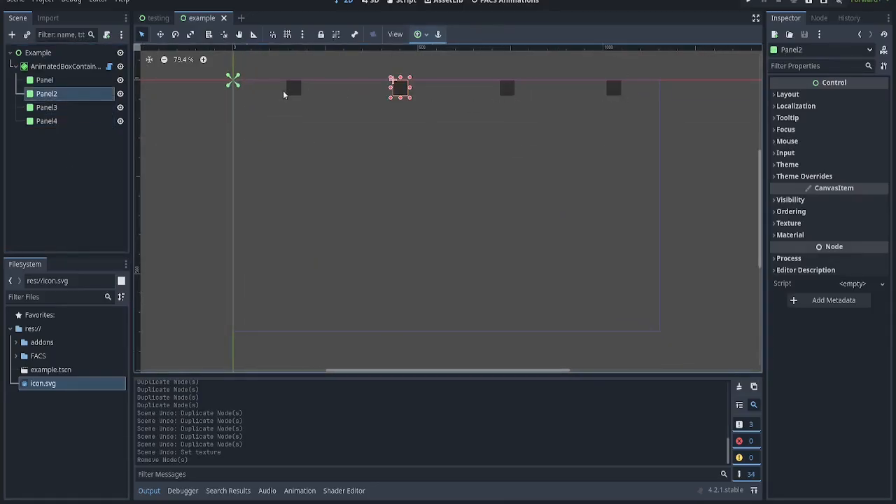
pyautogui.press('ctrl+s')
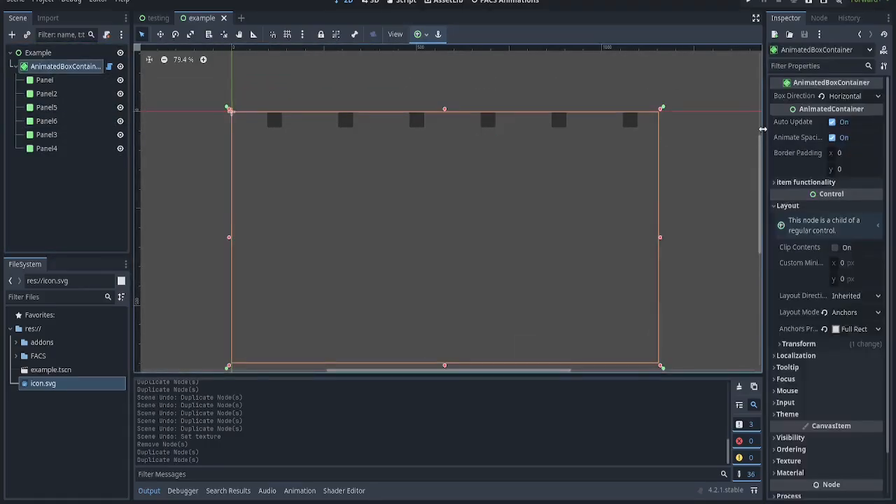
pyautogui.click(805, 182)
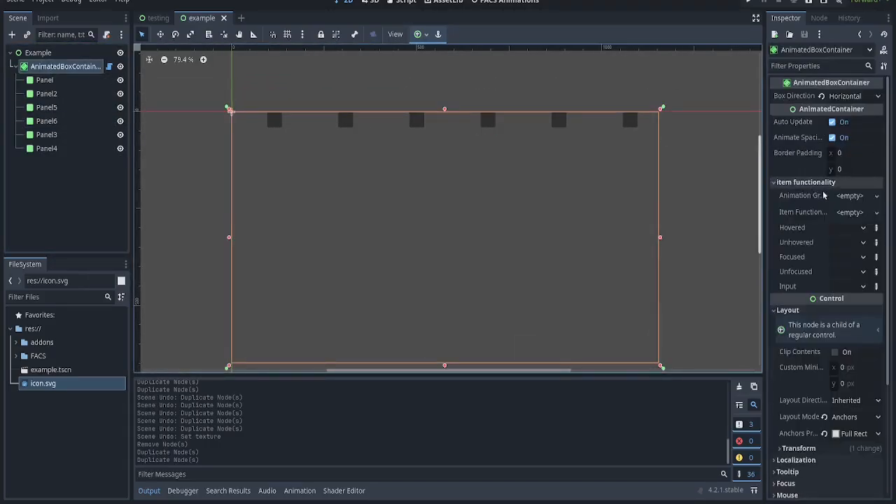
pyautogui.moveTo(802, 212)
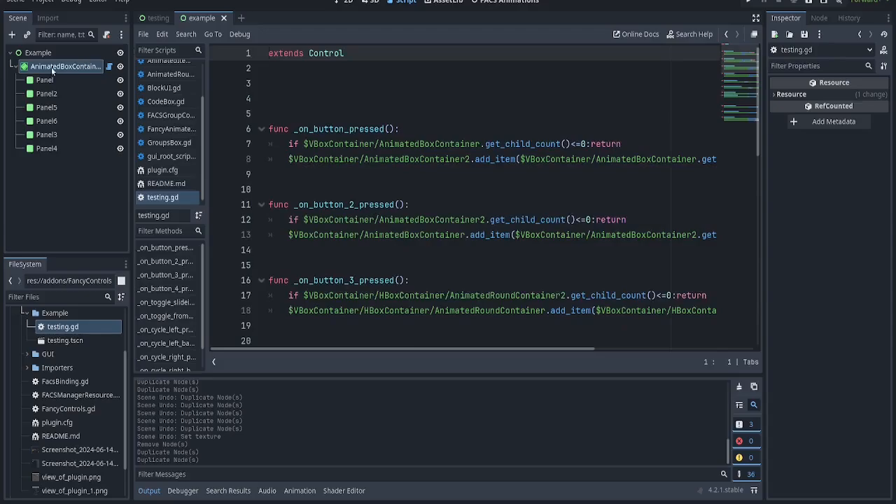
# - View the item_hovered_example function and select its hover position and scale lines
pyautogui.click(157, 18)
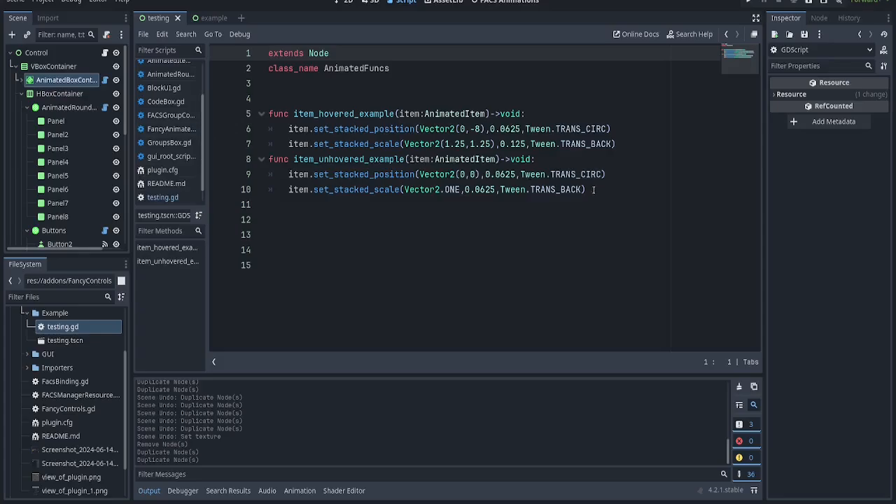
pyautogui.click(585, 188)
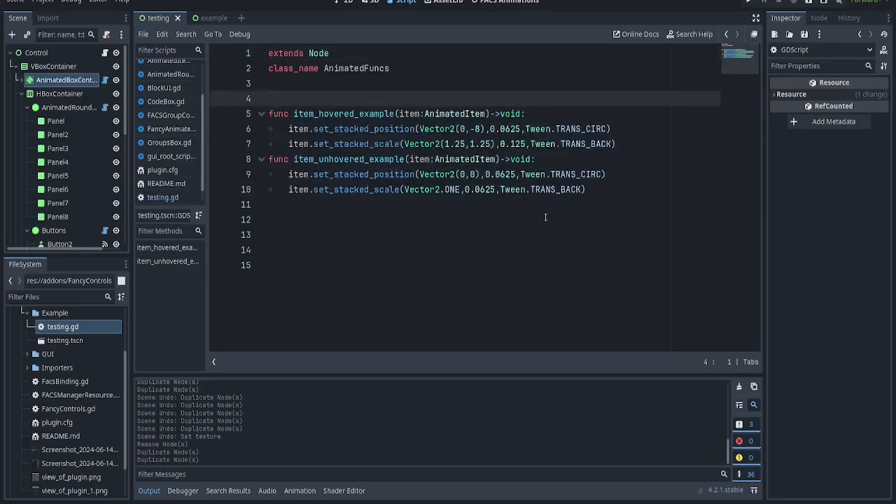
pyautogui.click(492, 159)
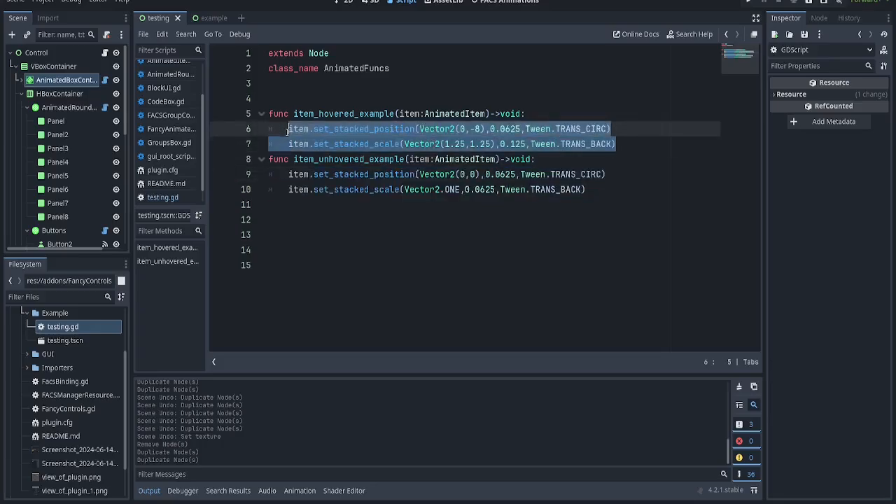
# - Browse the AnimatedItem.gd script, then return to the example scene
pyautogui.click(170, 67)
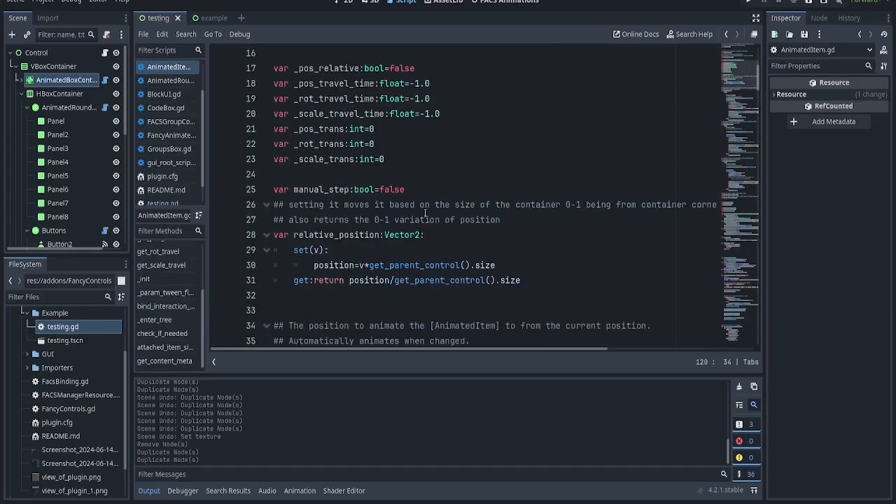
pyautogui.scroll(-3)
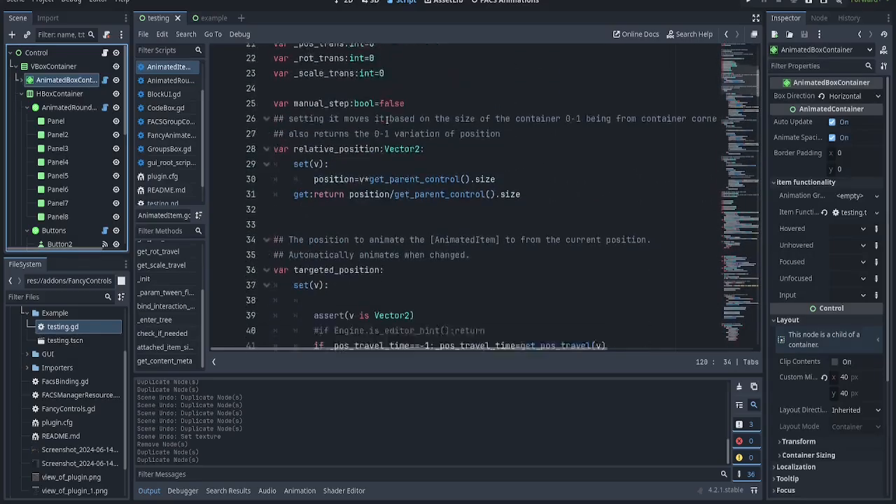
pyautogui.scroll(-3)
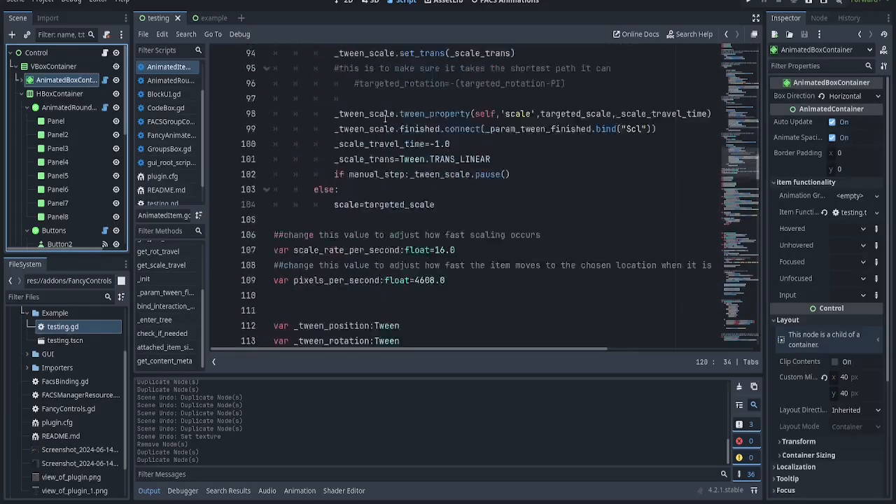
pyautogui.click(55, 121)
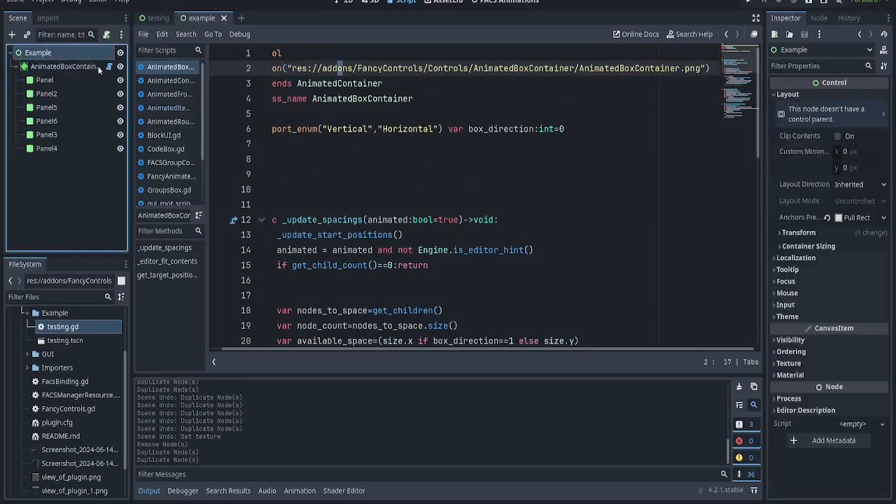
pyautogui.click(63, 66)
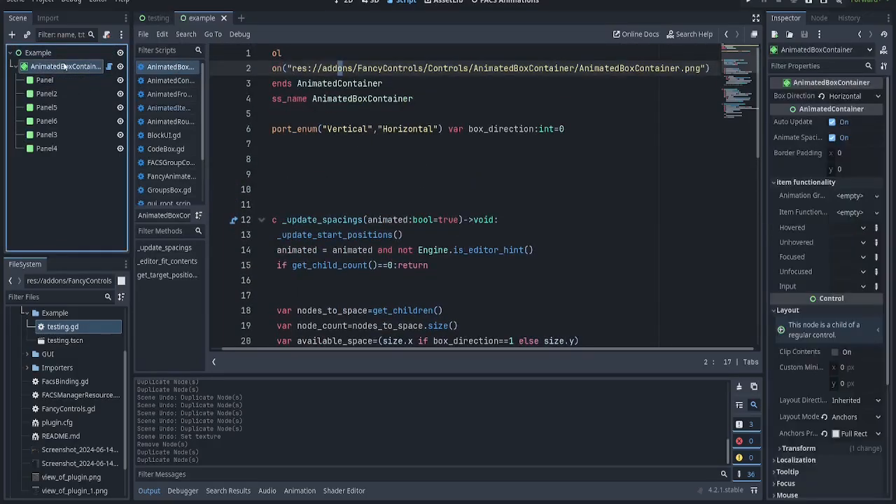
pyautogui.moveTo(67, 66)
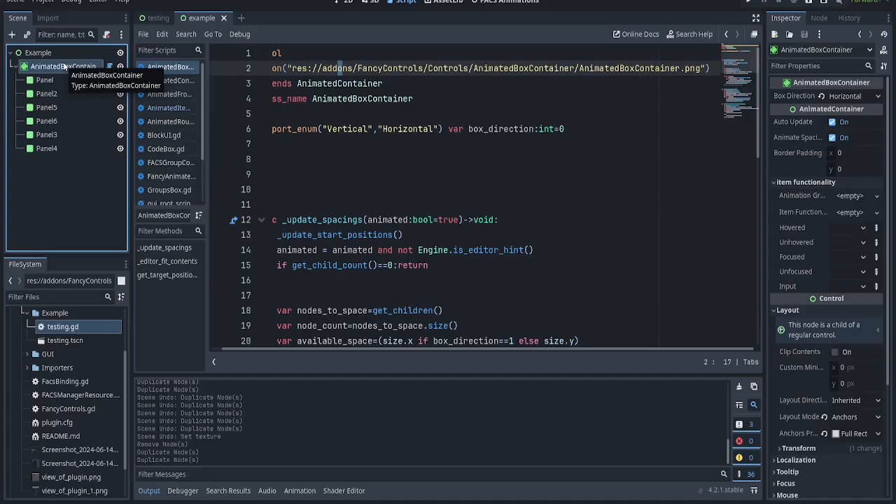
pyautogui.moveTo(47, 98)
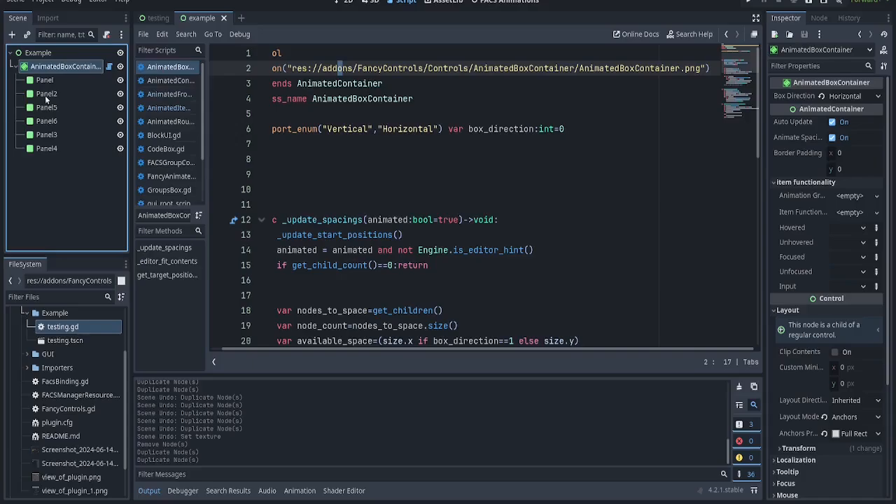
pyautogui.click(46, 93)
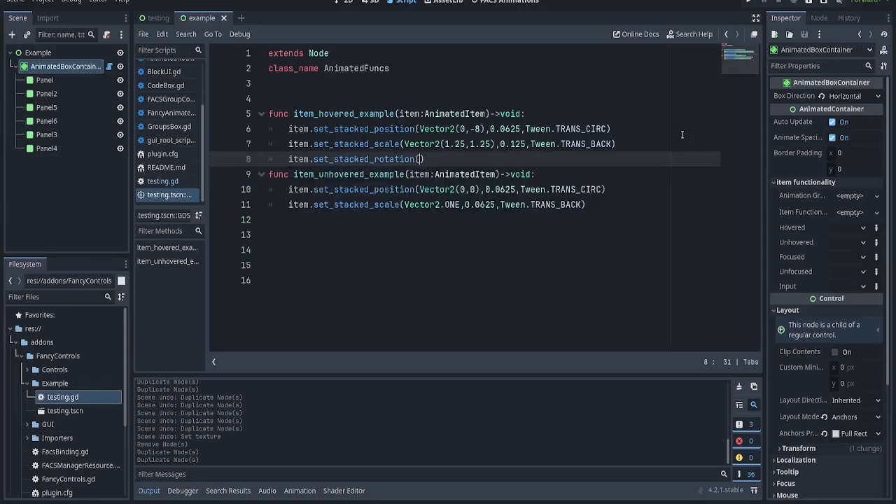
# - Make the hover rotation PI*0.125 over 0.5 seconds with TRANS_ELASTIC
pyautogui.write('PI*0.125')
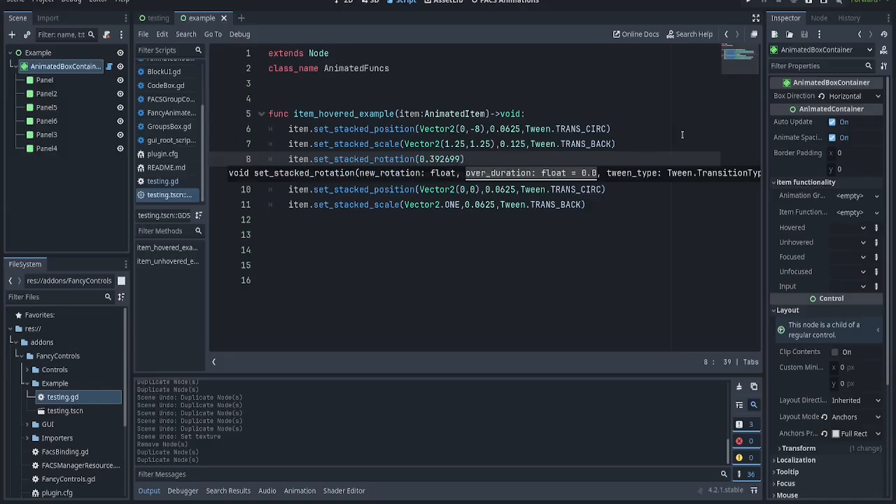
pyautogui.write(',')
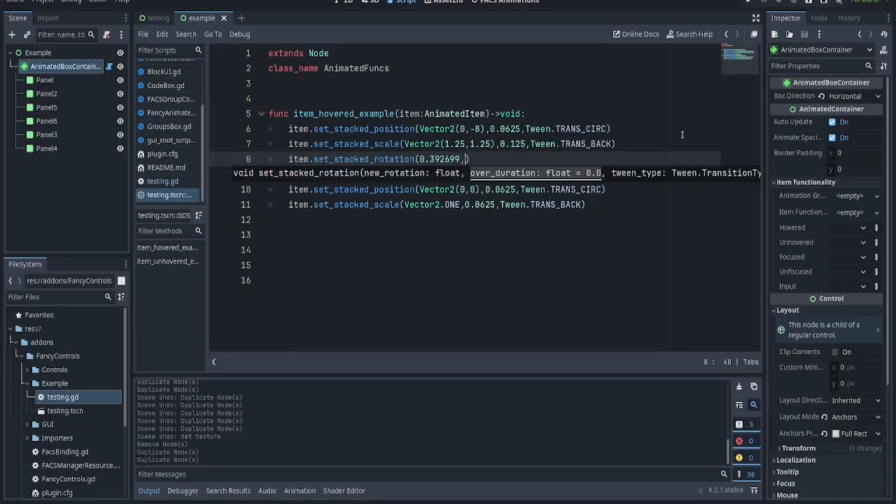
pyautogui.write('0.5,Tween.TRANS_')
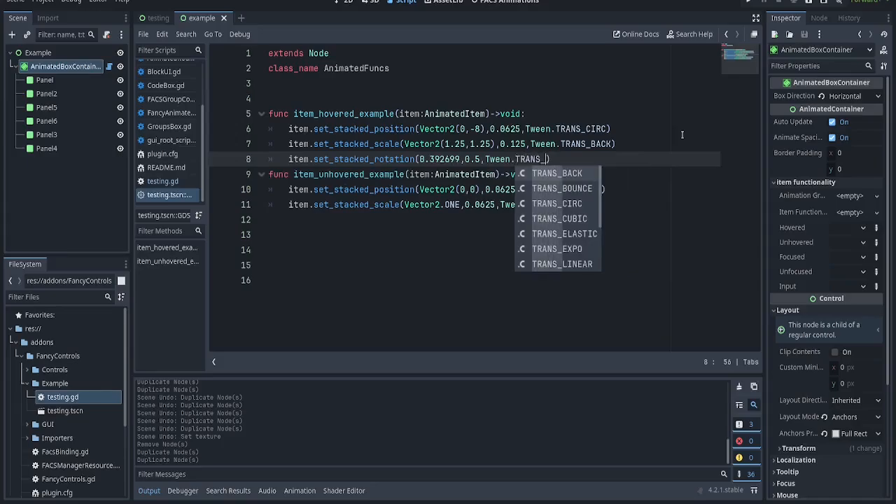
pyautogui.click(565, 234)
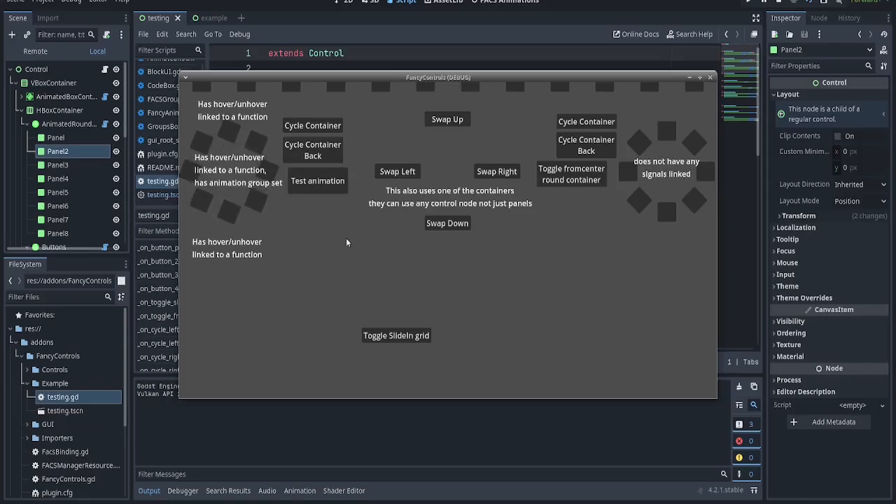
# - Try Cycle Container Back, Swap Left and Test animation in the running demo
pyautogui.click(313, 149)
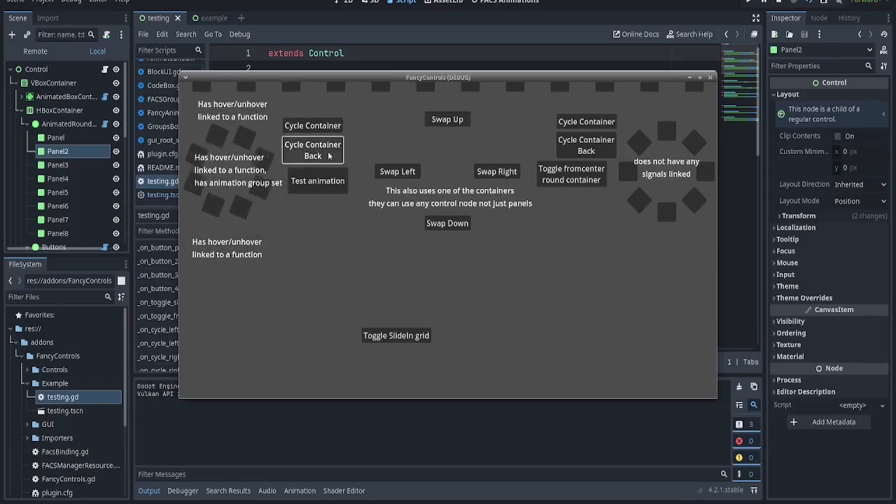
pyautogui.click(496, 171)
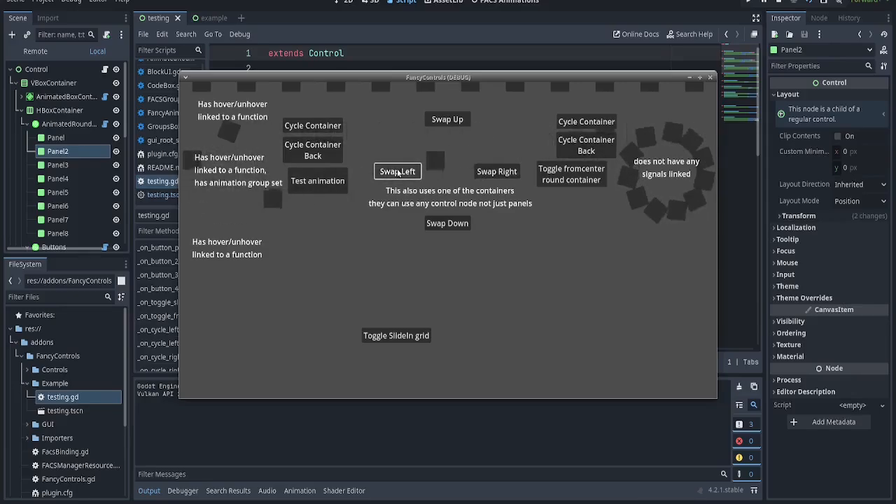
pyautogui.click(397, 171)
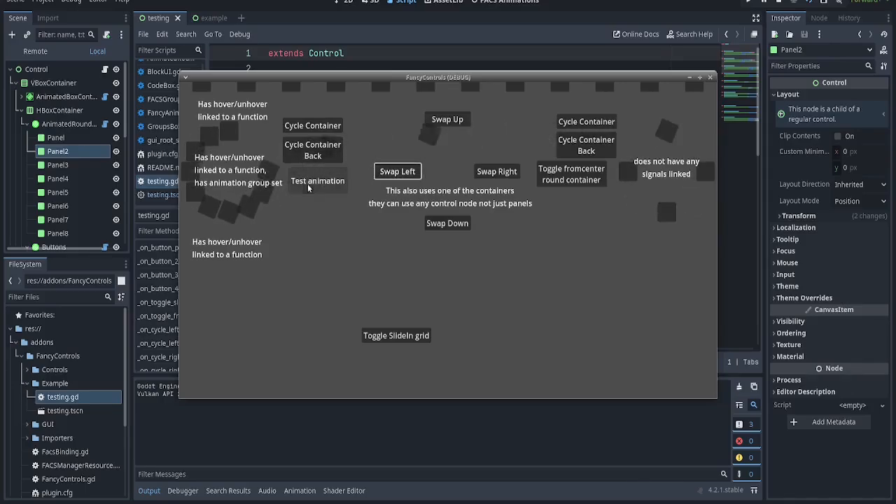
pyautogui.click(312, 150)
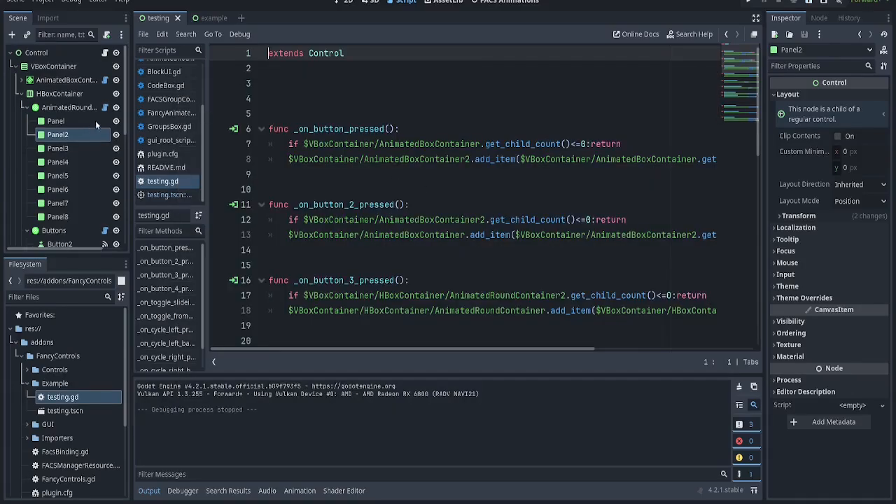
# - Add set_stacked_rotation(0.0, 0.5, TRANS_ELASTIC) to item_unhovered_example and save the script
pyautogui.click(68, 107)
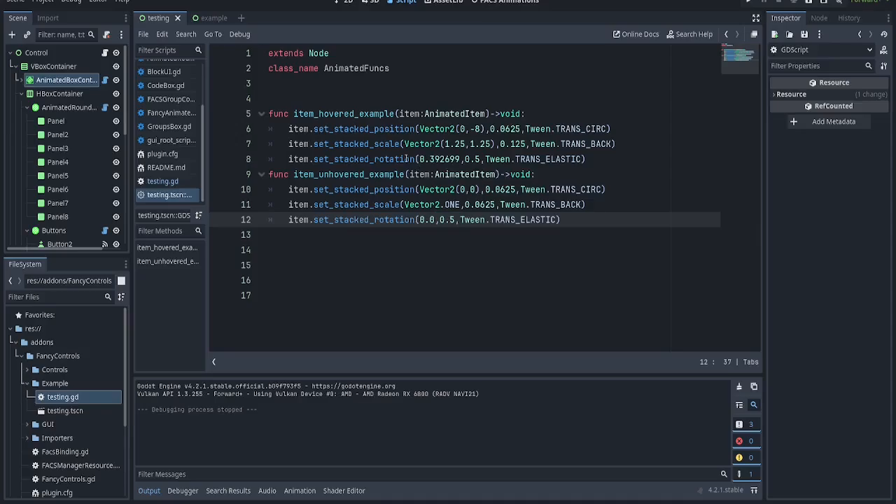
pyautogui.press('ctrl+s')
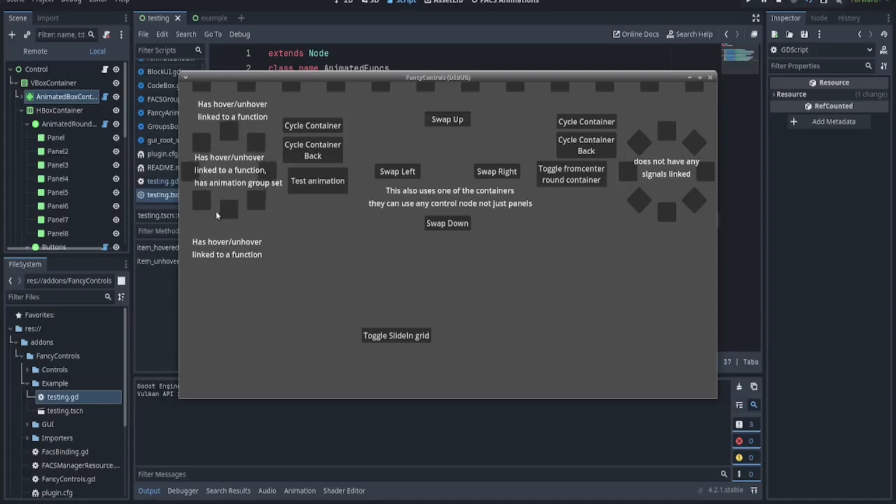
# - Hover over the round container's panels to watch the rotation
pyautogui.click(317, 181)
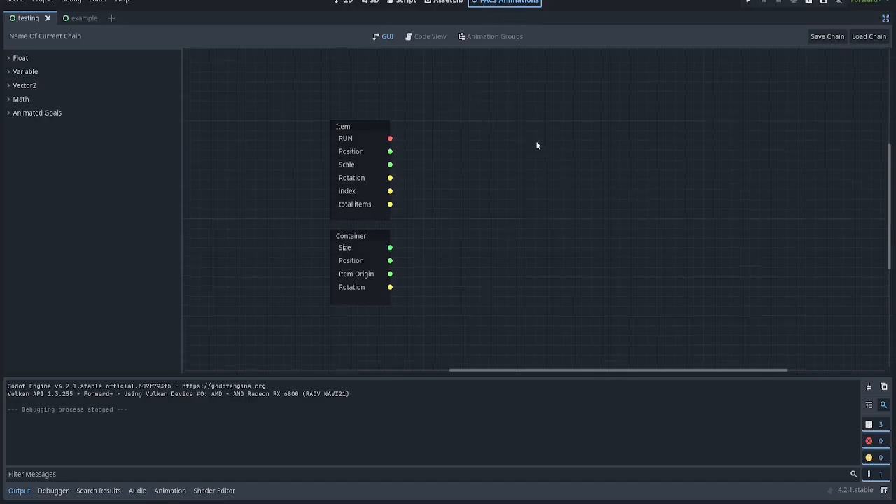
# - Open the FACS Animations tab, select the Item input node and rearrange the graph nodes
pyautogui.click(430, 36)
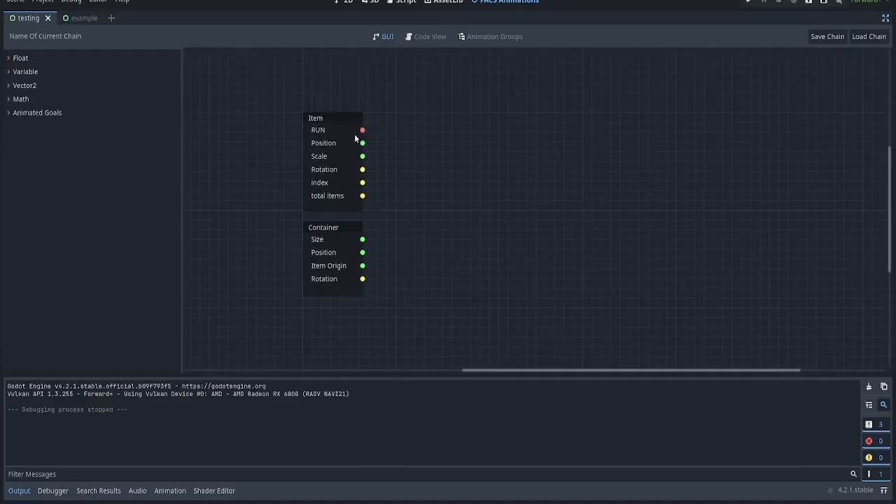
pyautogui.click(316, 117)
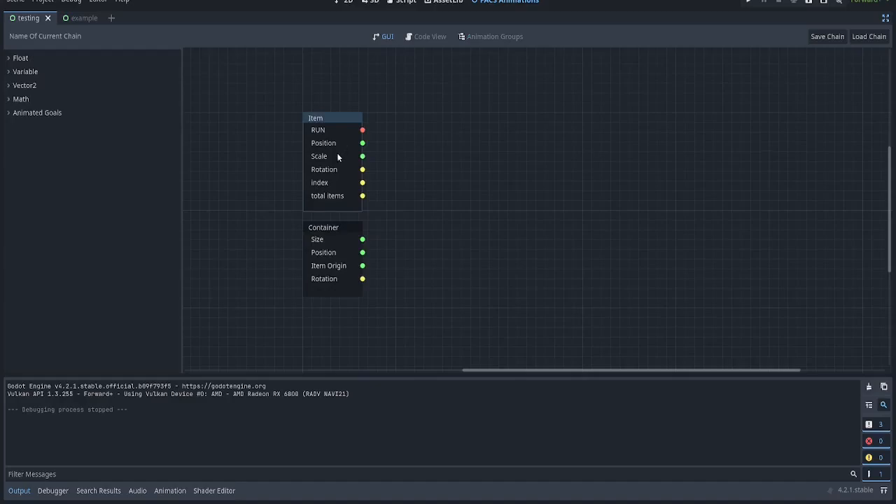
pyautogui.moveTo(362, 182); pyautogui.dragTo(392, 184)
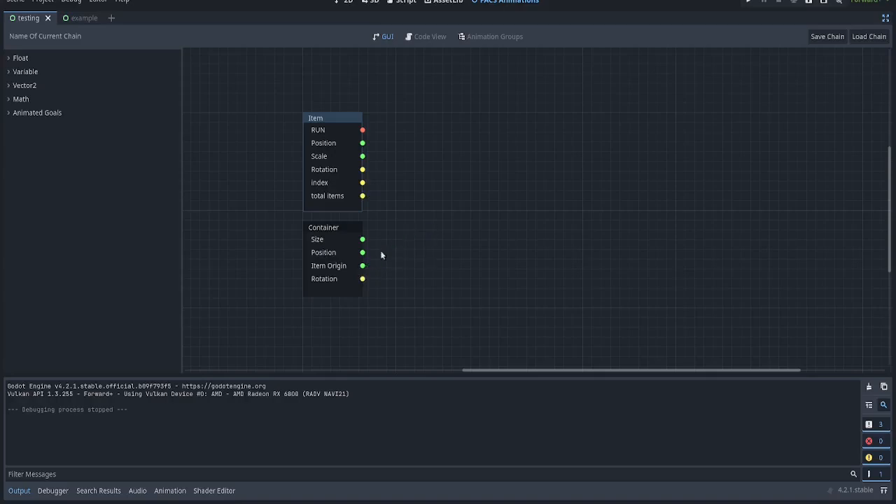
pyautogui.moveTo(363, 239); pyautogui.dragTo(402, 226)
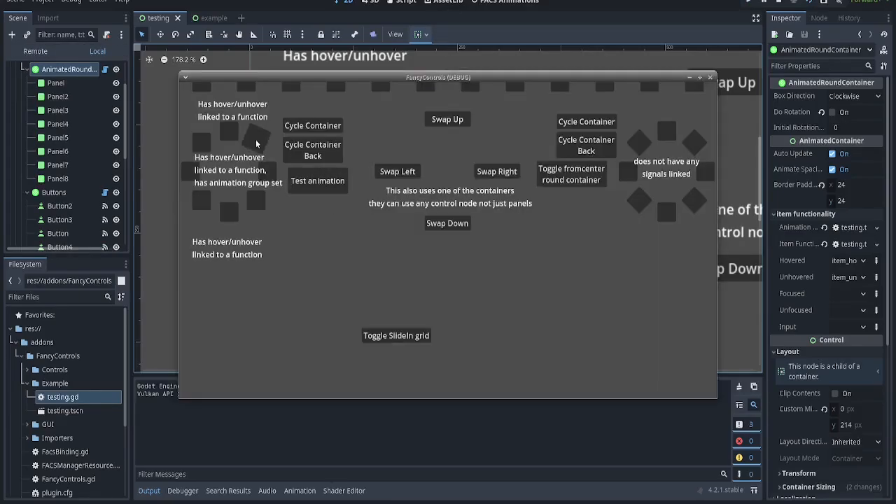
# - Play the test animation on the round container's items
pyautogui.click(317, 180)
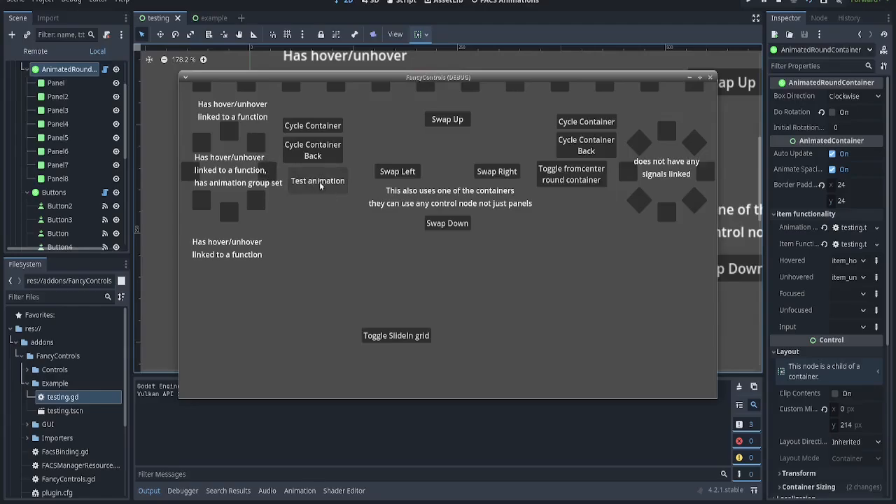
pyautogui.click(317, 180)
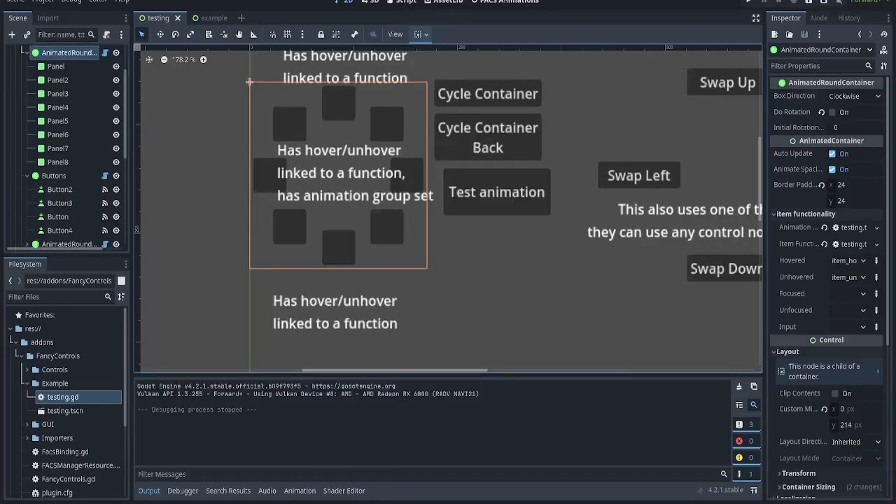
# - Reopen the FACS graph, recenter the Item and Container nodes, and expand Animated Goals
pyautogui.click(505, 2)
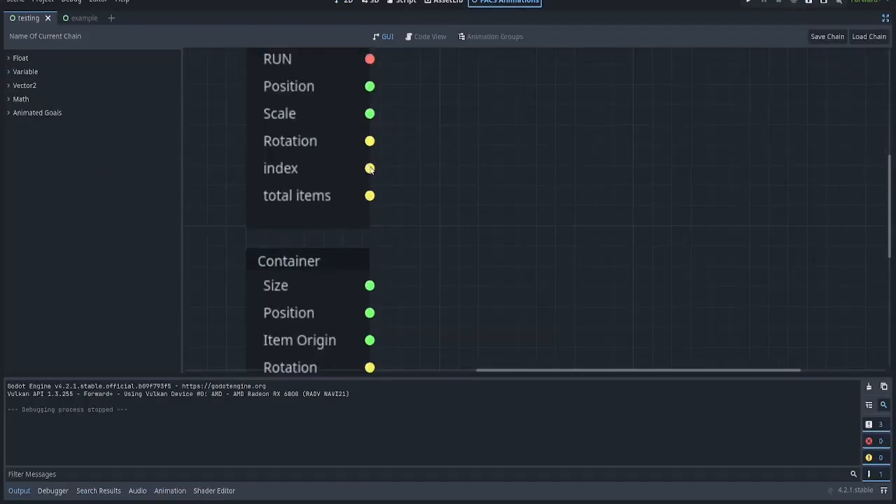
pyautogui.moveTo(370, 195); pyautogui.dragTo(553, 182)
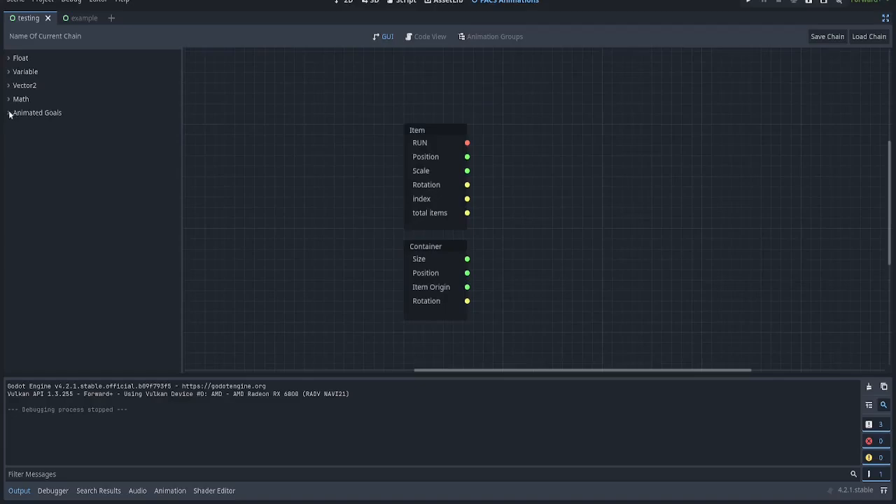
pyautogui.click(21, 99)
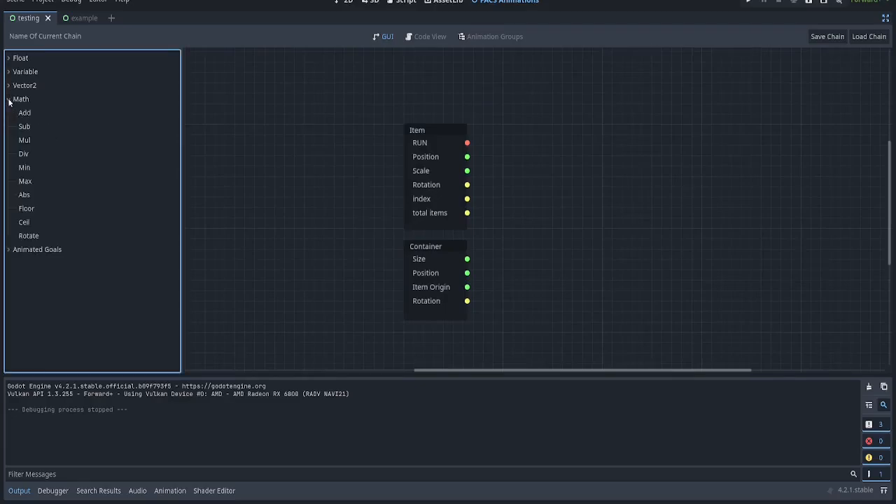
pyautogui.click(25, 85)
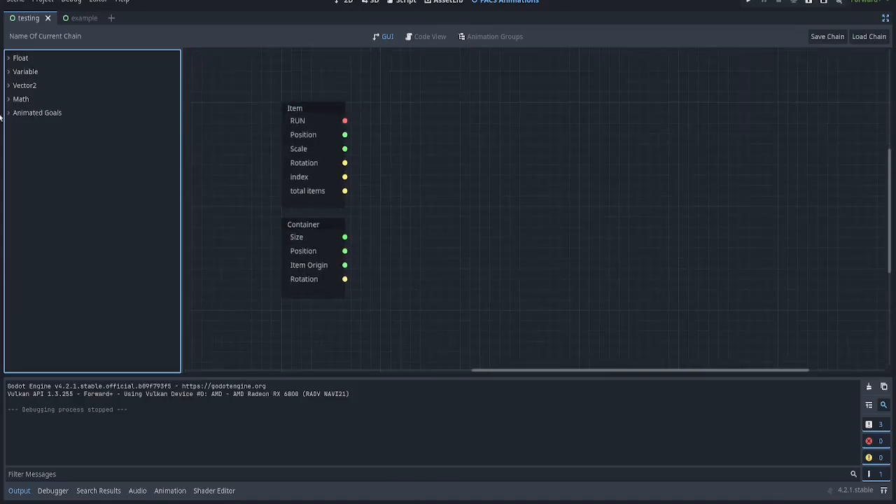
pyautogui.click(37, 112)
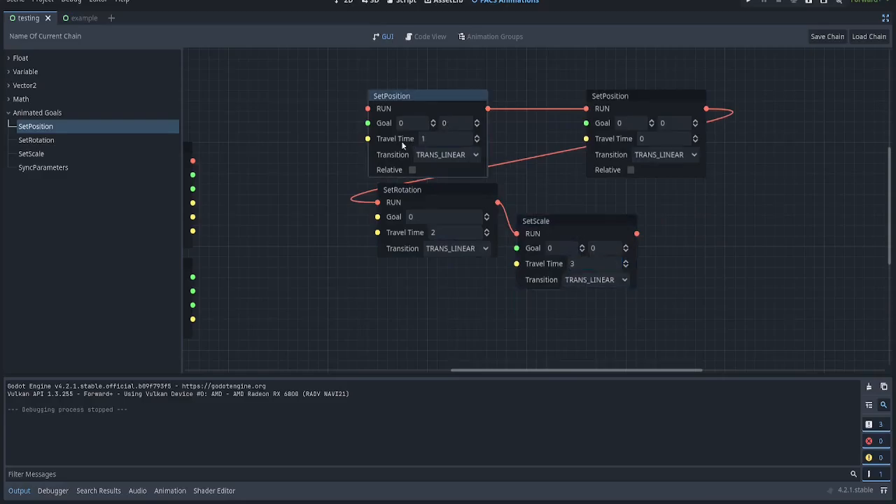
# - Set the second SetPosition's travel time to 1 and rearrange the goal nodes
pyautogui.click(665, 138)
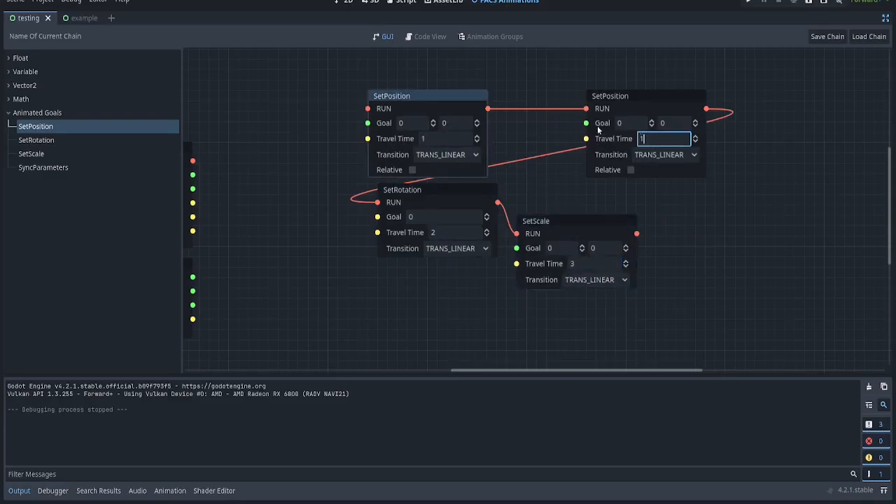
pyautogui.moveTo(637, 96); pyautogui.dragTo(626, 85)
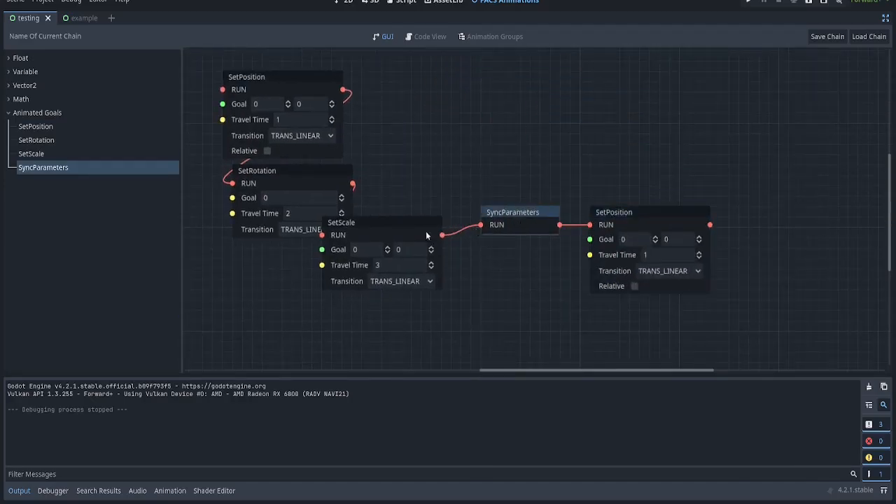
pyautogui.moveTo(341, 222); pyautogui.dragTo(381, 118)
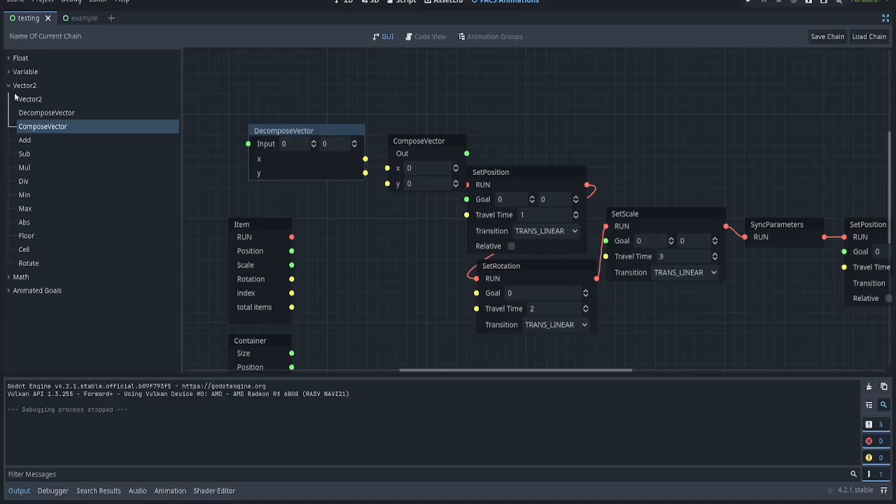
# - Add a Vector2 node to the graph and edit the ItemMeta default value
pyautogui.click(30, 99)
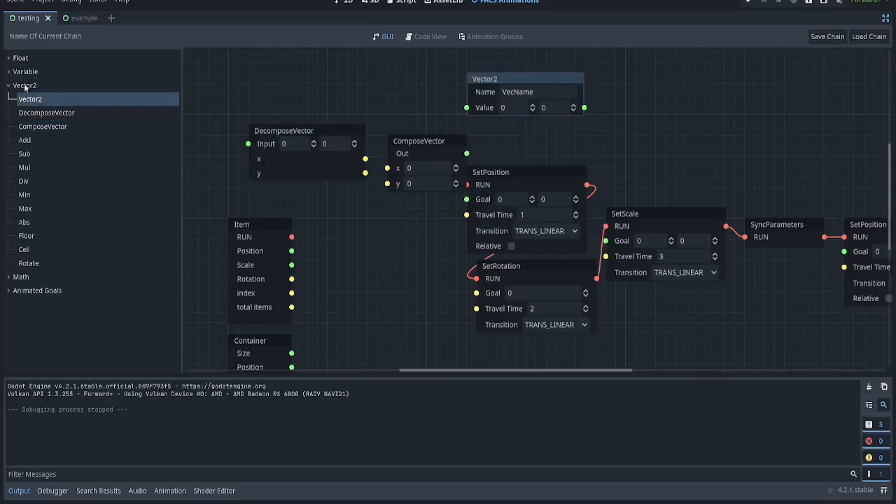
pyautogui.click(25, 72)
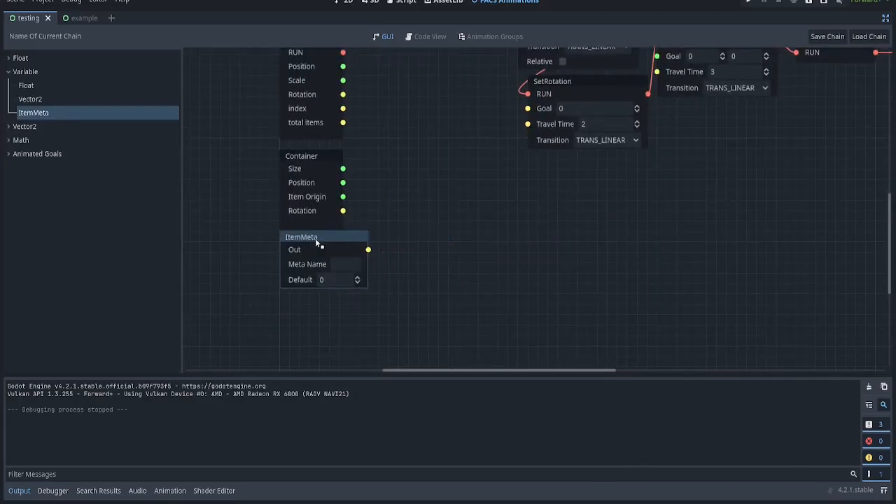
pyautogui.moveTo(334, 233)
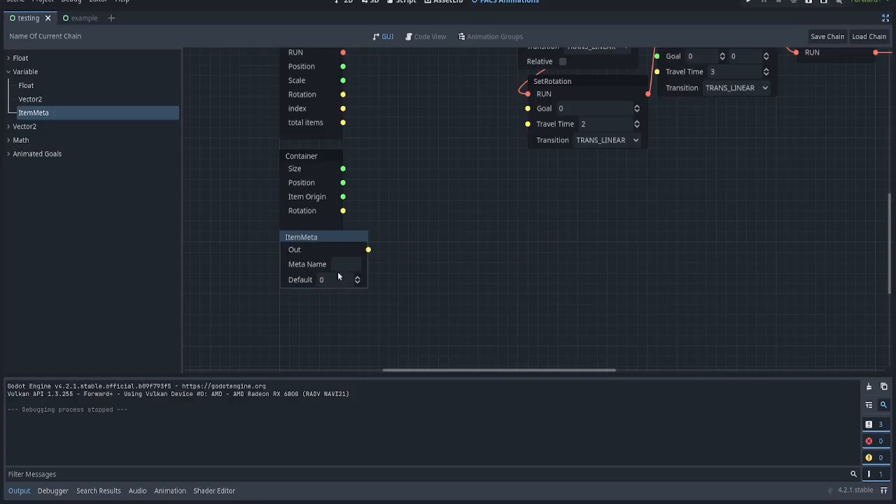
pyautogui.click(335, 279)
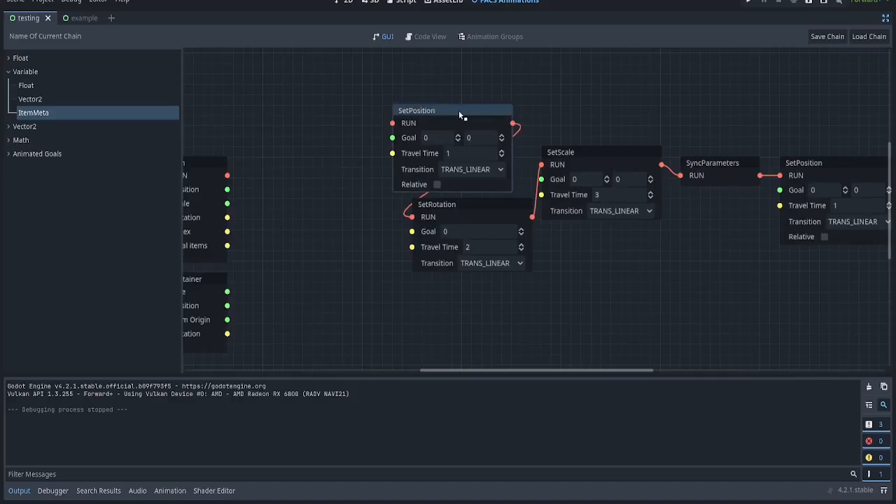
# - Feed the item index via ComposeVector into Add B and Container Item Origin into Add A
pyautogui.moveTo(459, 110); pyautogui.dragTo(359, 100)
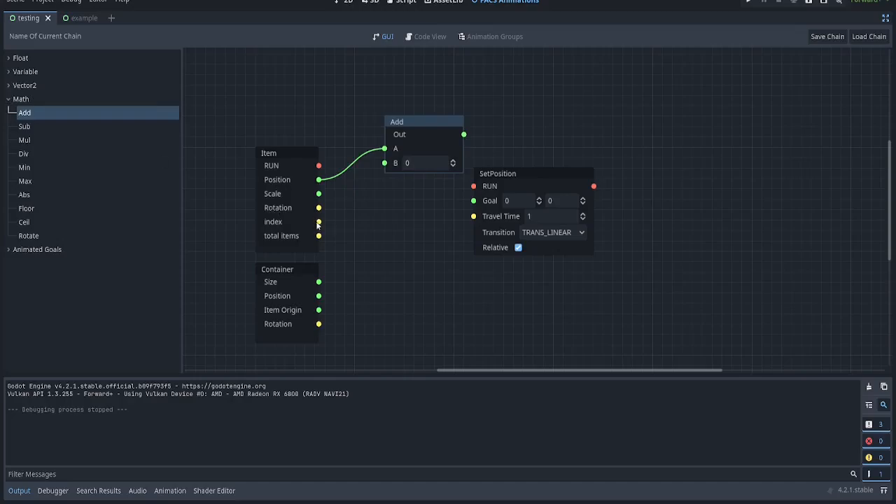
pyautogui.click(25, 85)
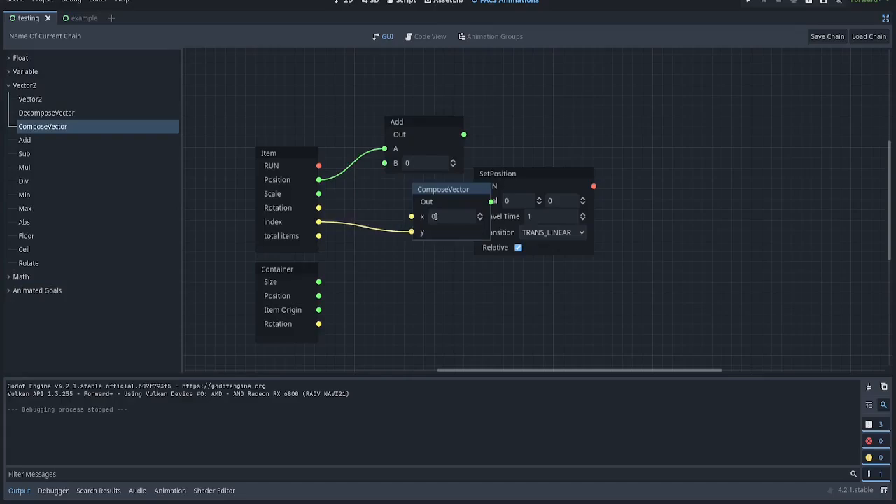
pyautogui.moveTo(443, 189); pyautogui.dragTo(347, 184)
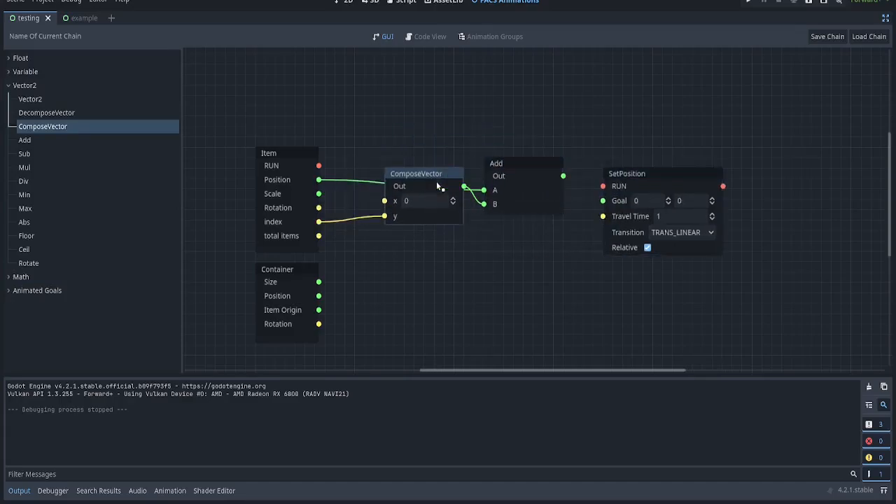
pyautogui.moveTo(416, 173); pyautogui.dragTo(395, 184)
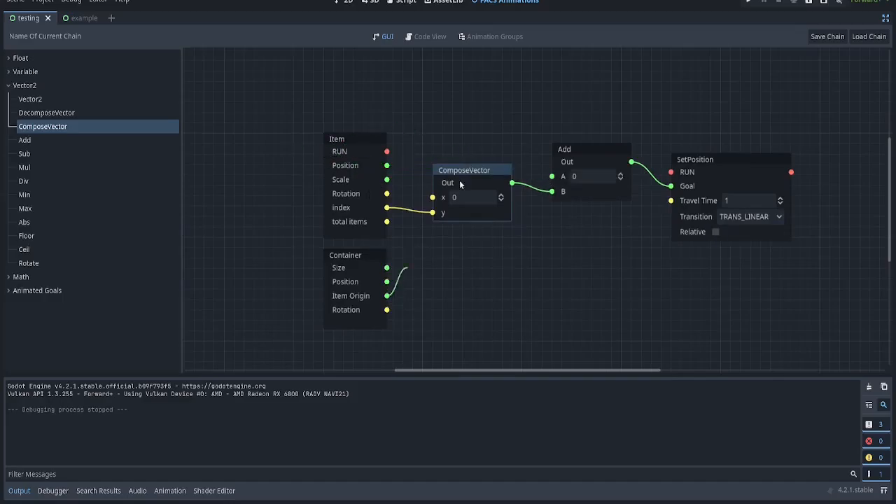
pyautogui.moveTo(463, 170); pyautogui.dragTo(504, 243)
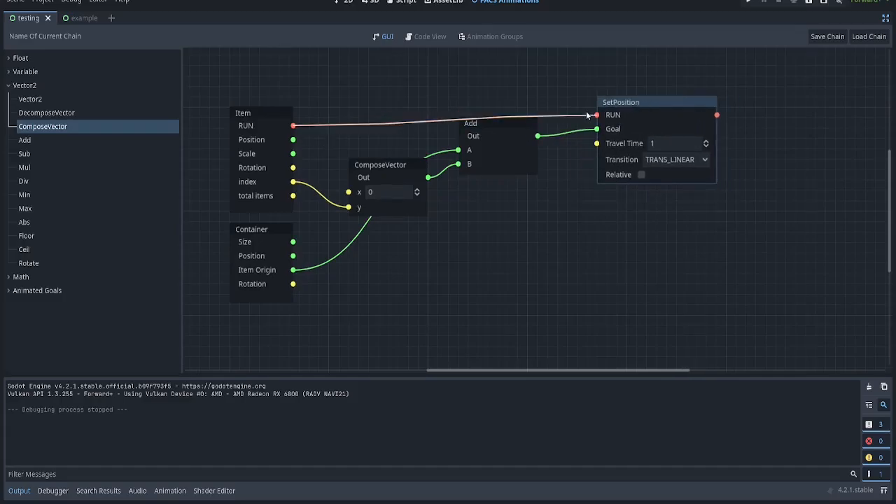
# - Give the move a TRANS_QUAD transition, name the chain Example_0, and review its generated code
pyautogui.click(676, 159)
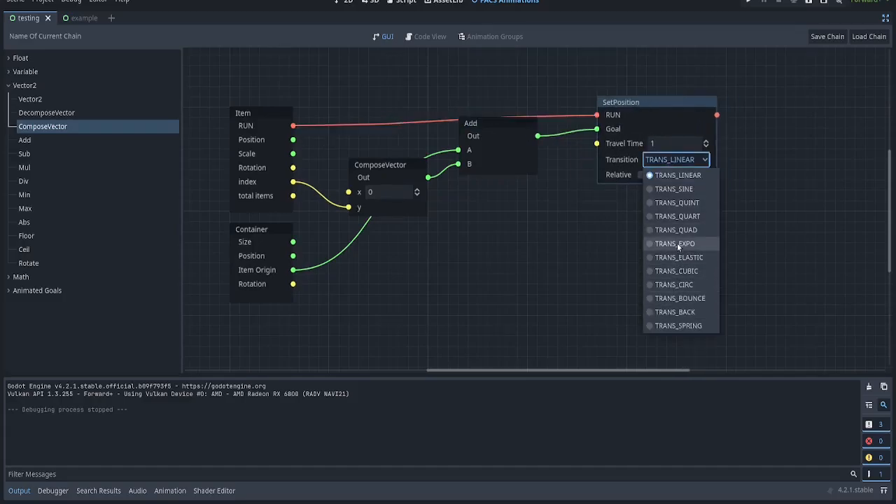
pyautogui.click(675, 229)
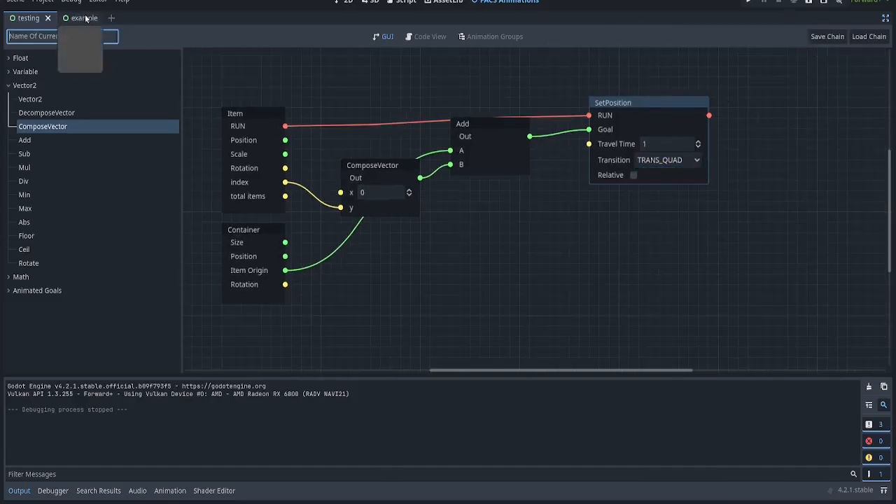
pyautogui.write('Example_0')
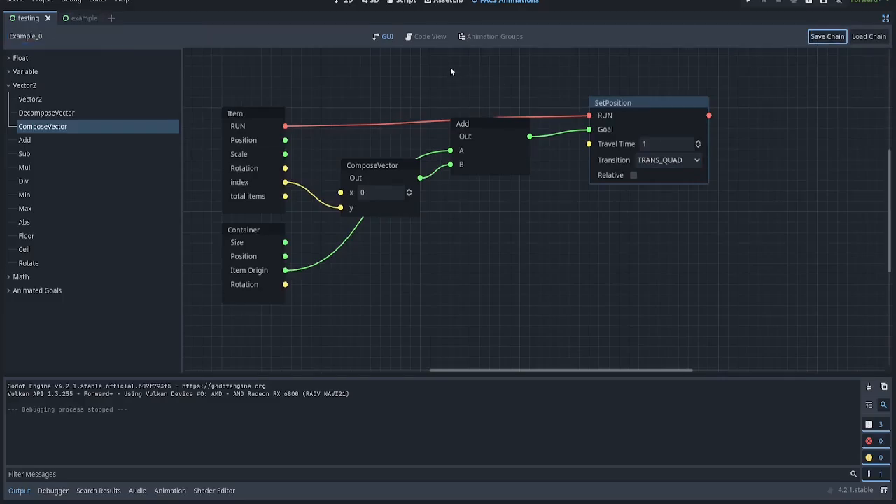
pyautogui.click(430, 37)
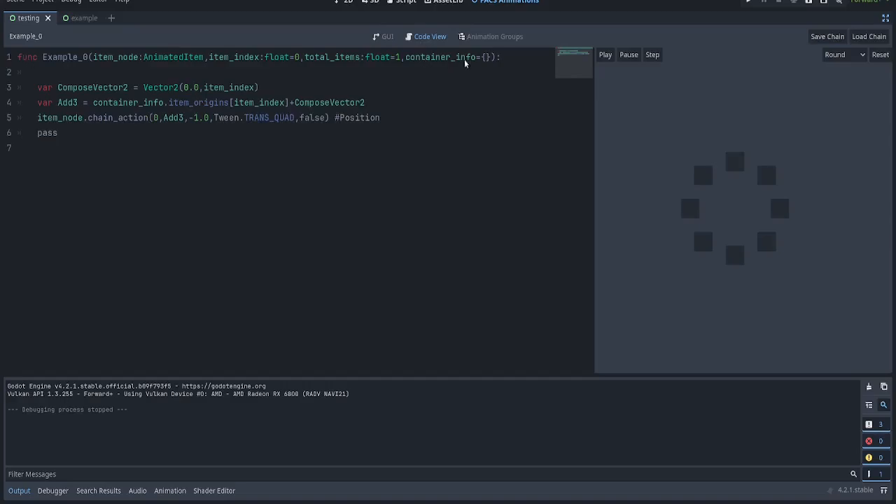
pyautogui.moveTo(60, 69)
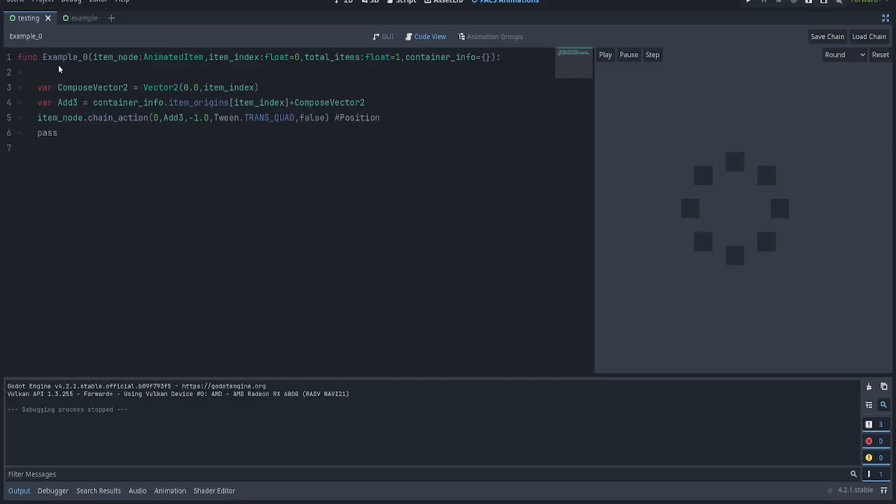
pyautogui.click(495, 36)
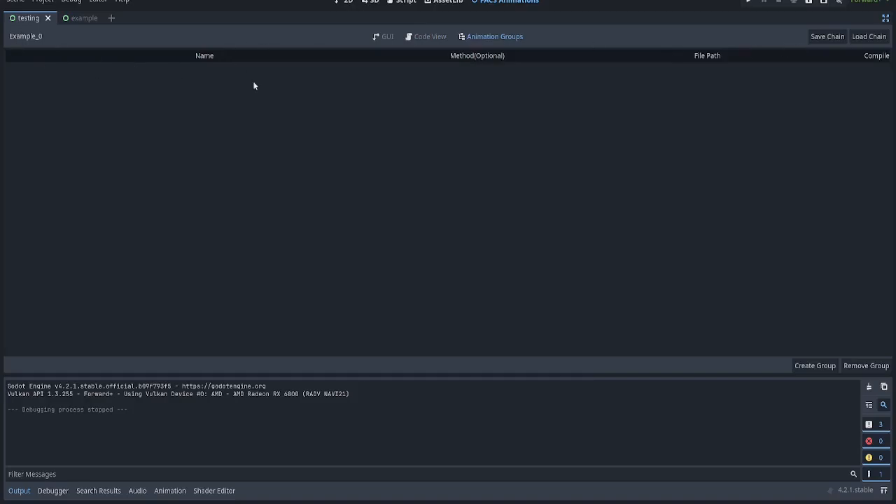
# - Create animation group group0 and add the Example_0.FACSVis chain file to it
pyautogui.click(814, 365)
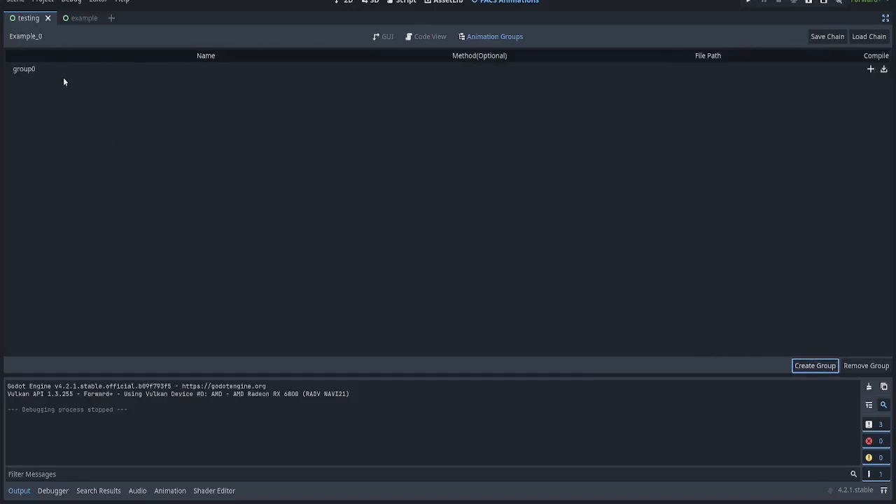
pyautogui.click(870, 68)
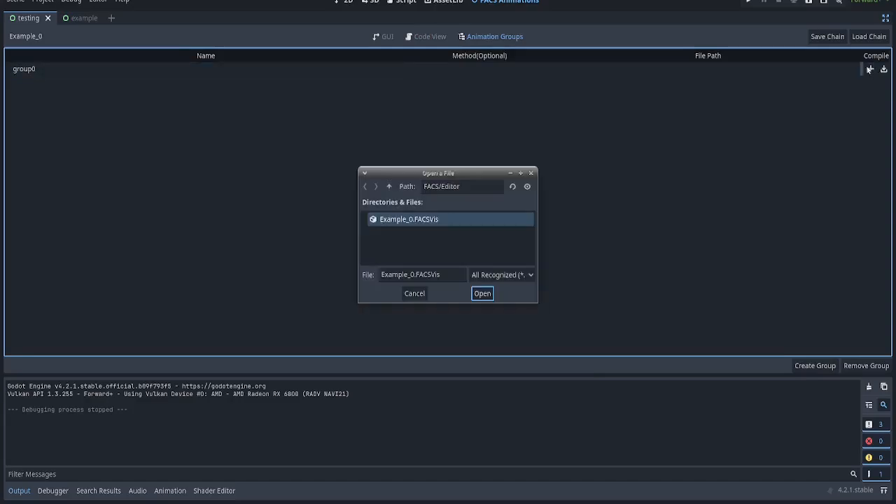
pyautogui.click(483, 293)
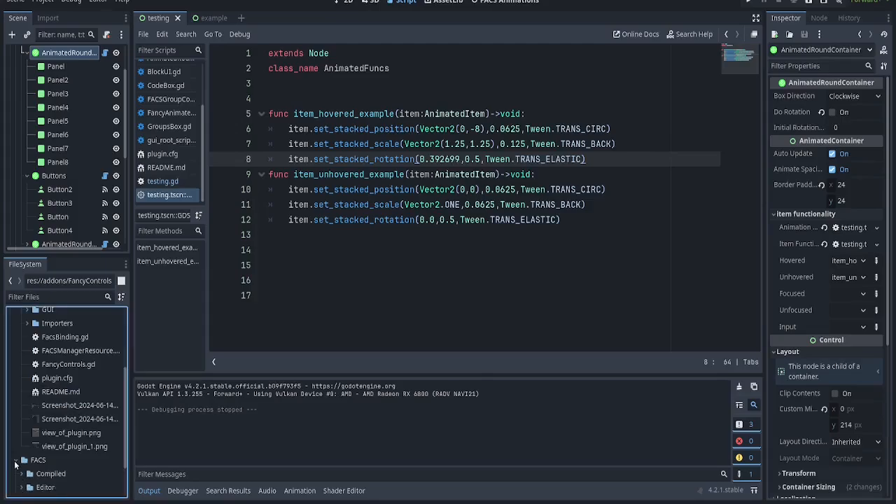
# - Expand the FACS folder in the FileSystem dock to locate the compiled group0.gd
pyautogui.click(57, 433)
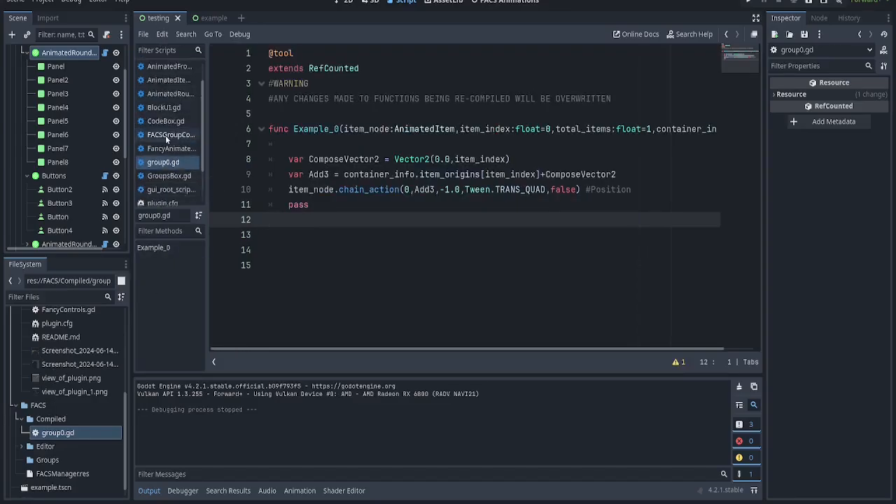
pyautogui.scroll(-3)
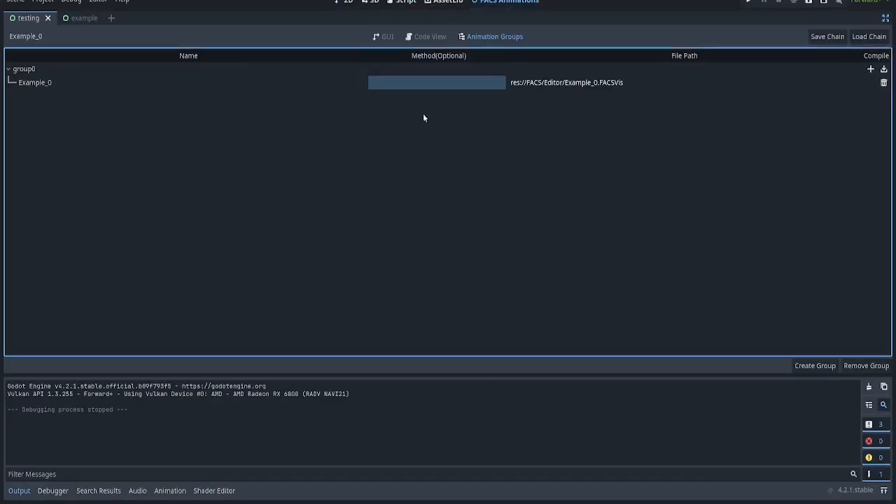
# - Start adding another file to group0, browsing up to the parent folder
pyautogui.click(436, 81)
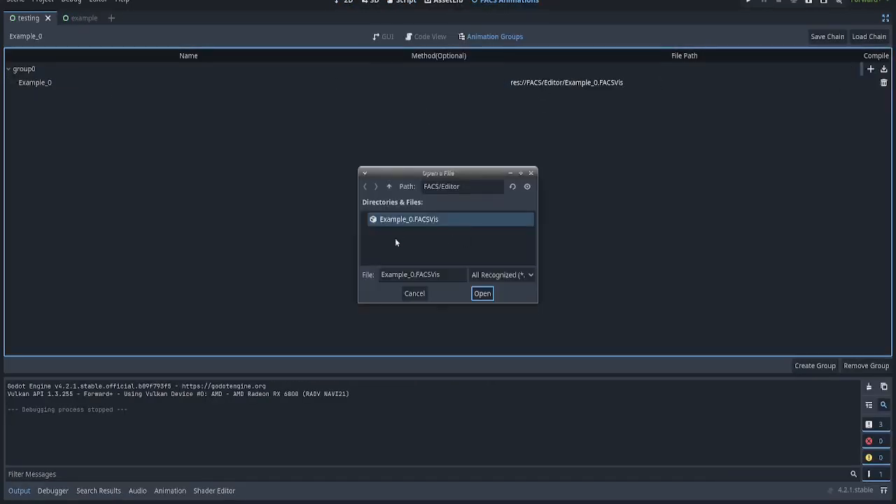
pyautogui.click(389, 186)
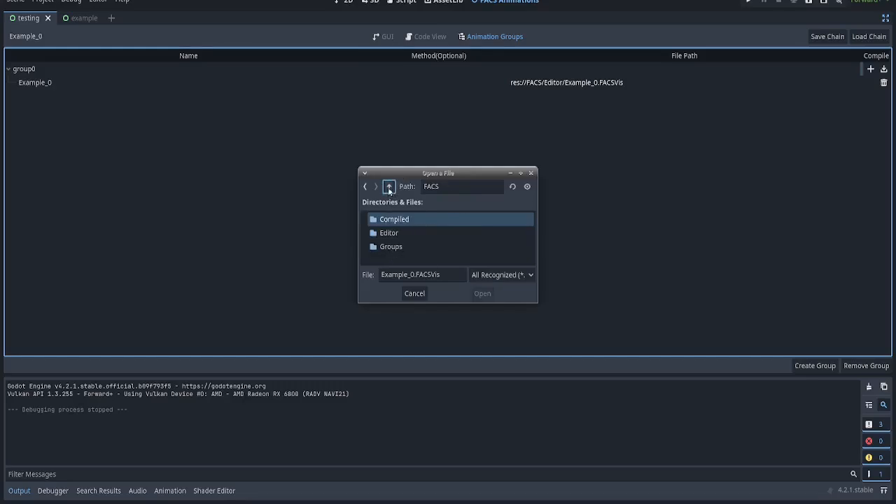
pyautogui.click(389, 186)
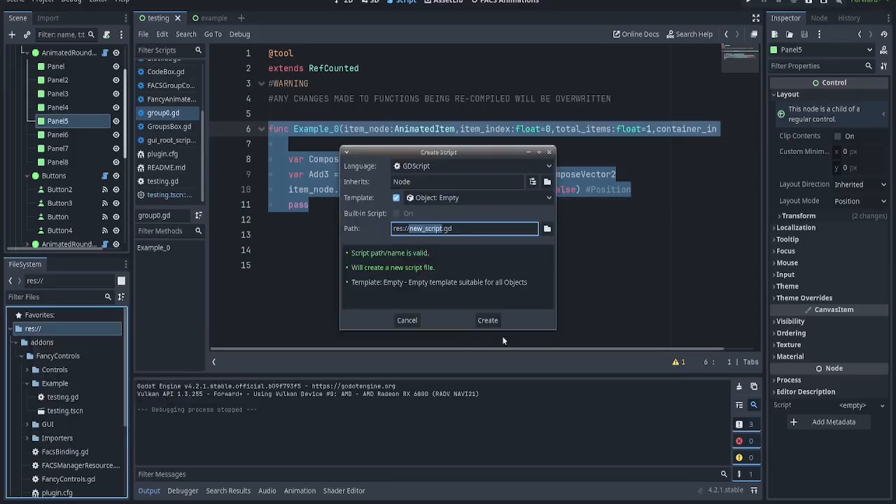
# - Create custom_animation_action.gd extending RefCounted, renaming the pasted Example_0 function to whatever_it_is
pyautogui.write('custom_an')
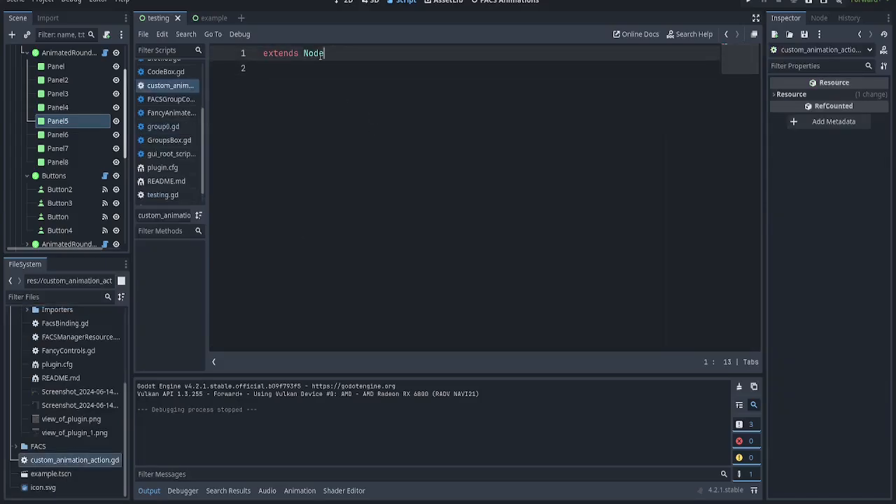
pyautogui.write('RefCounte')
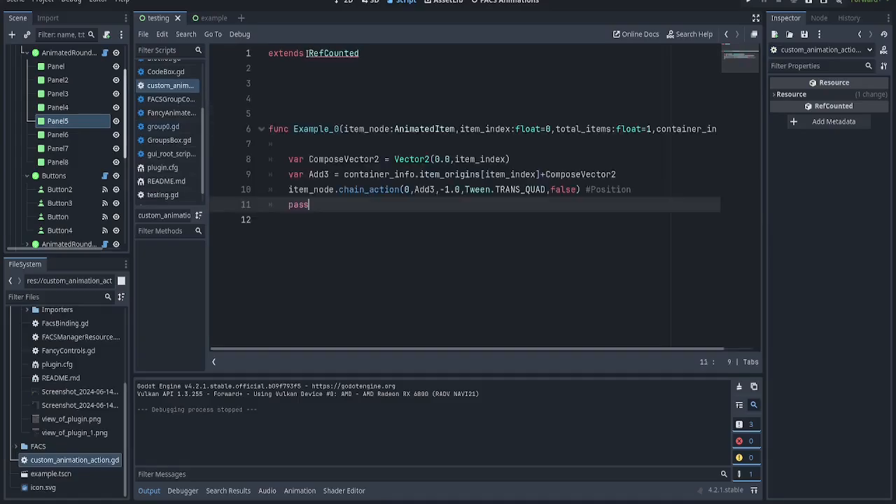
pyautogui.doubleClick(315, 129)
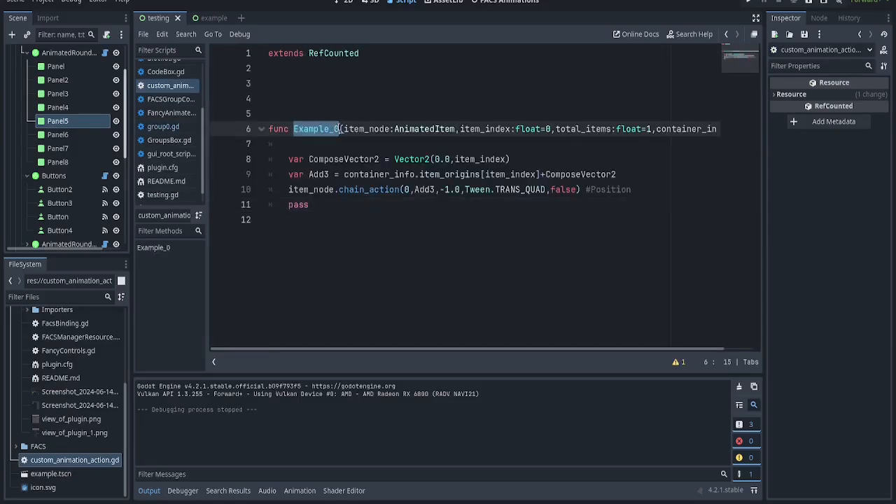
pyautogui.write('whatever_it_is')
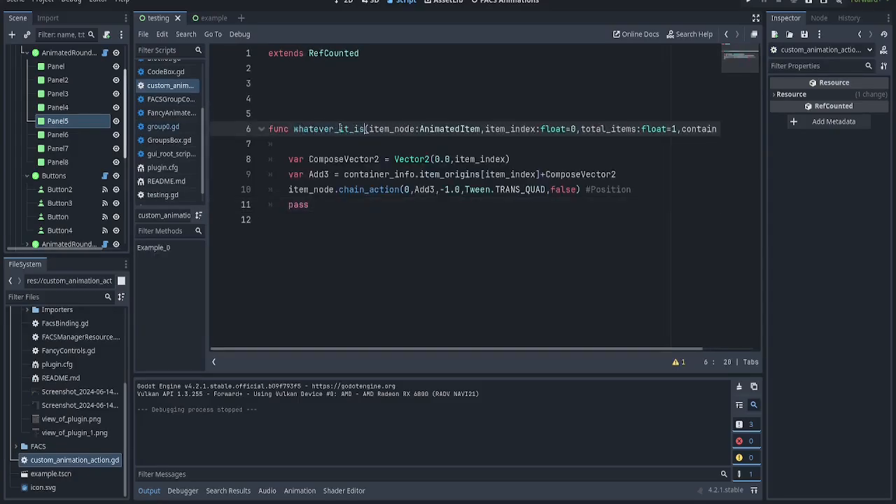
# - Replace the function's pass with a print("yeah thi...") message and return to Animation Groups
pyautogui.doubleClick(298, 205)
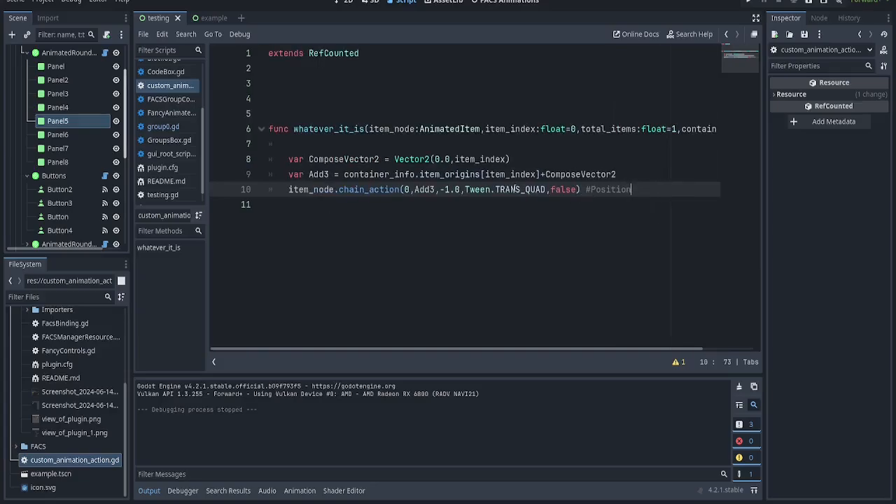
pyautogui.write('print')
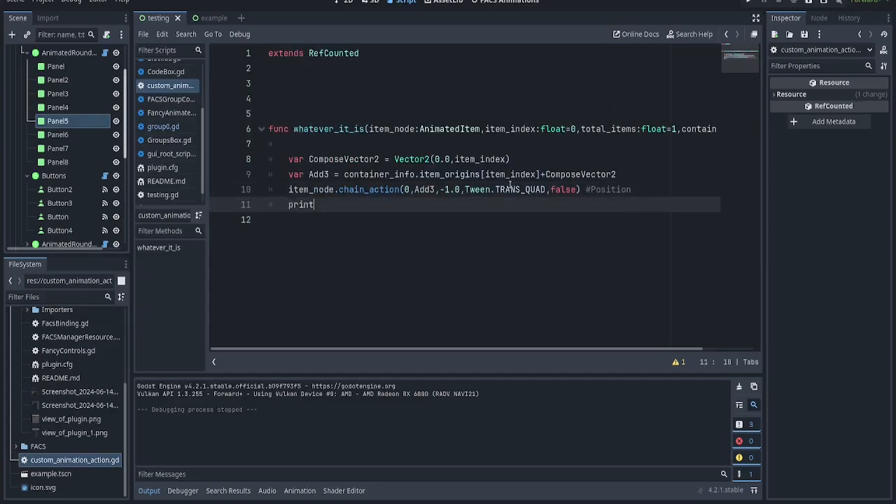
pyautogui.write('("yeah thi"')
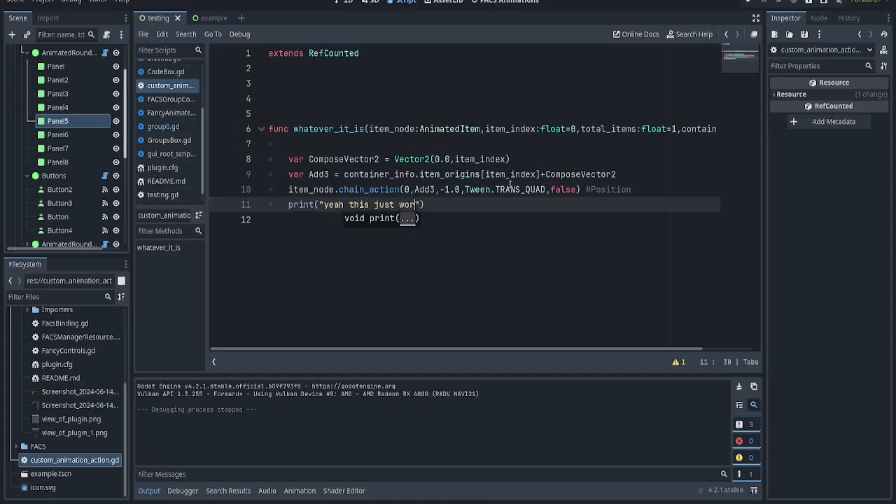
pyautogui.click(505, 2)
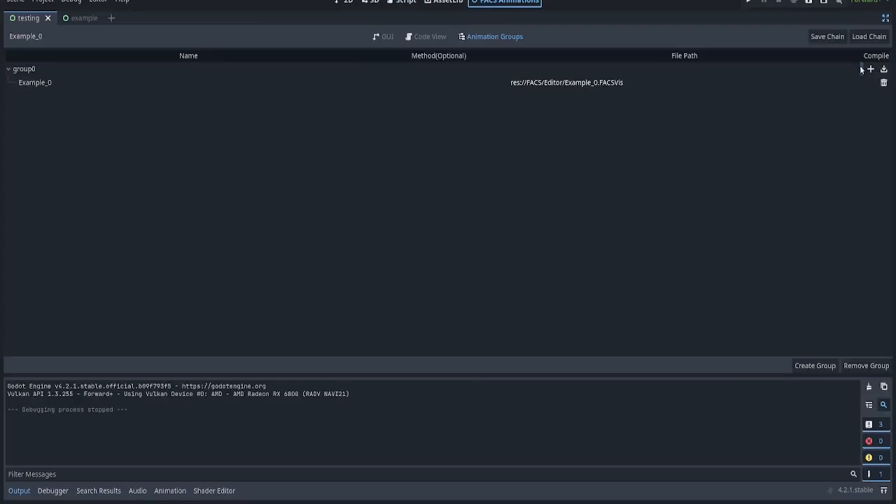
# - Add custom_animation_action.gd to group0 with whatever_it_is as its method
pyautogui.click(884, 68)
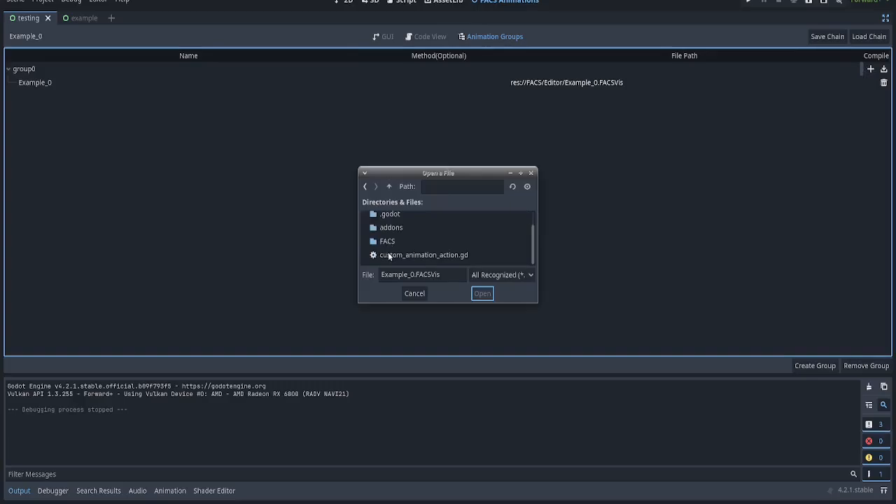
pyautogui.click(481, 293)
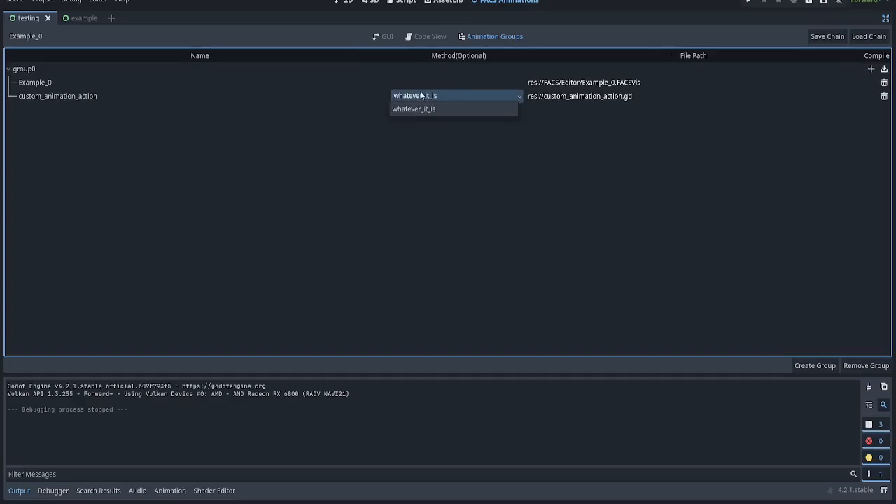
pyautogui.click(413, 109)
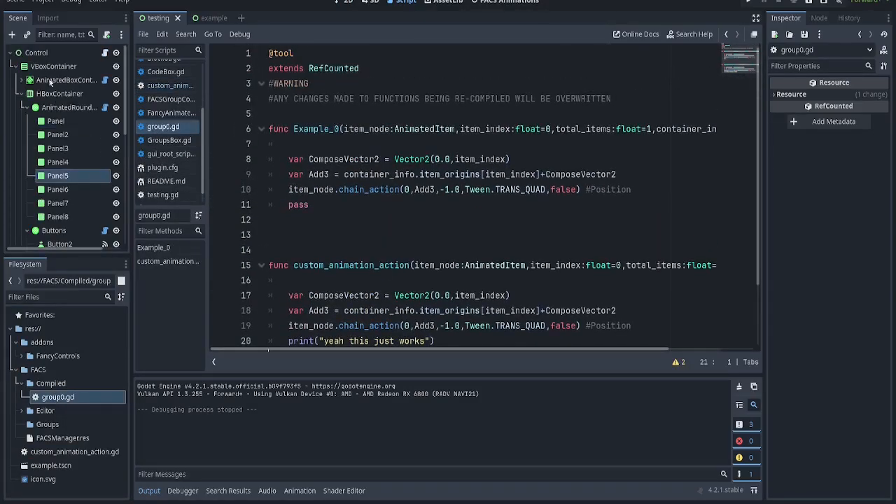
# - Inspect the AnimatedBoxContainer and AnimatedRoundContainer nodes, then open testing.gd
pyautogui.click(69, 107)
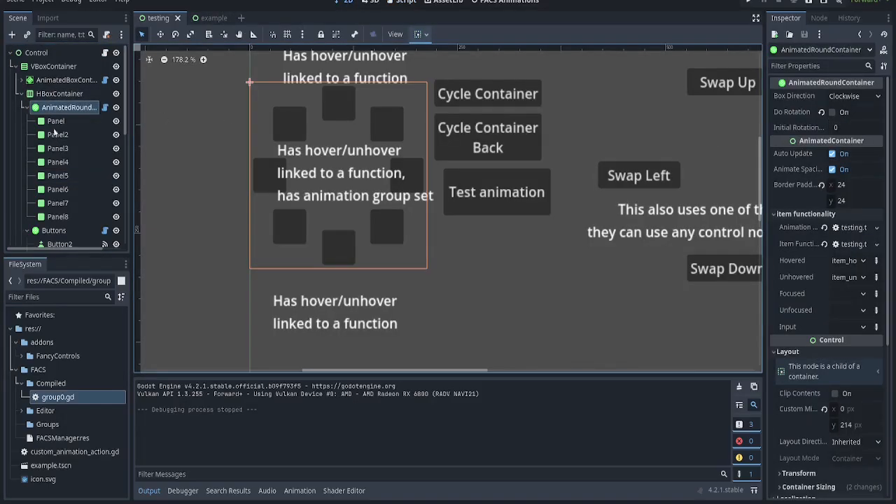
pyautogui.click(70, 80)
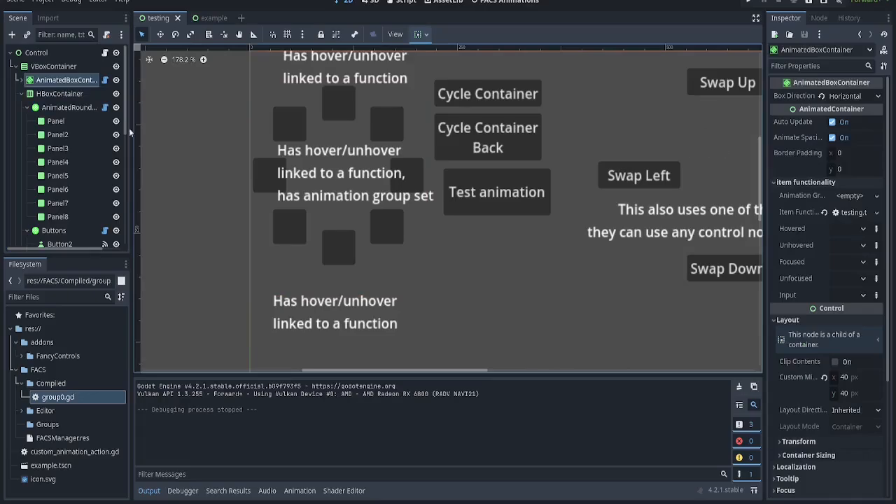
pyautogui.click(68, 107)
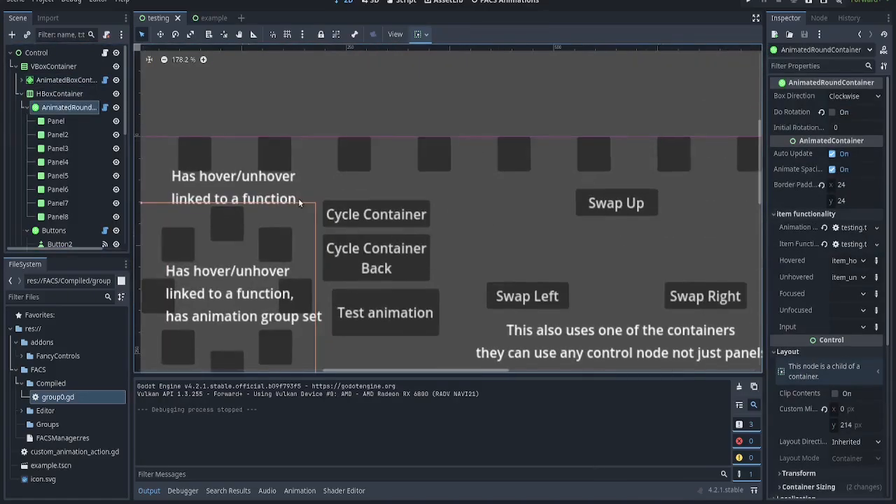
pyautogui.click(66, 80)
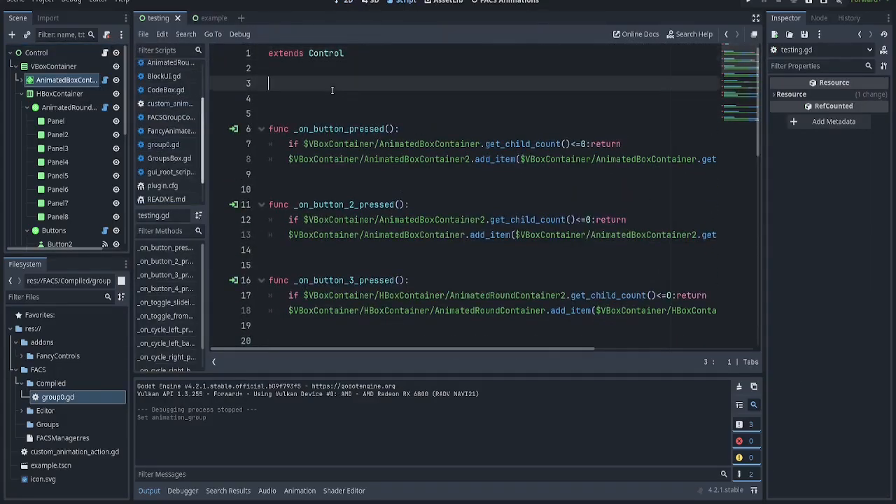
# - Write an _input(event) function that checks for a non-echo h key press
pyautogui.write('func _input(event):')
pyautogui.click(492, 98)
pyautogui.write('if Input.is_k')
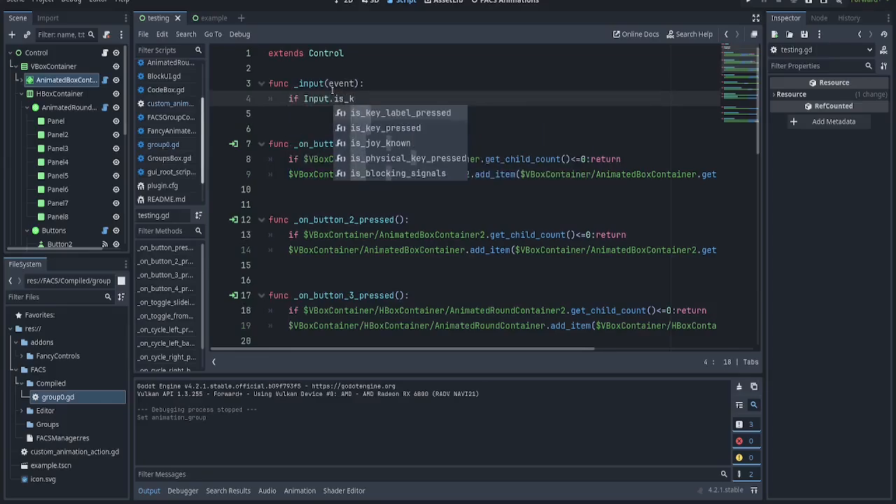
pyautogui.press('BackSpace')
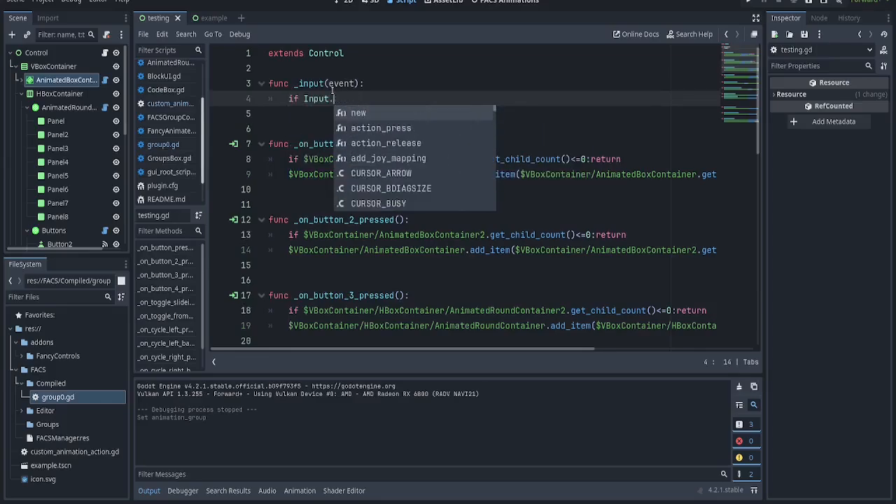
pyautogui.write('event.')
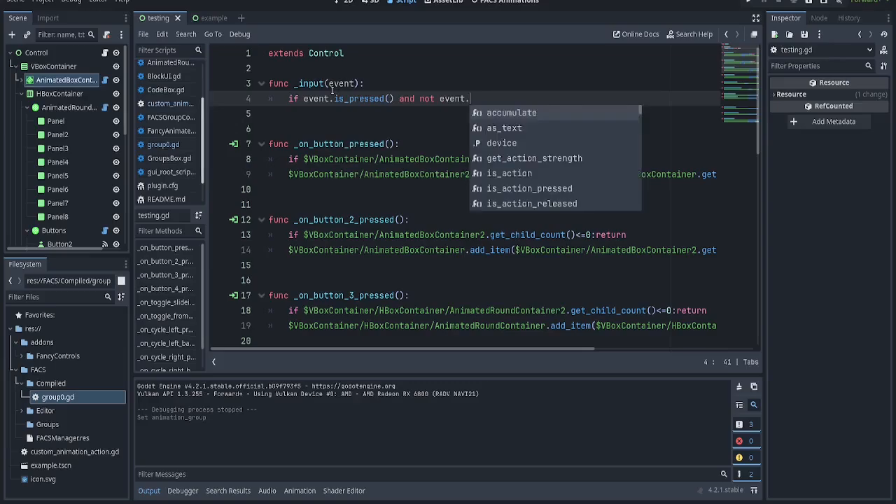
pyautogui.write('is_echo():')
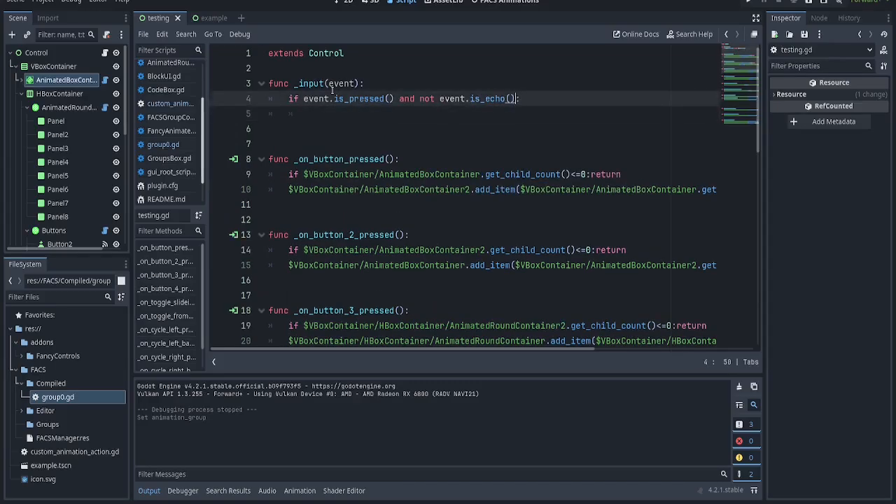
pyautogui.write('and event.g')
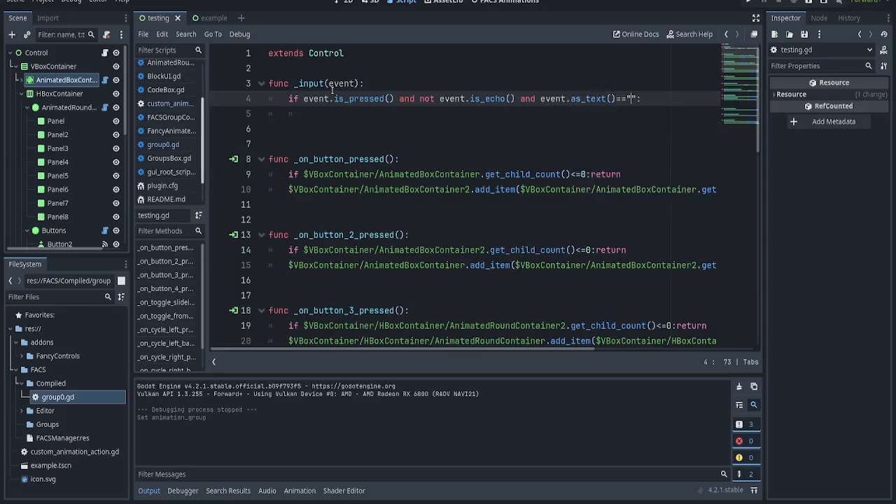
pyautogui.write('h')
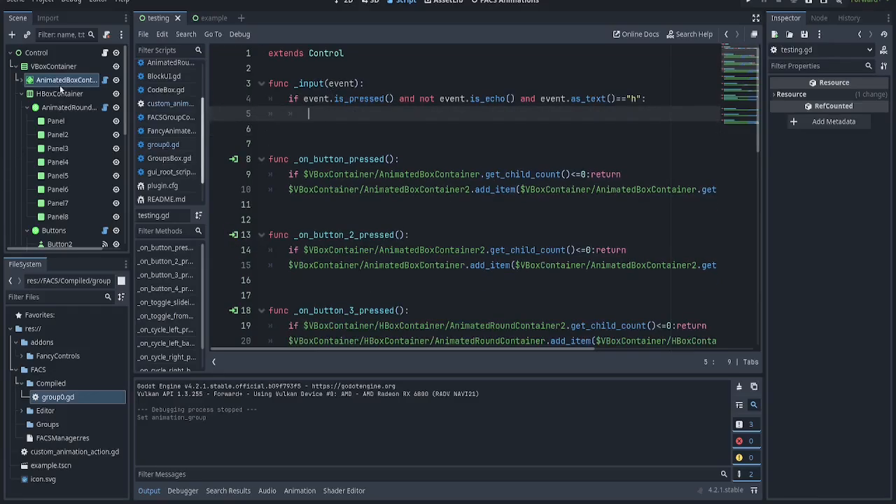
# - Make it call play_animation("whatever_it_is") on $VBoxContainer/AnimatedBoxContainer
pyautogui.write('$VBoxContainer/AnimatedBoxContainer')
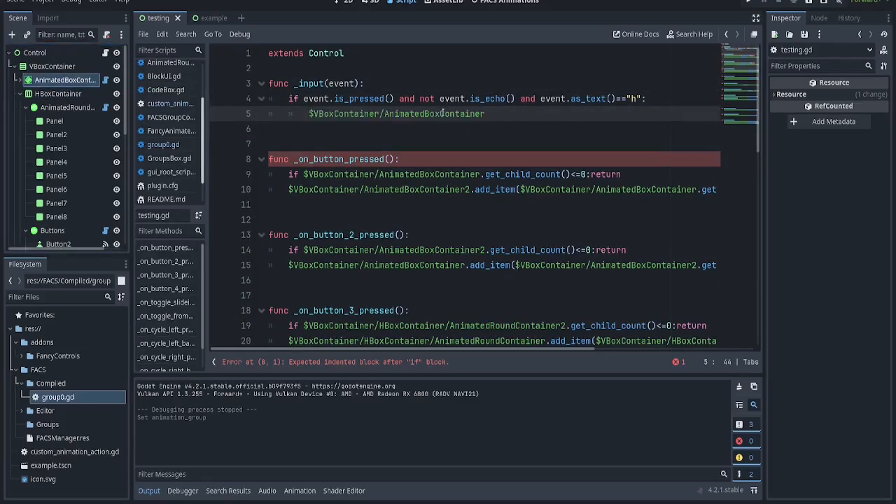
pyautogui.write('.')
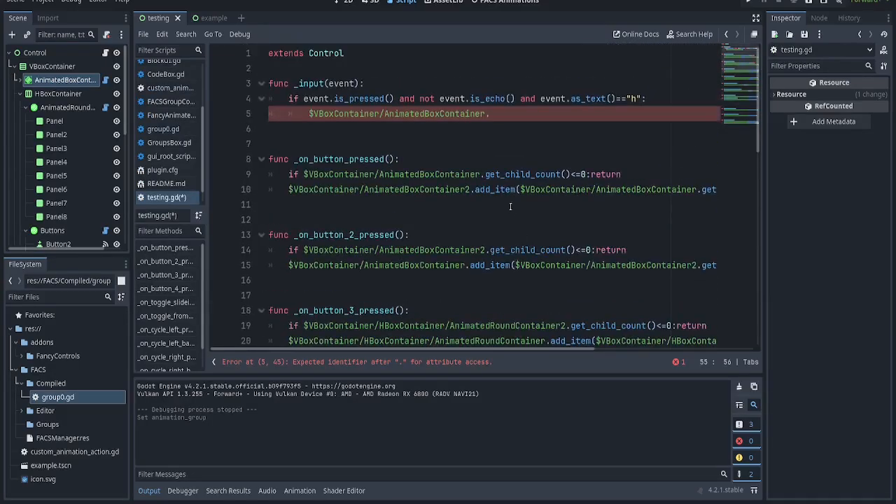
pyautogui.write('.play_animation("chicken")')
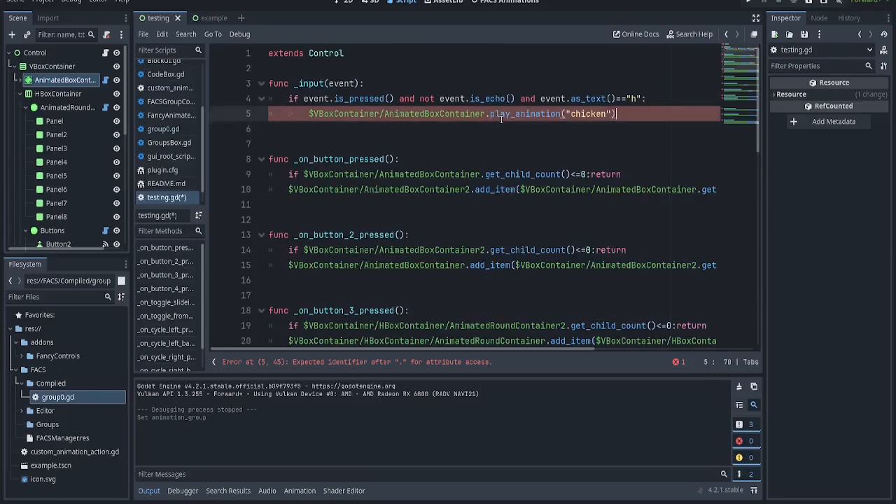
pyautogui.doubleClick(587, 113)
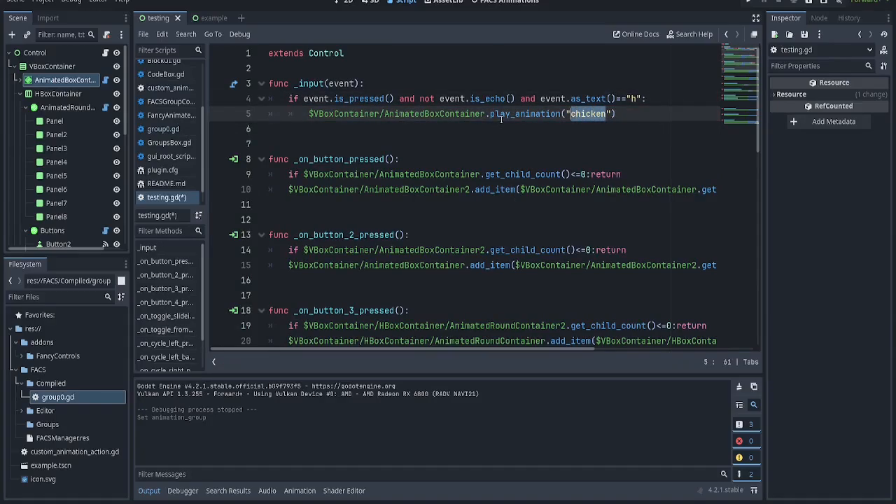
pyautogui.write('whatever_it_is')
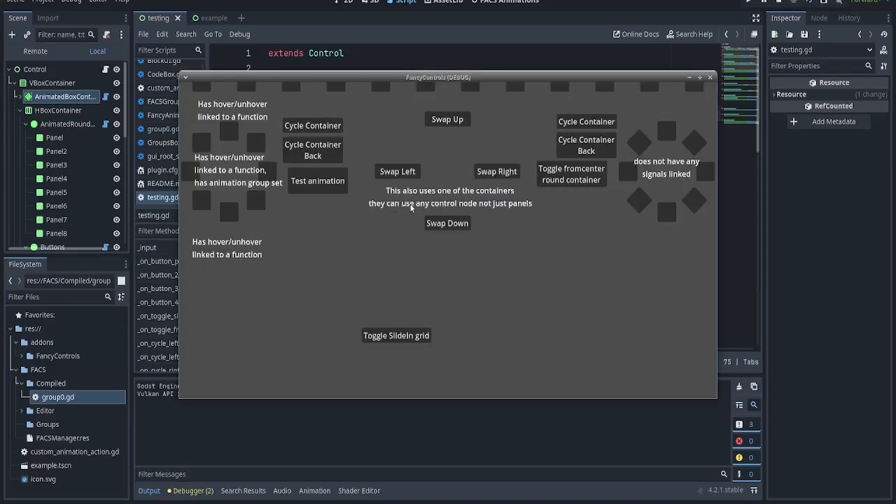
pyautogui.moveTo(338, 88)
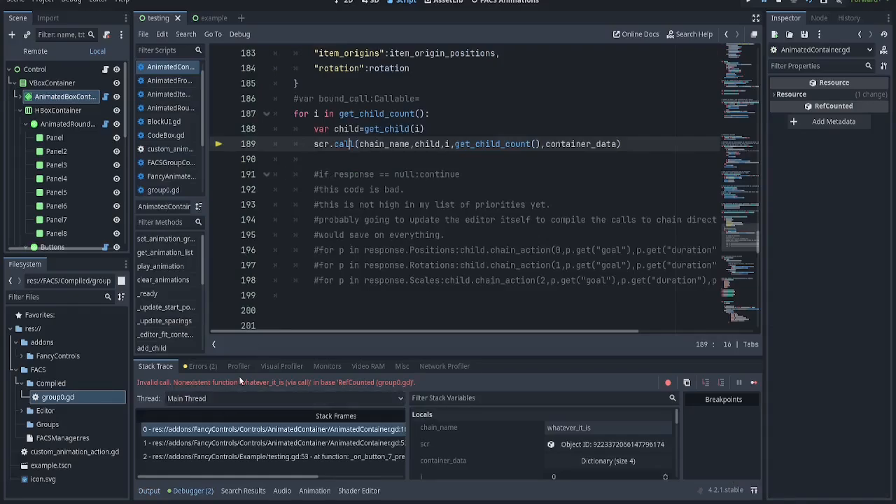
# - Confirm compiled group0.gd names the function custom_animation_action, then reopen Animation Groups
pyautogui.click(505, 2)
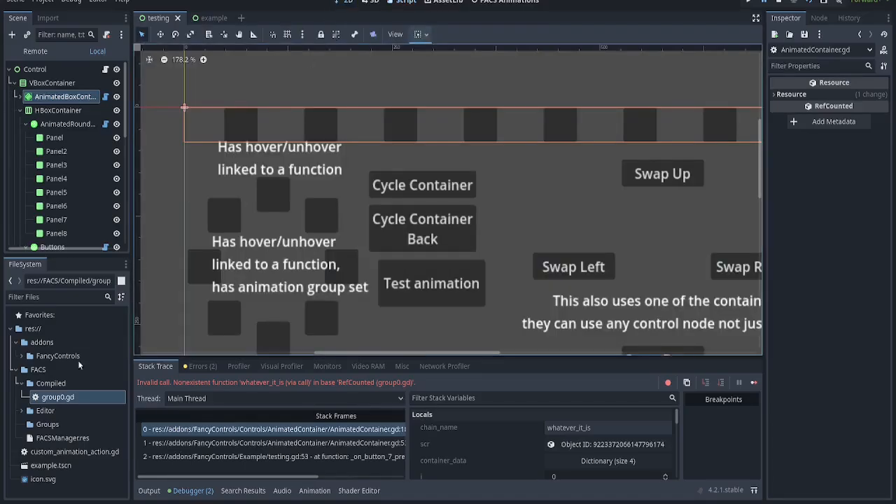
pyautogui.click(402, 2)
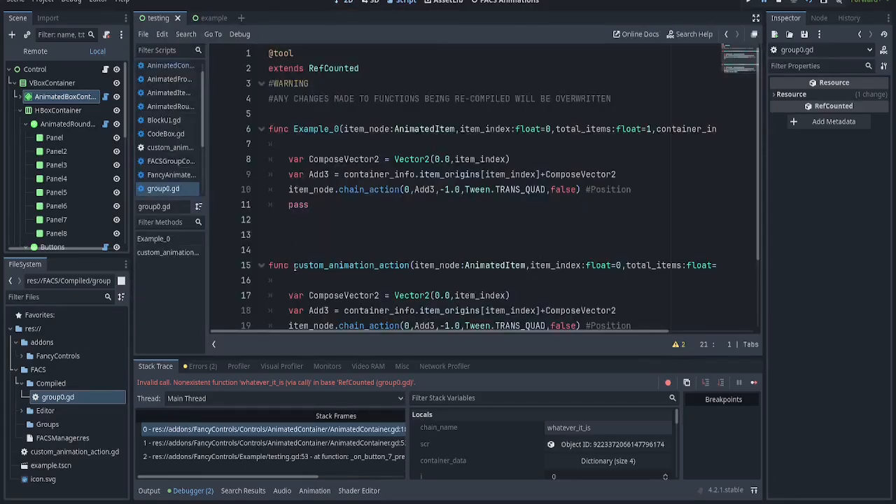
pyautogui.doubleClick(351, 265)
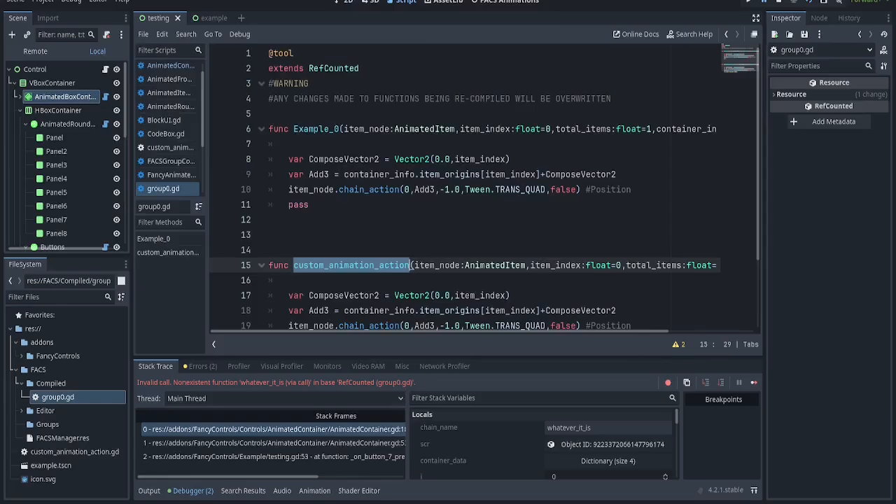
pyautogui.click(495, 37)
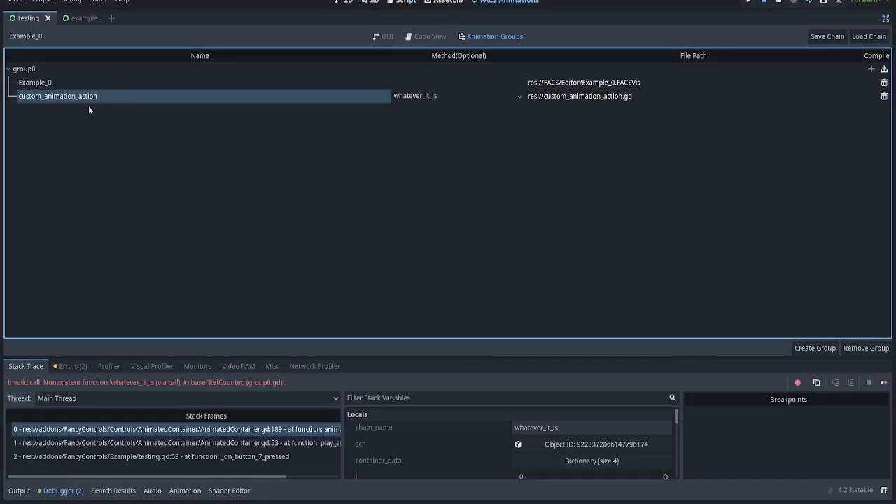
# - Rename the custom_animation_action entry to i_made_a_mistake
pyautogui.doubleClick(35, 81)
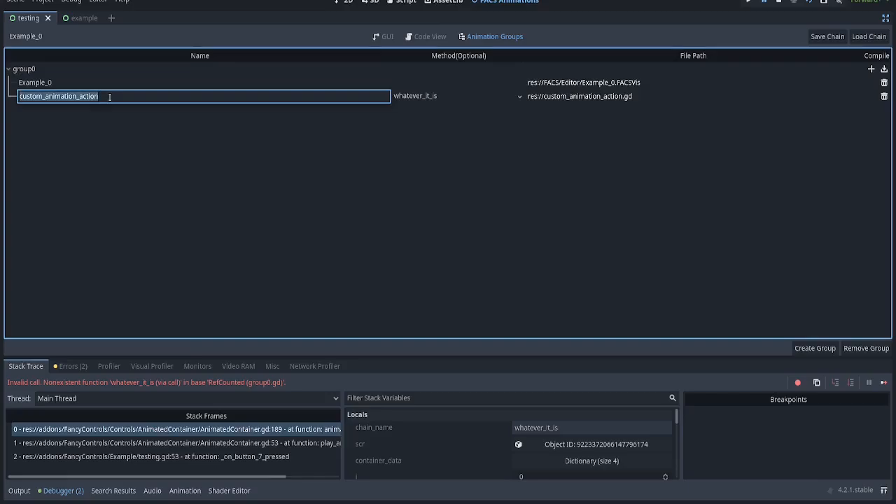
pyautogui.write('i')
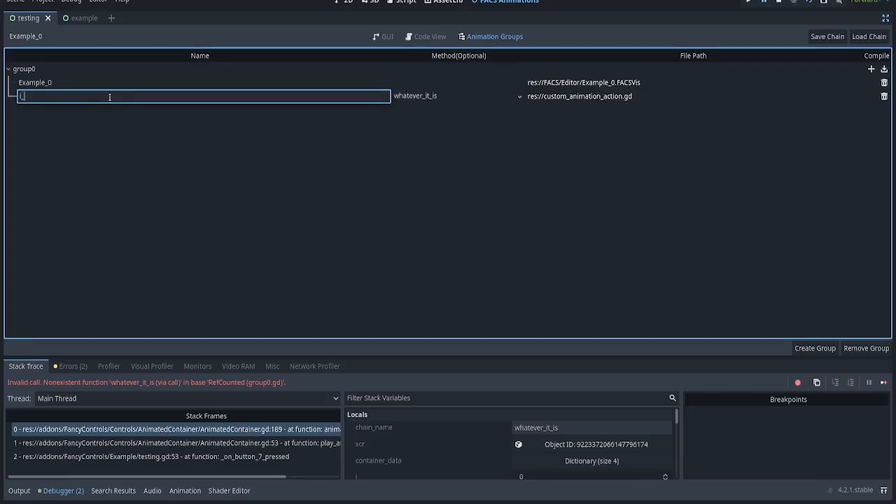
pyautogui.write('made_a_mistake")')
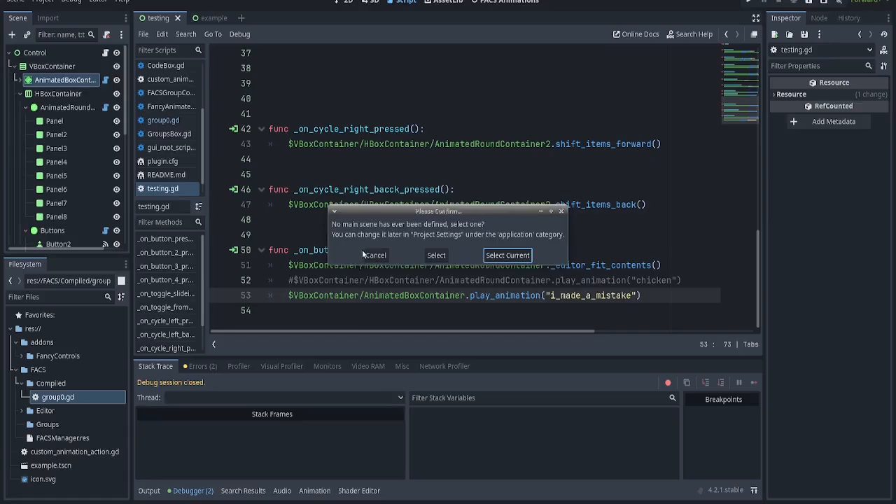
# - Set the current scene as main, run it, trigger the renamed animation, and save
pyautogui.click(506, 255)
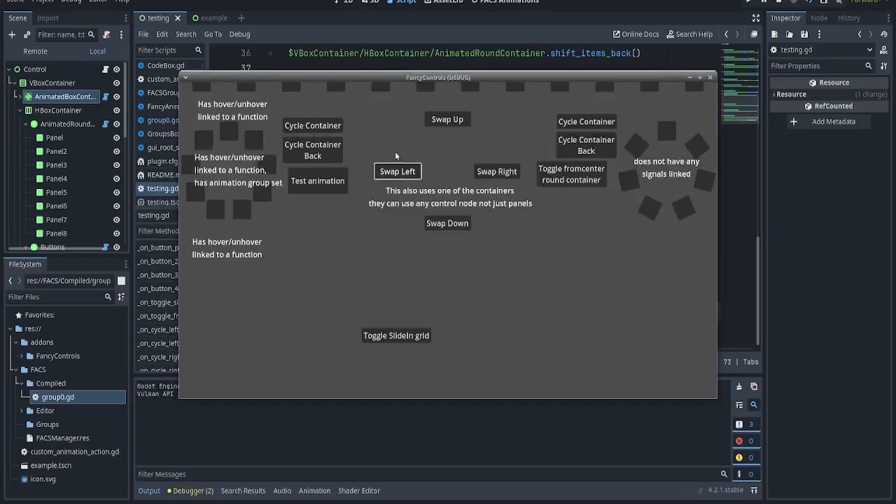
pyautogui.click(317, 180)
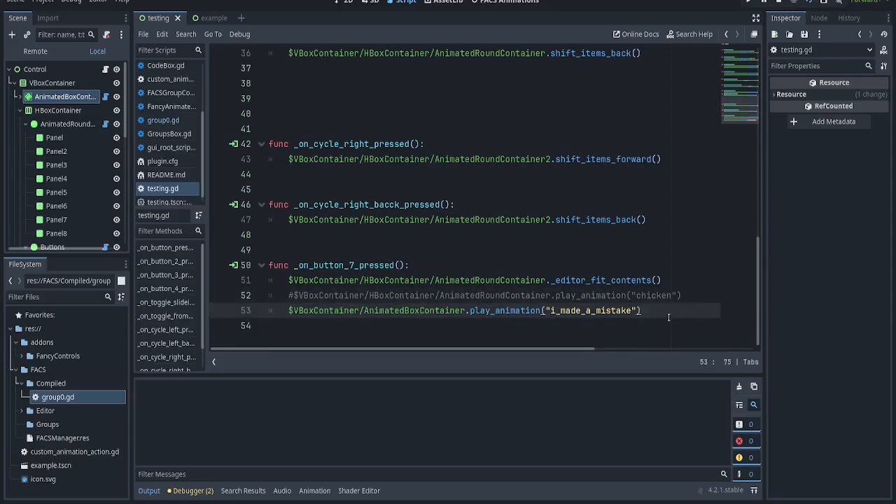
pyautogui.press('ctrl+s')
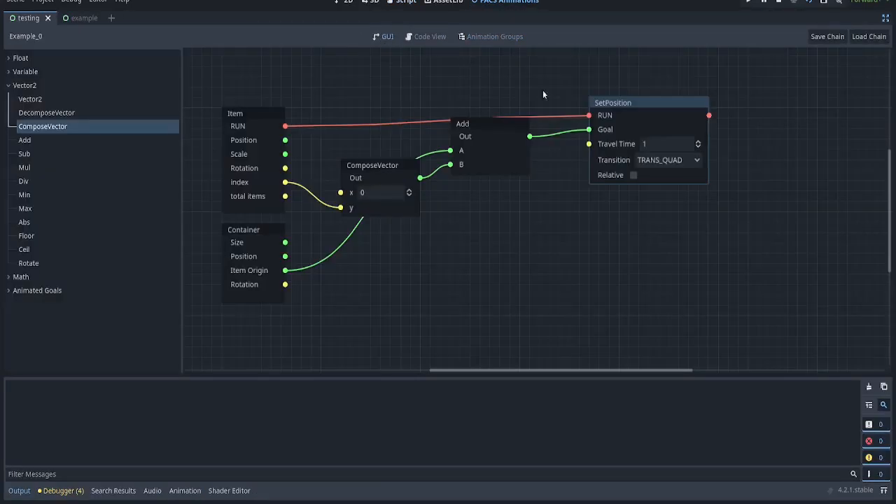
# - Expand the Animated Goals and Math categories in the node library
pyautogui.click(37, 290)
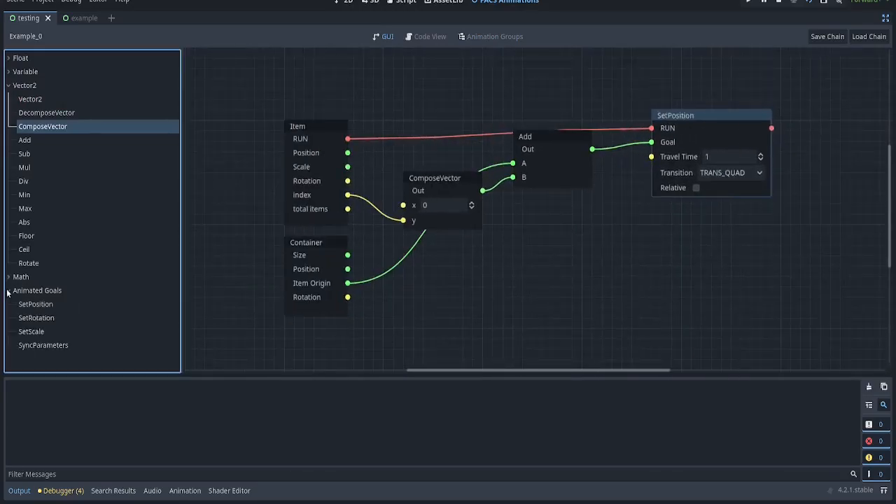
pyautogui.click(21, 276)
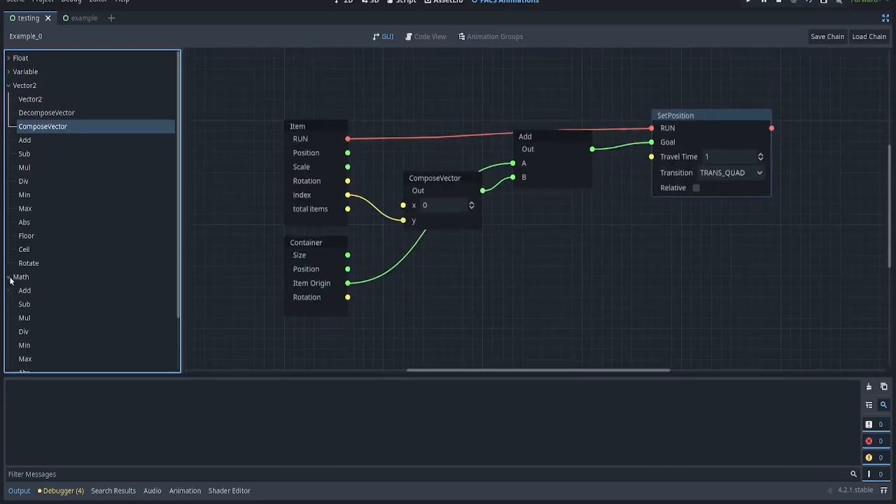